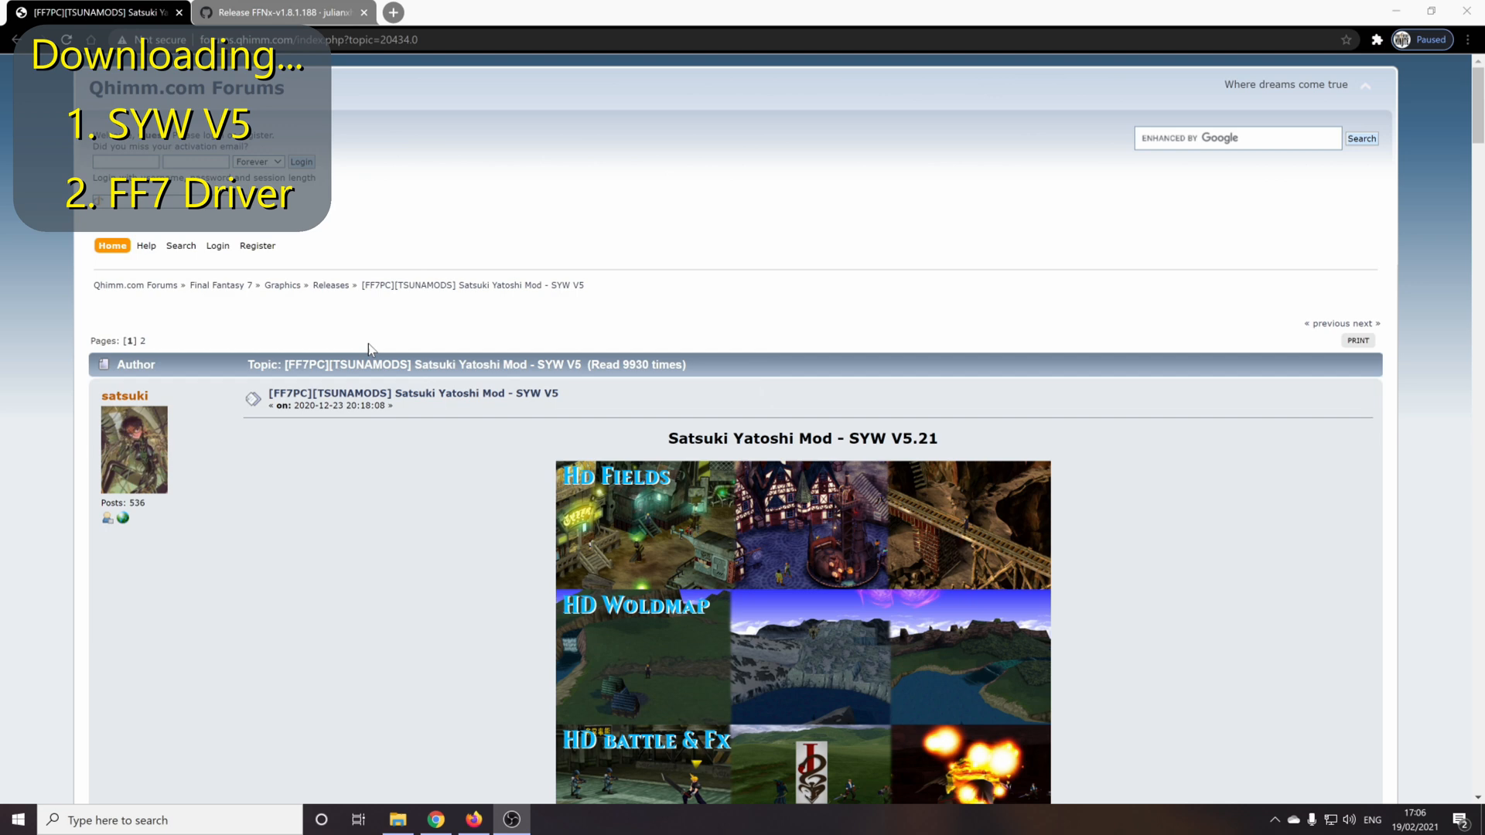
Step: Read the SYW V5.21 thread down to the 'iros files for 7heaven' links, then view the FFNx release
{"action": "scroll", "scroll_direction": "down", "scroll_amount": 3}
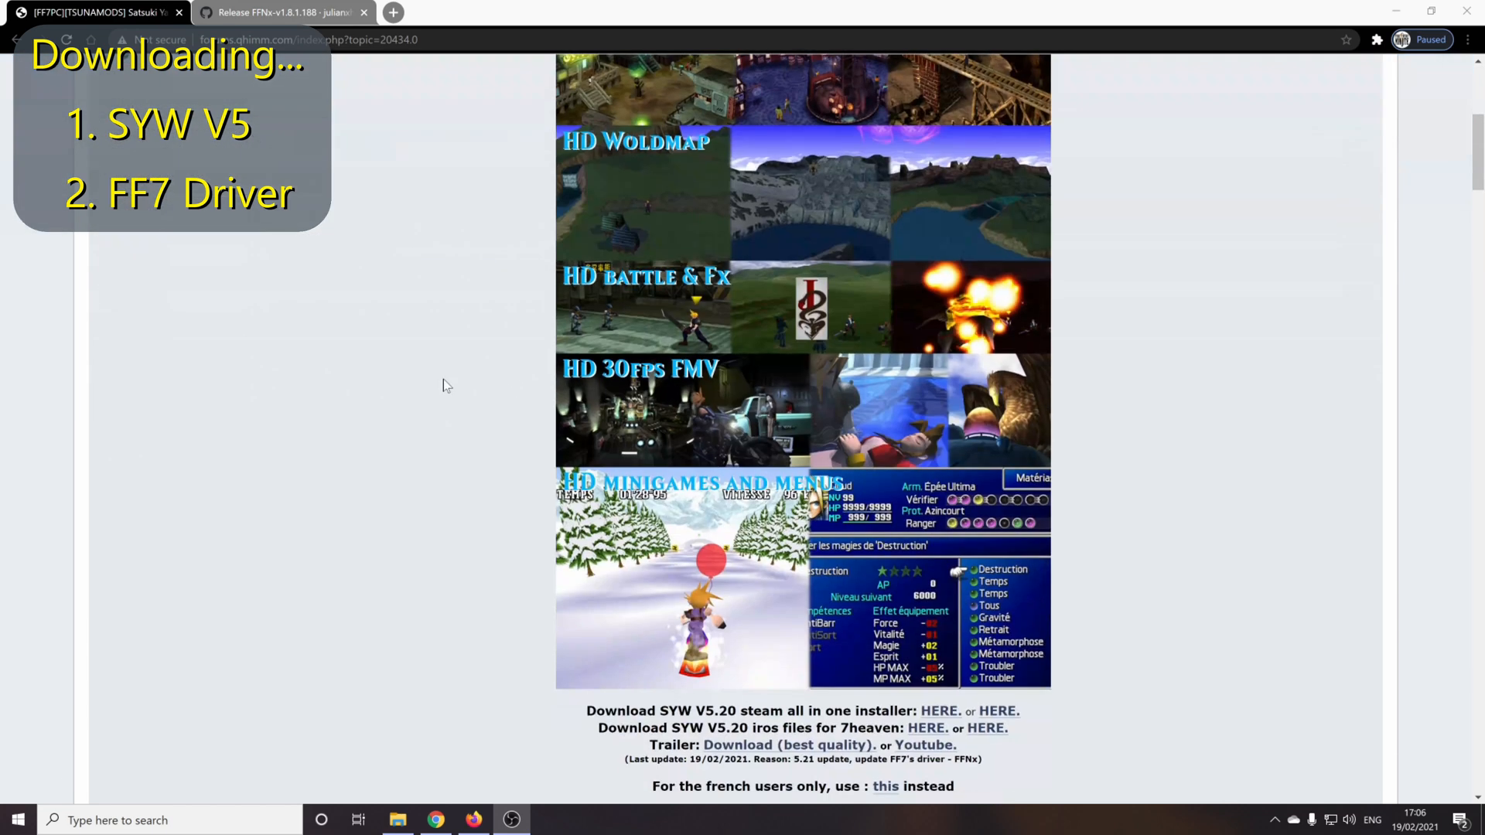
{"action": "mouse_move", "coordinate": [413, 397]}
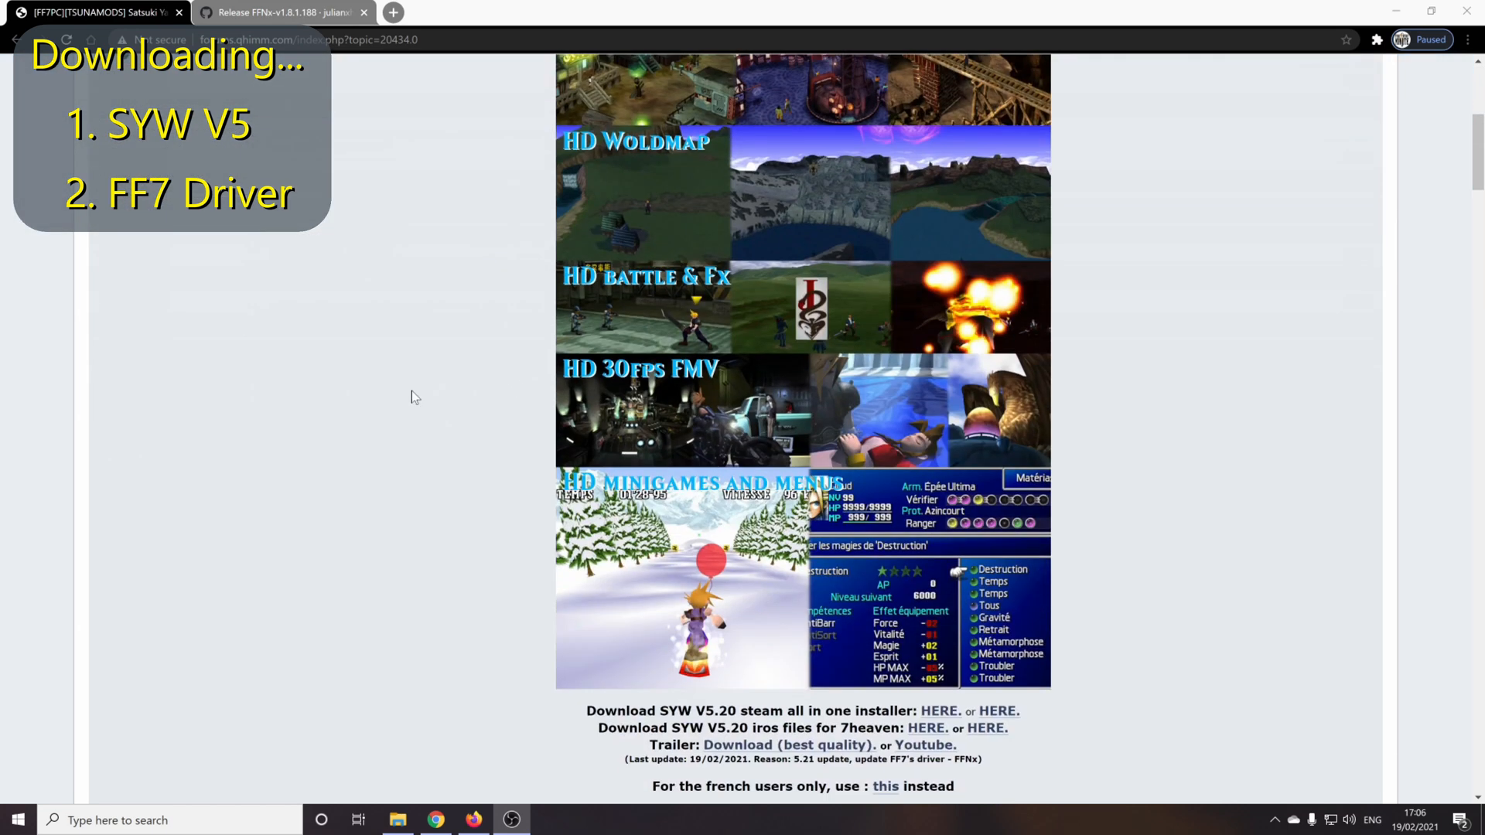
{"action": "scroll", "scroll_direction": "down", "scroll_amount": 3}
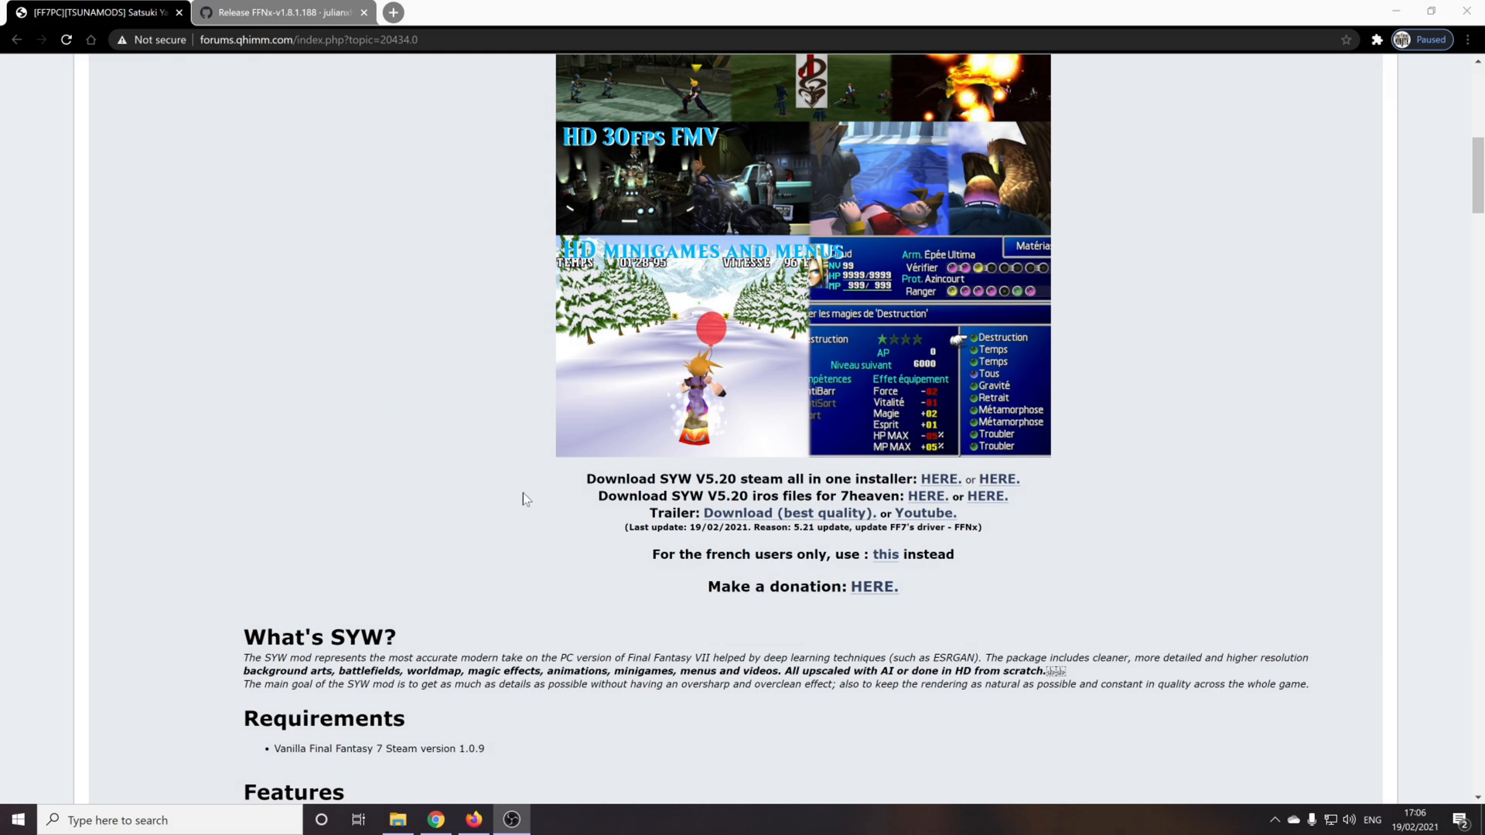
{"action": "mouse_move", "coordinate": [1023, 499]}
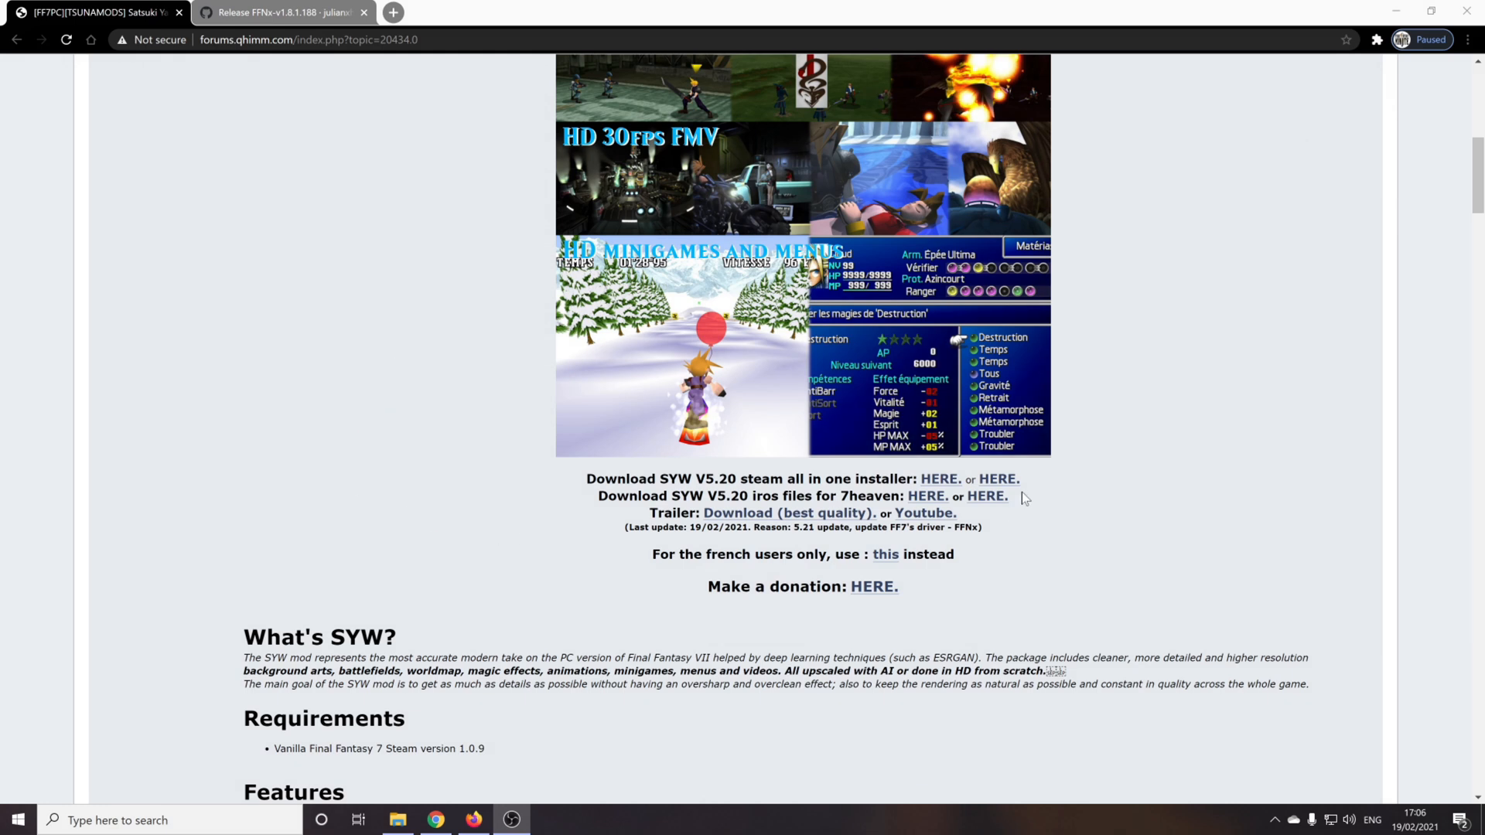
{"action": "mouse_move", "coordinate": [969, 477]}
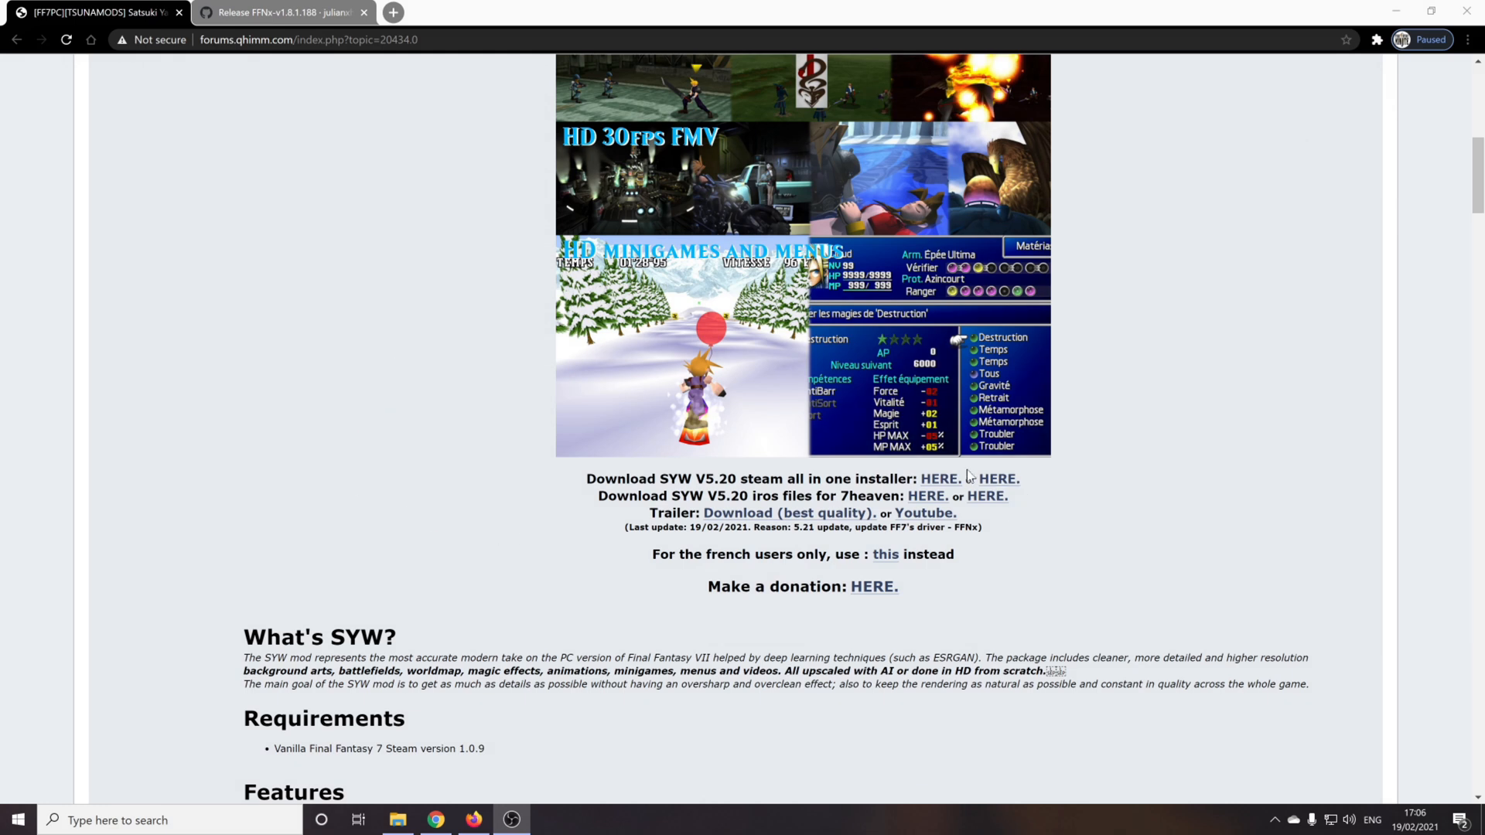
{"action": "mouse_move", "coordinate": [929, 495]}
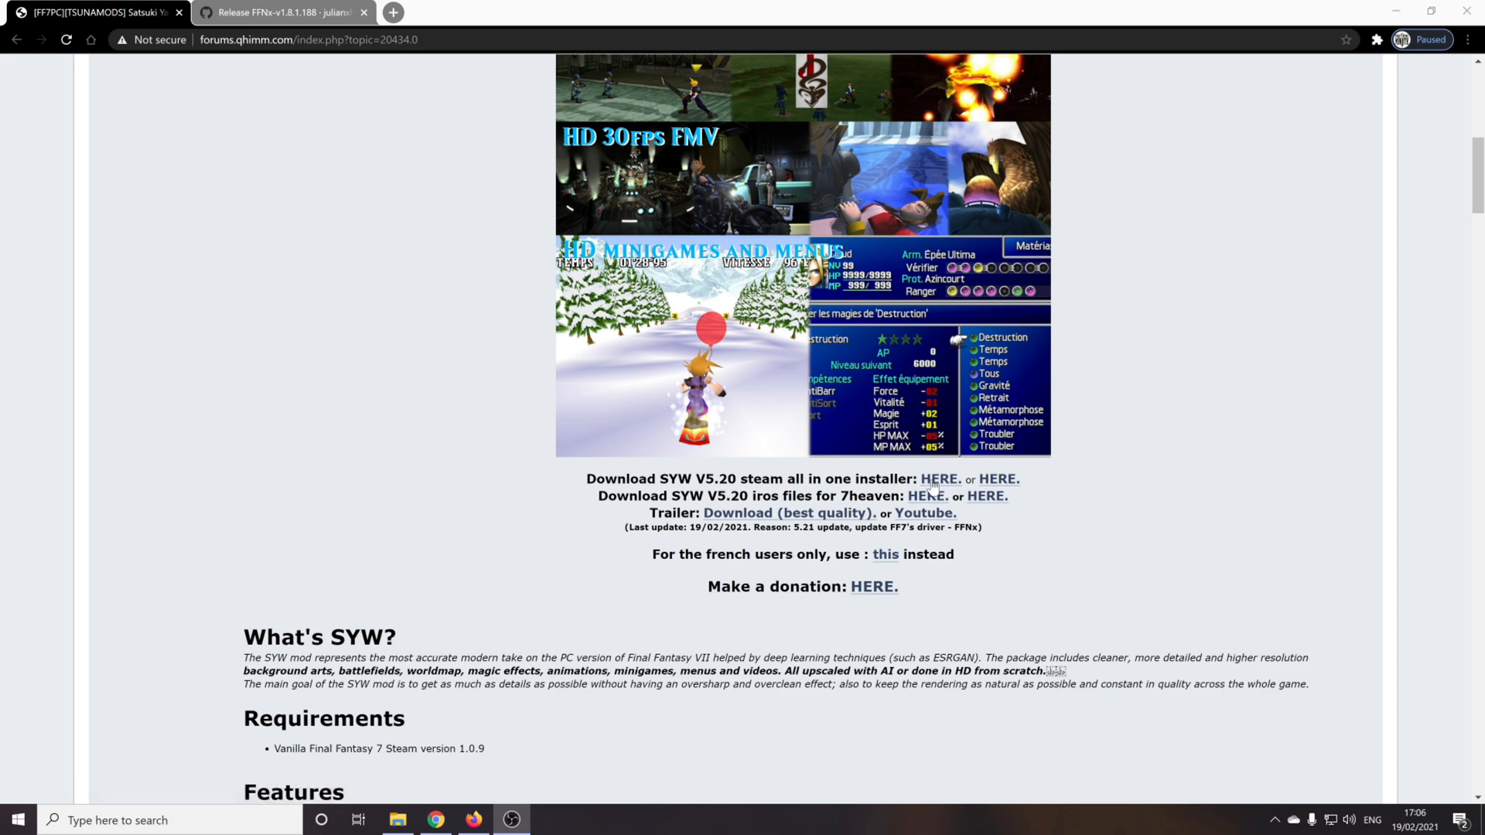
{"action": "scroll", "scroll_direction": "down", "scroll_amount": 3}
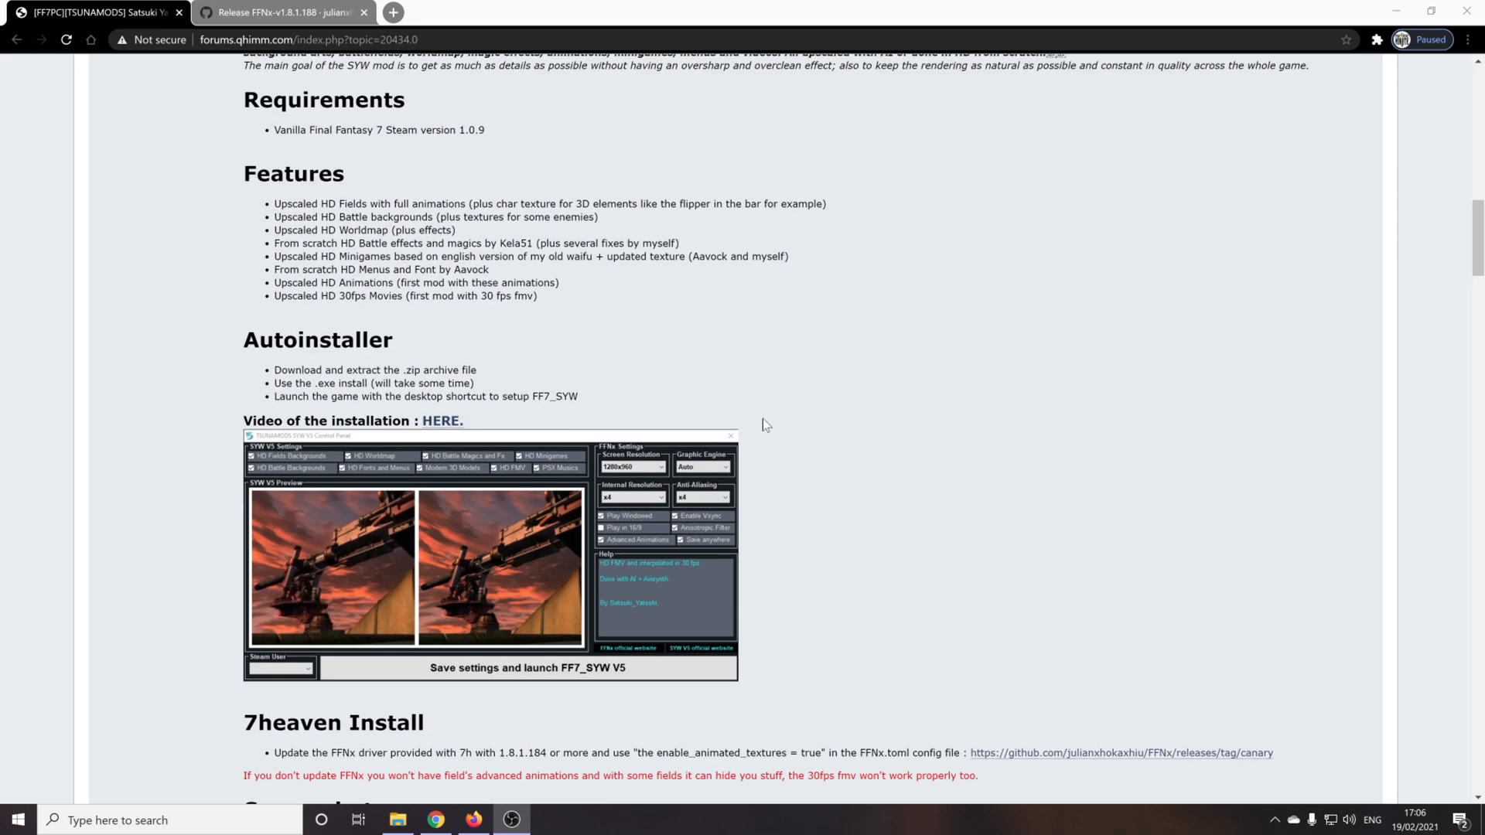
{"action": "mouse_move", "coordinate": [186, 341]}
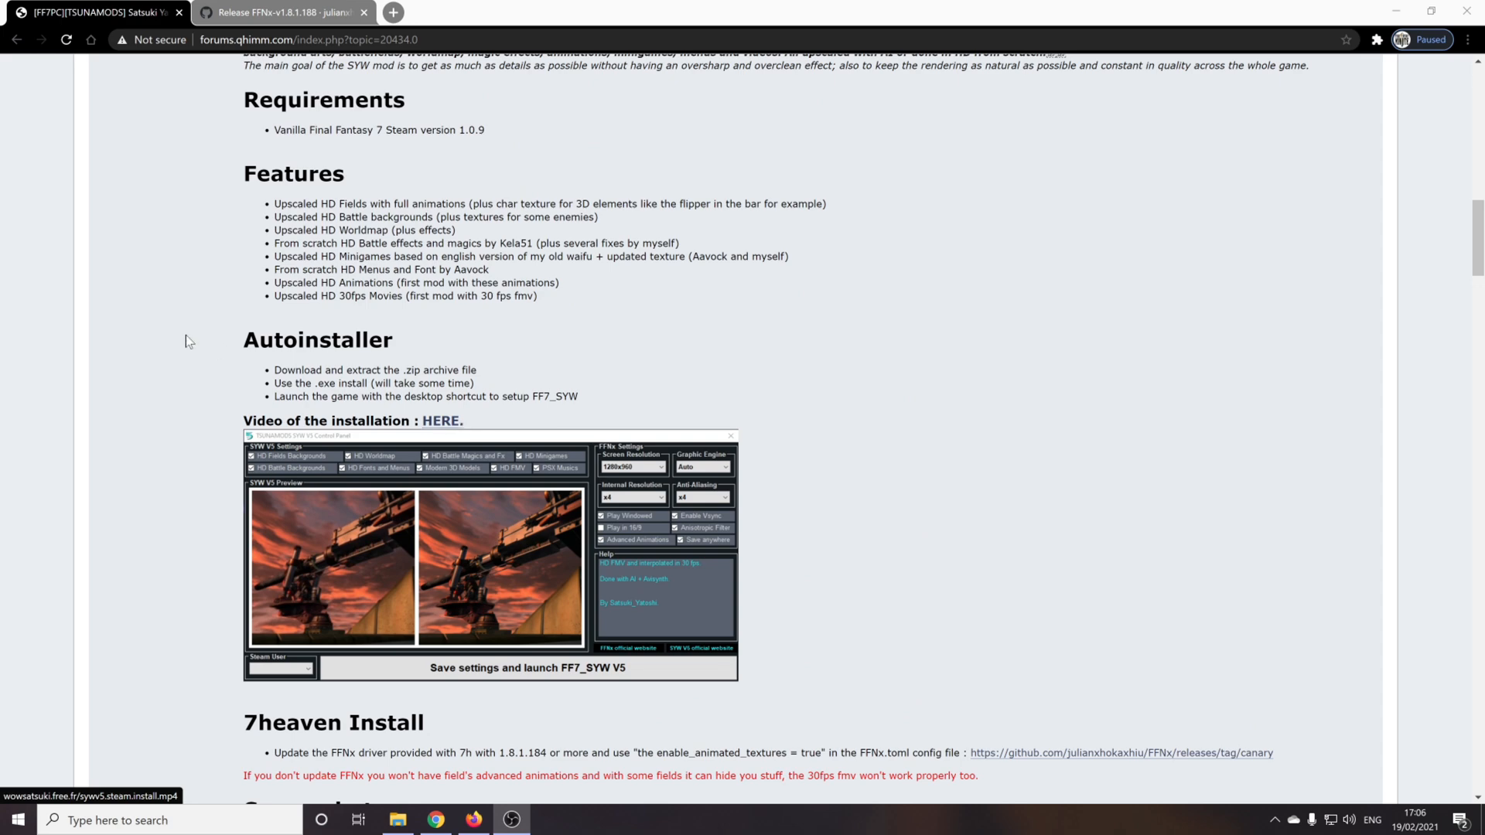
{"action": "left_click_drag", "start_coordinate": [274, 370], "coordinate": [581, 396]}
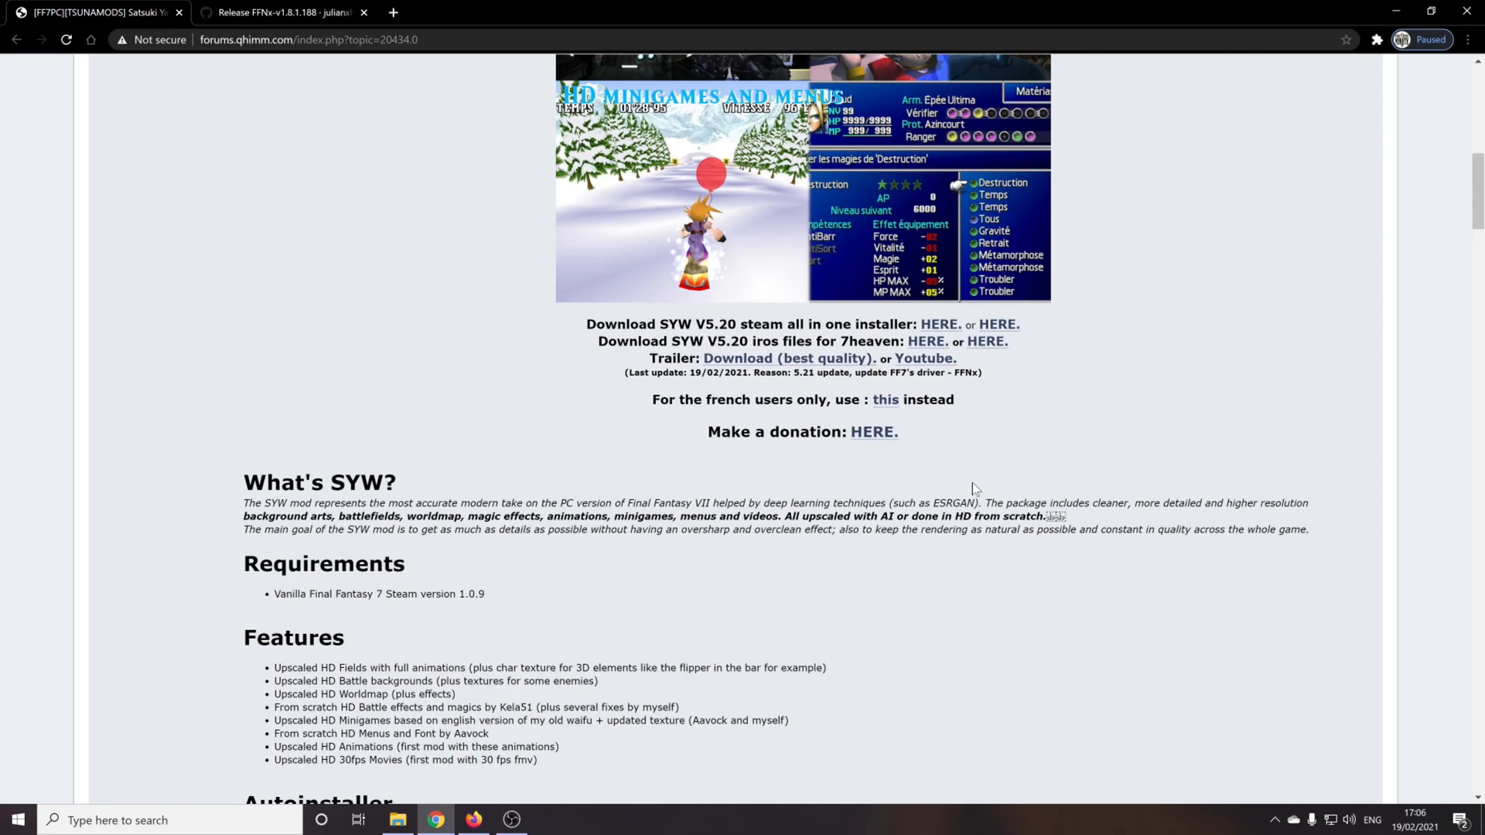
{"action": "mouse_move", "coordinate": [992, 486]}
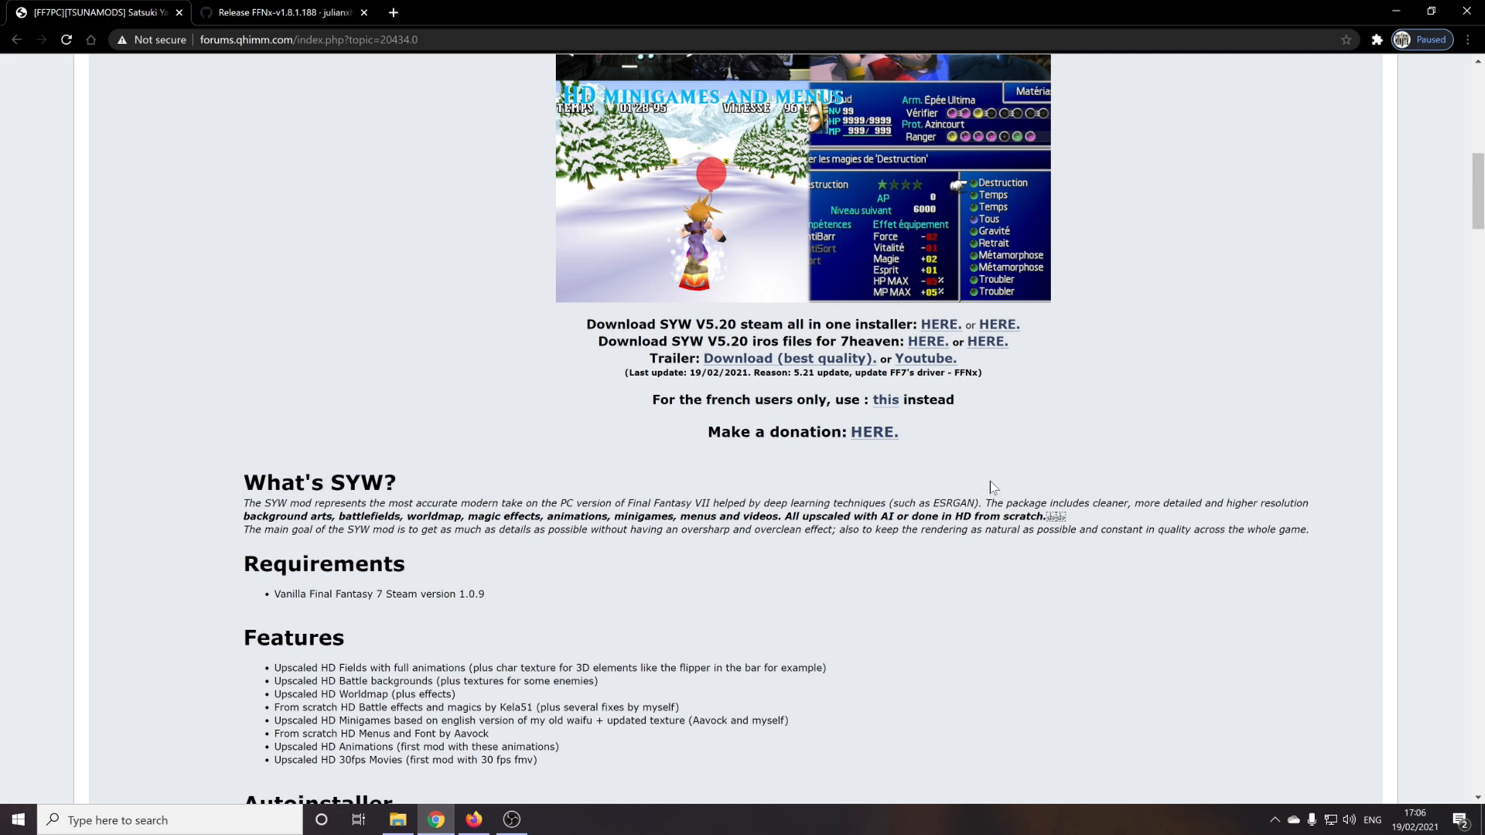
{"action": "left_click_drag", "start_coordinate": [748, 341], "coordinate": [1009, 342]}
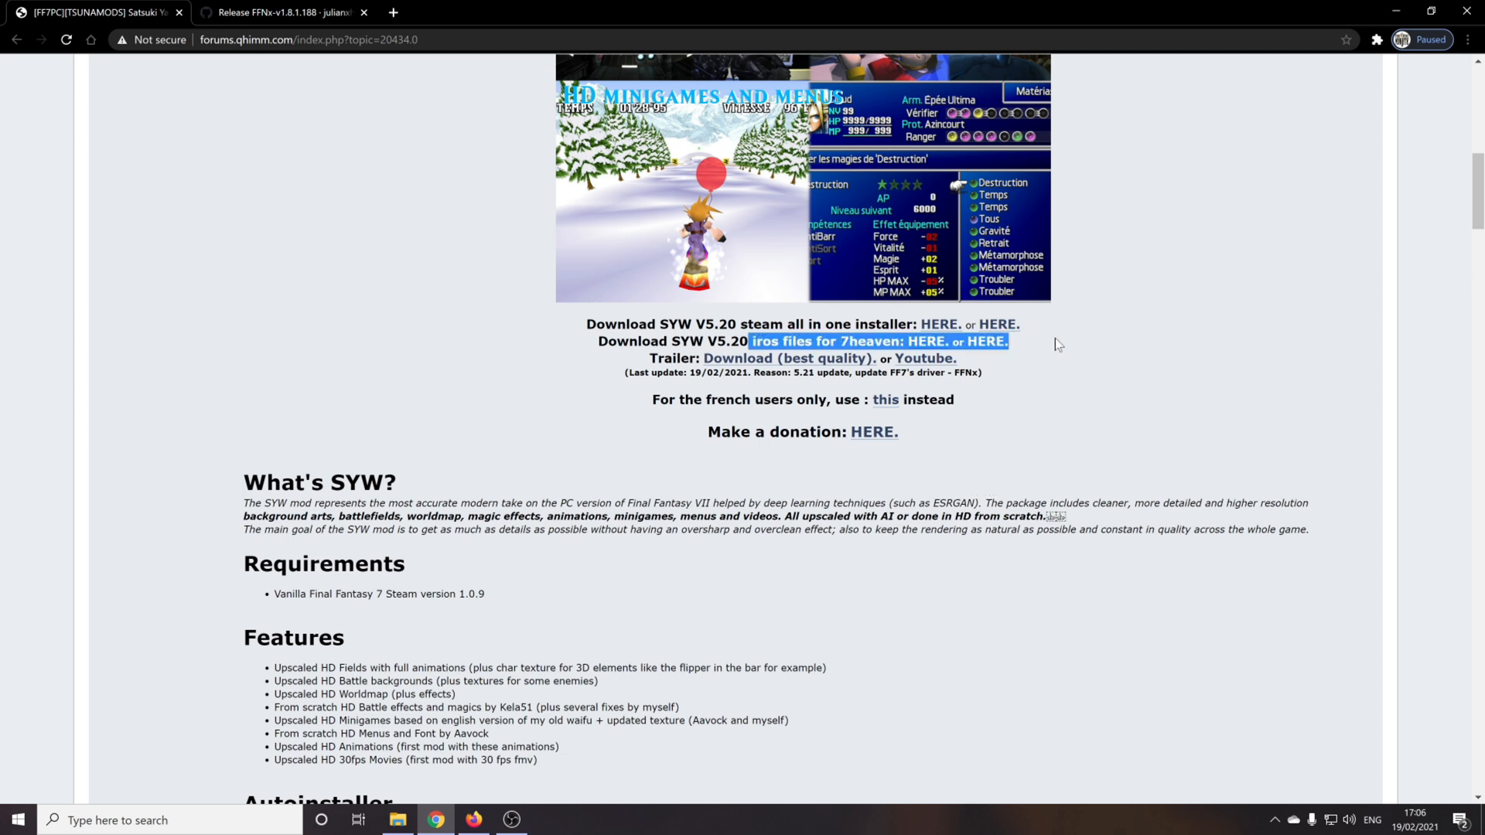
{"action": "left_click", "coordinate": [279, 13]}
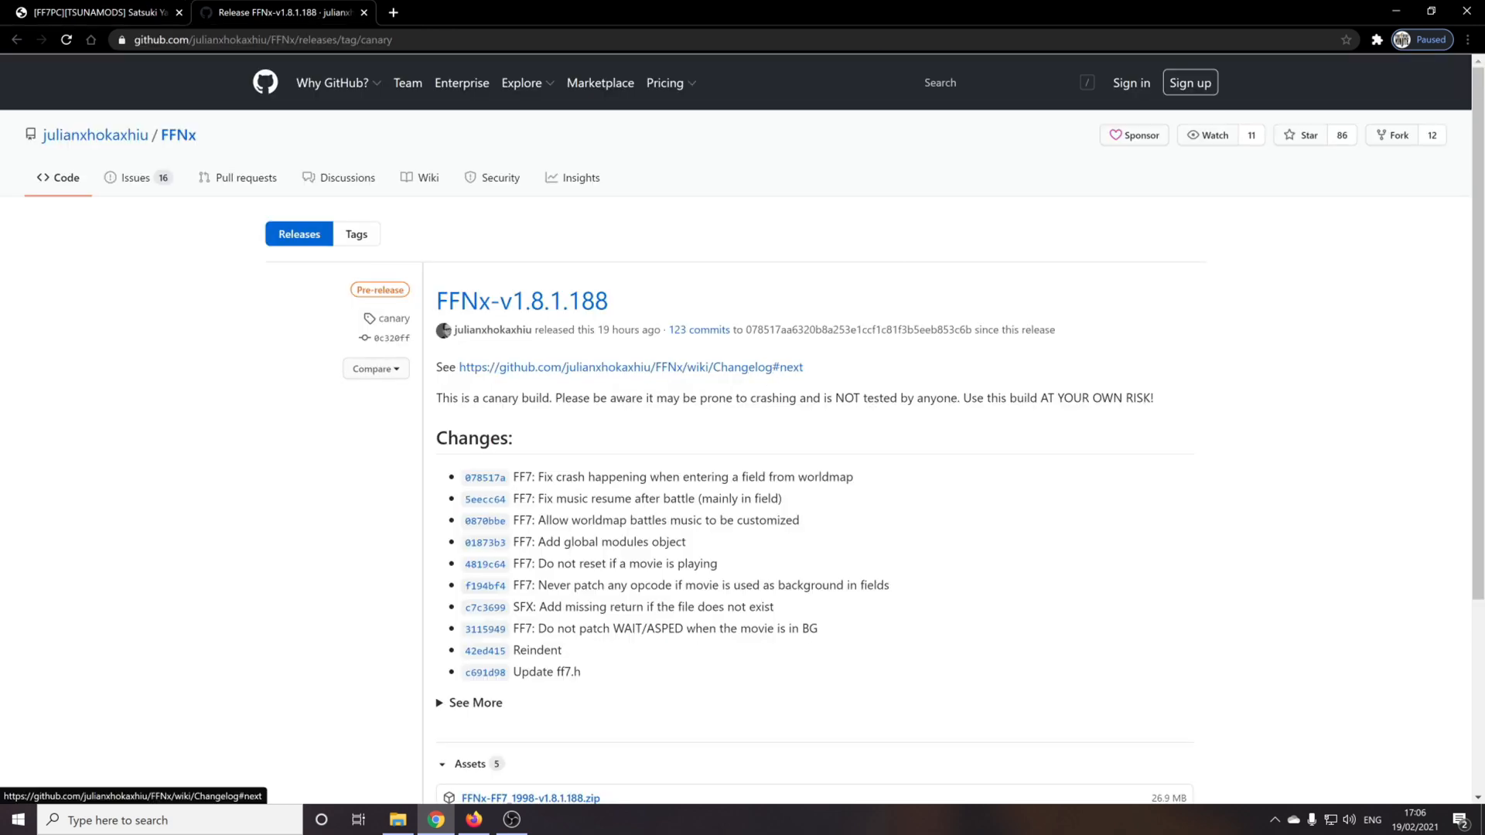
{"action": "mouse_move", "coordinate": [767, 351]}
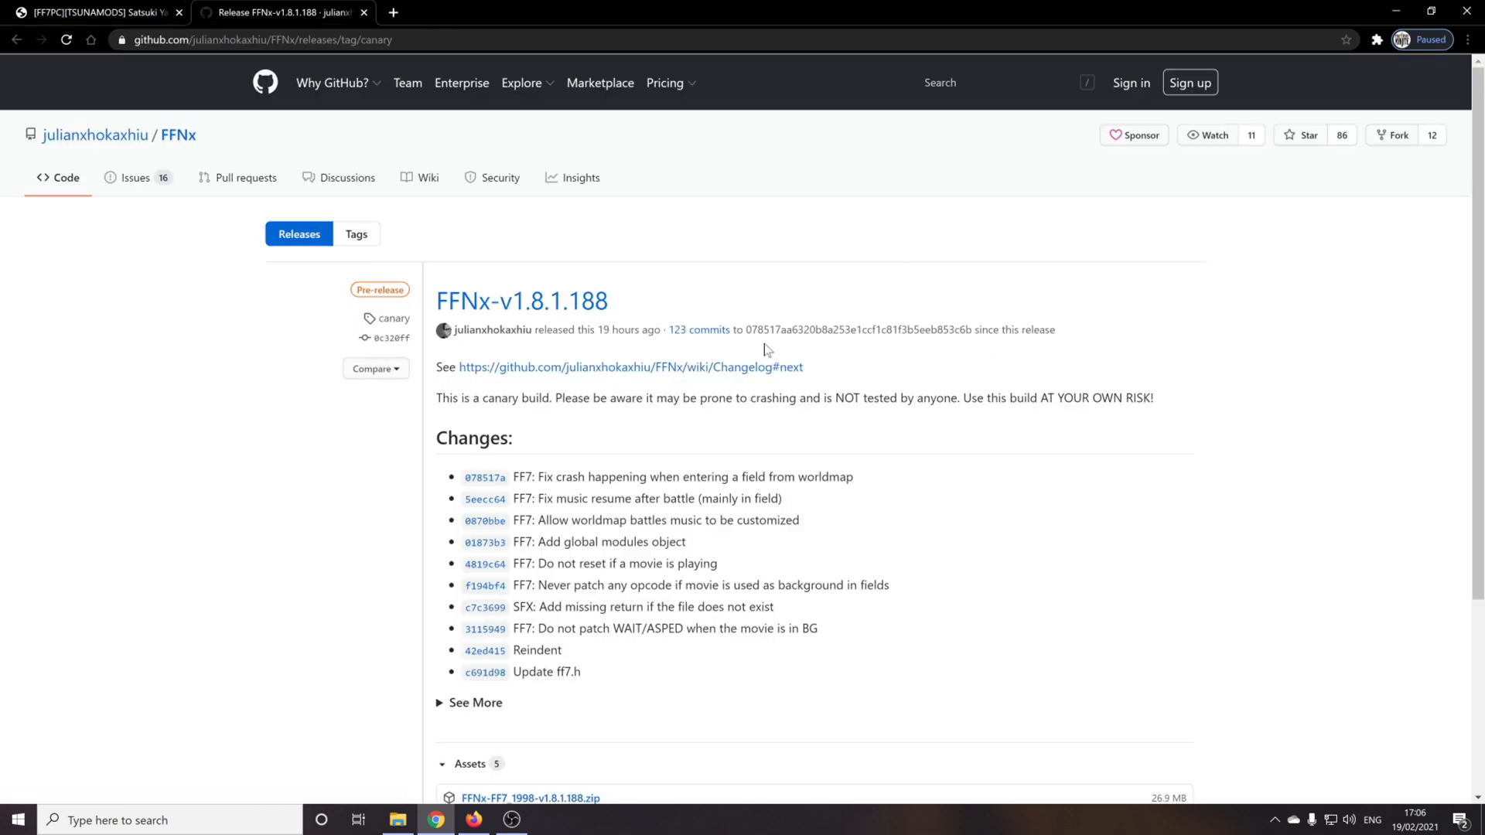
Step: Scroll the FFNx-v1.8.1.188 release page down to its FF7 1998, FF8 2000 and Steam asset zips
{"action": "scroll", "scroll_direction": "down", "scroll_amount": 3}
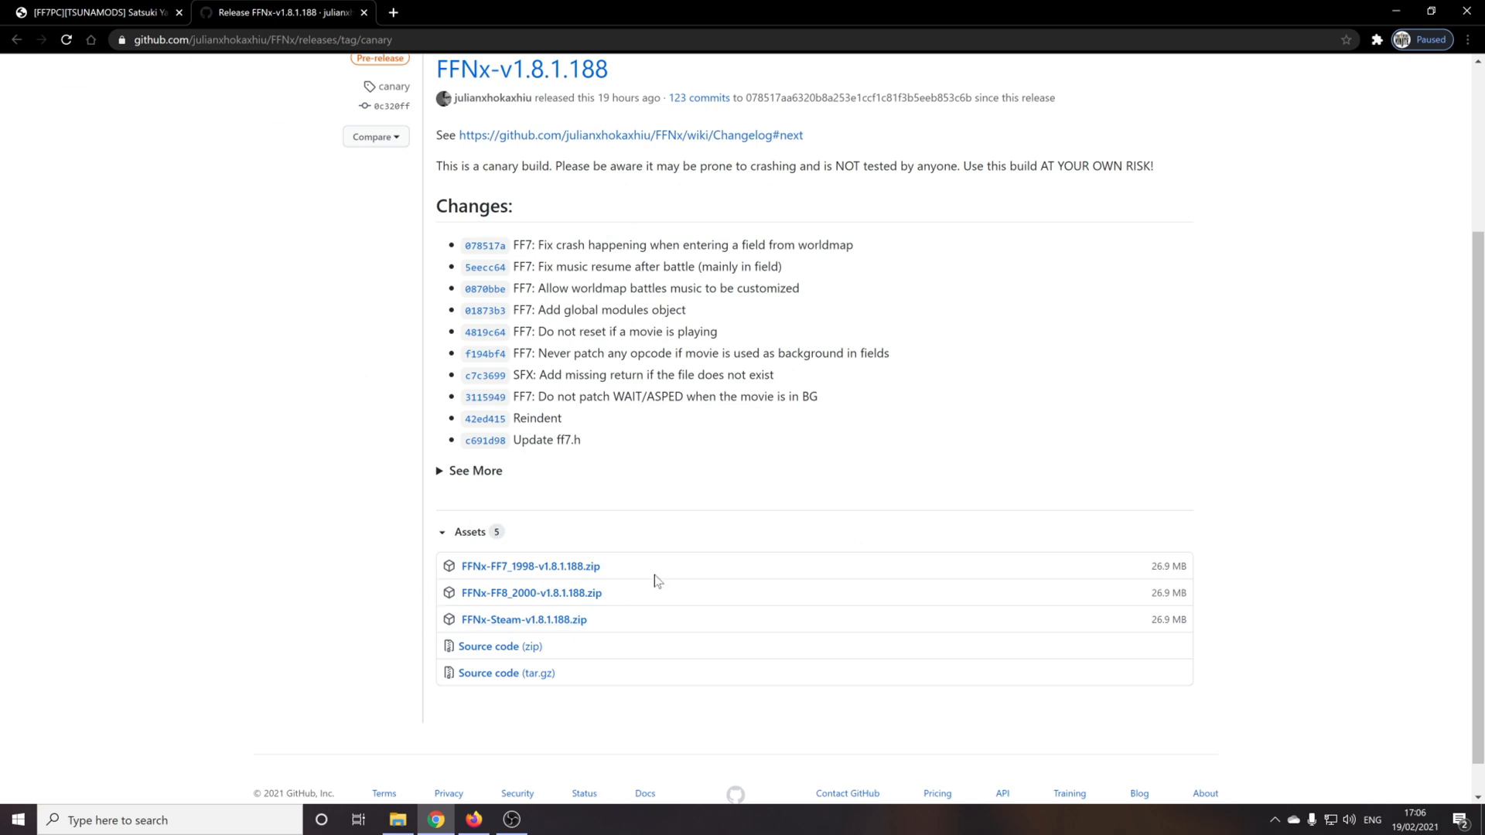
{"action": "mouse_move", "coordinate": [530, 570]}
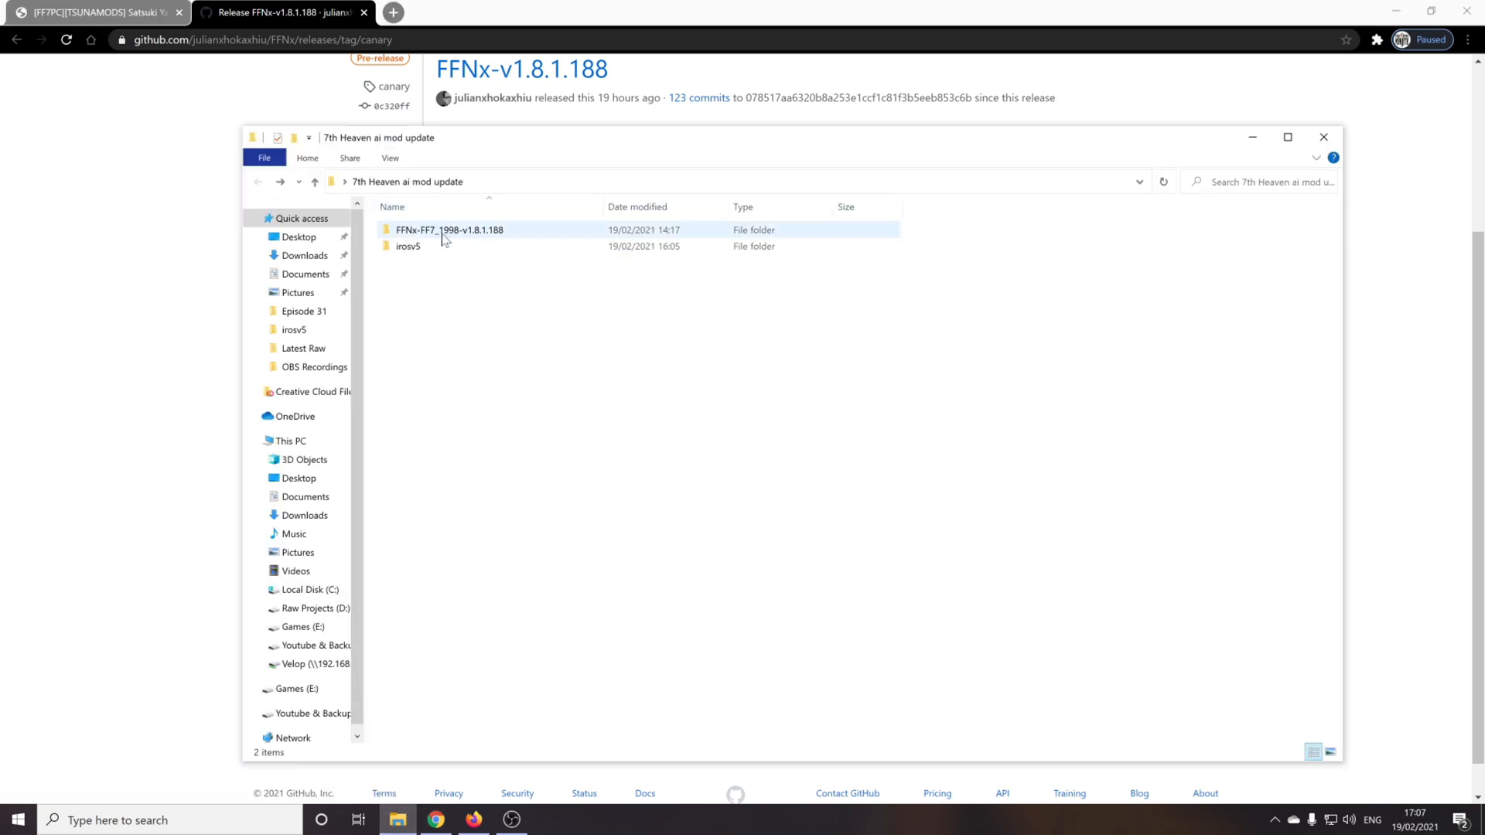
Step: Browse into the extracted FFNx-FF7_1998-v1.8.1.188 folder and check FFNx.dll and FFNx.toml
{"action": "double_click", "coordinate": [449, 231]}
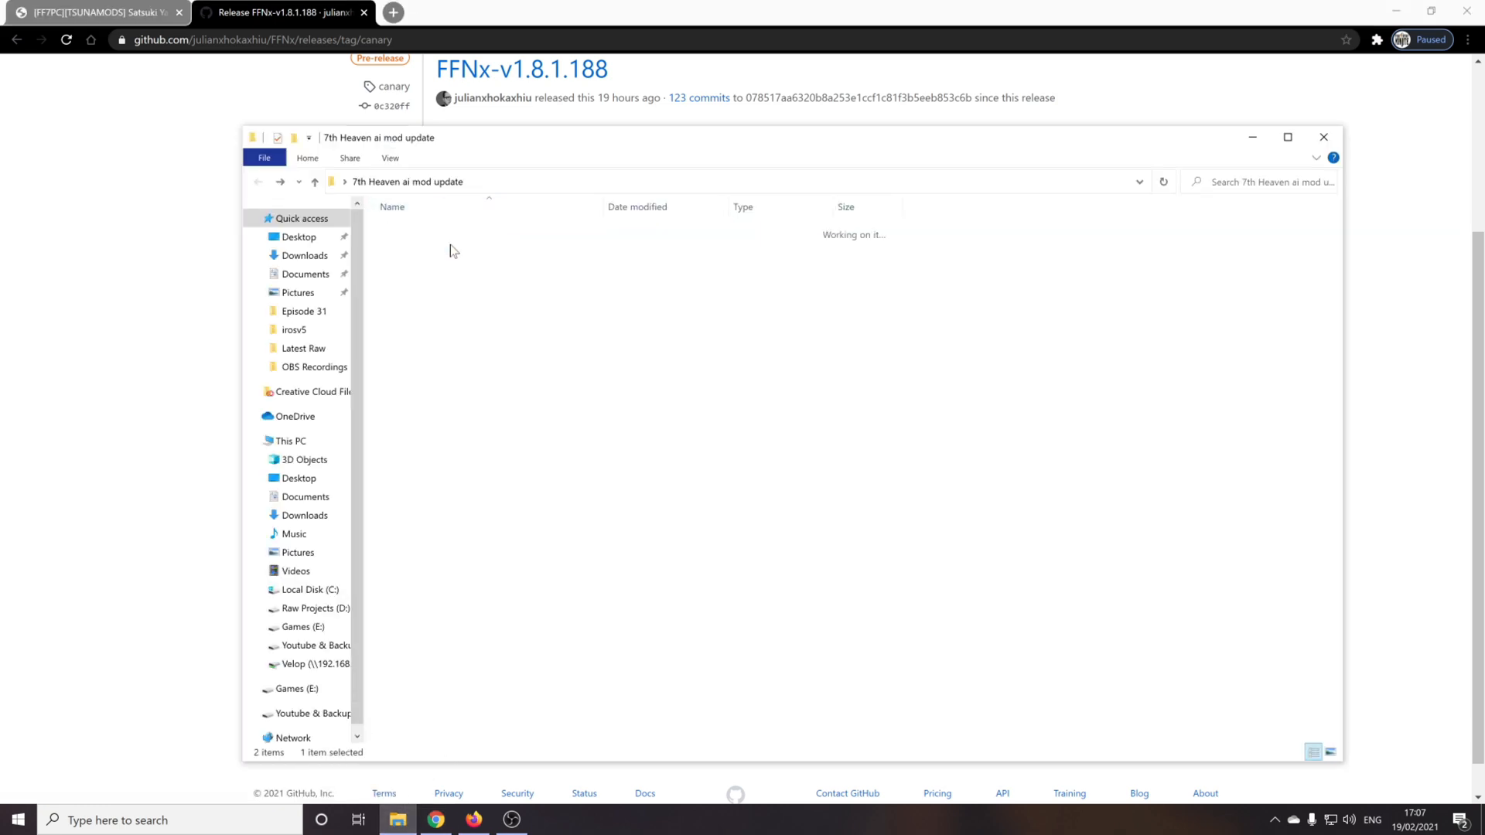
{"action": "double_click", "coordinate": [295, 329]}
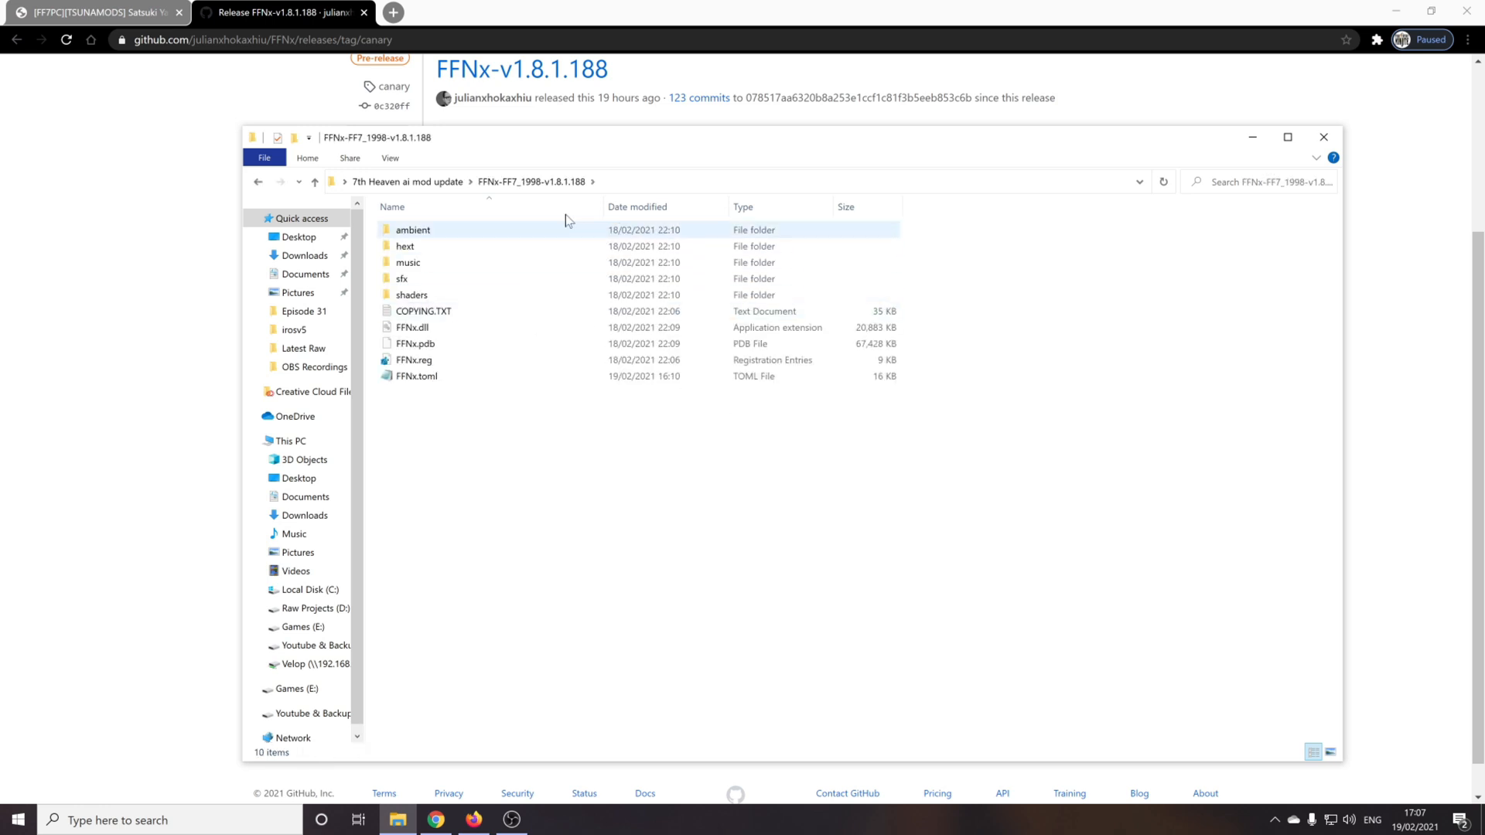
{"action": "left_click", "coordinate": [414, 376]}
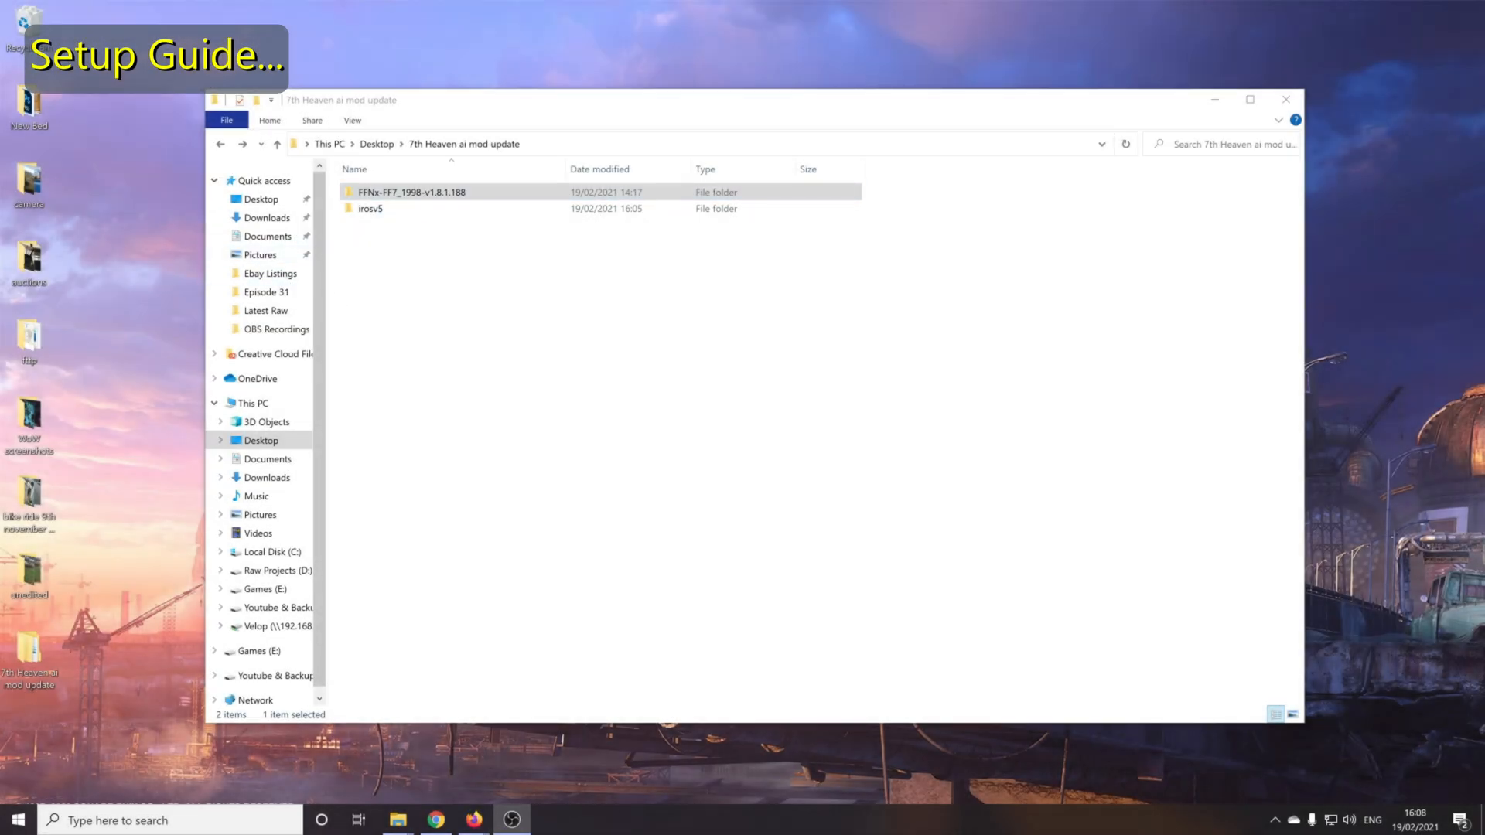
{"action": "left_click", "coordinate": [408, 208]}
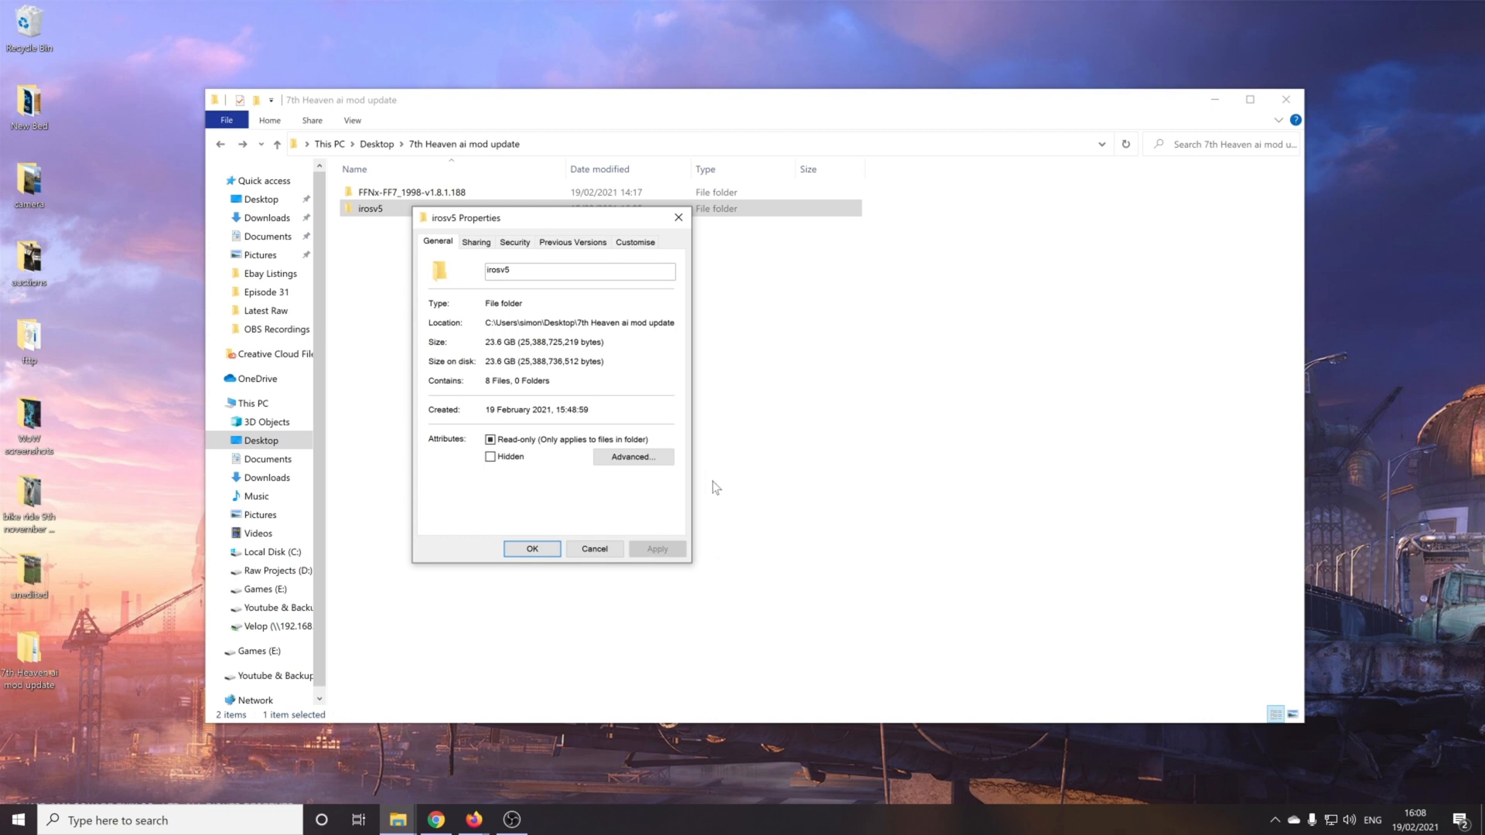
{"action": "left_click", "coordinate": [531, 548]}
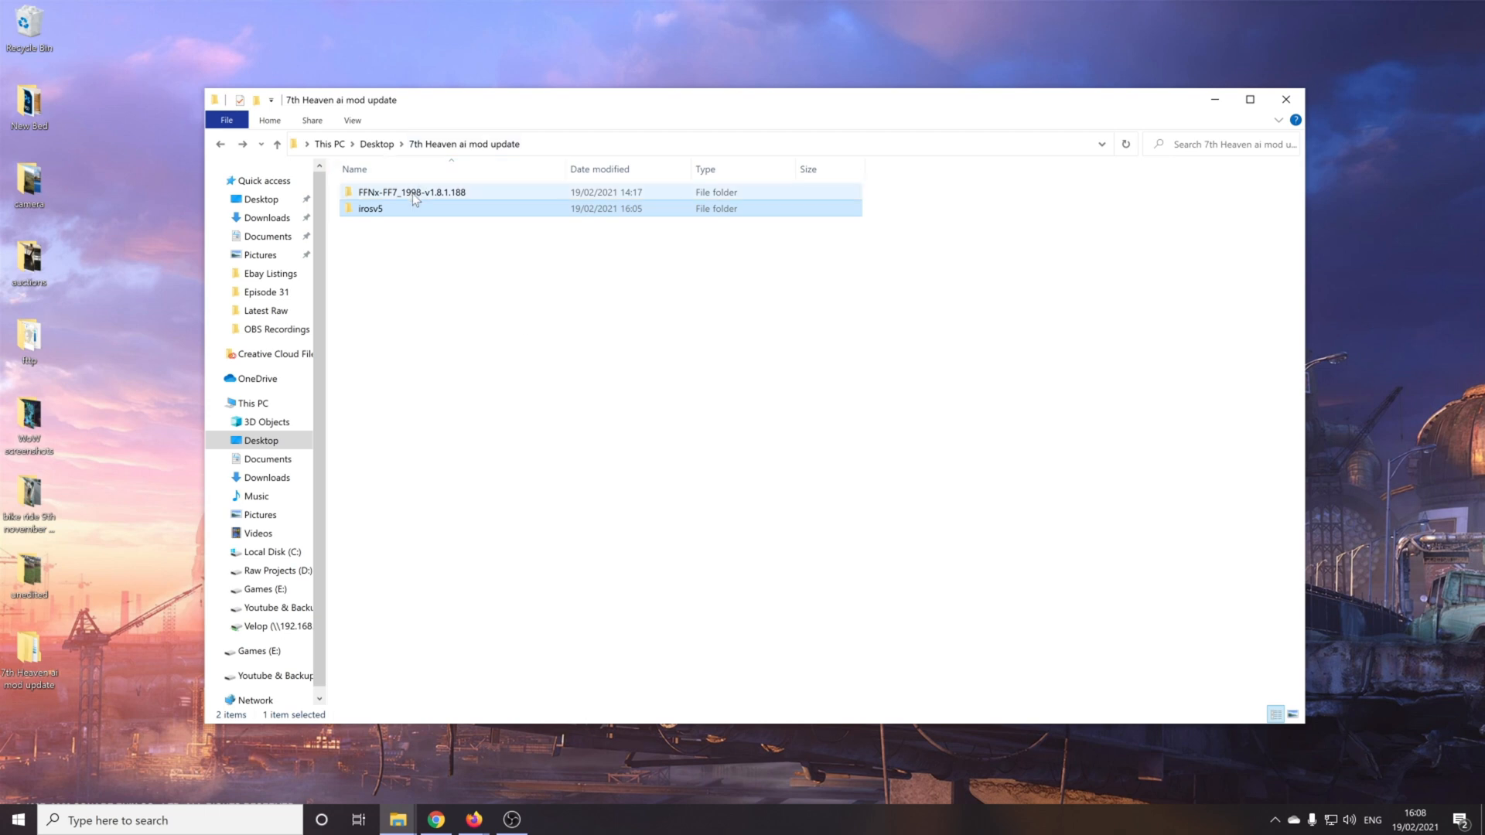
{"action": "mouse_move", "coordinate": [411, 193]}
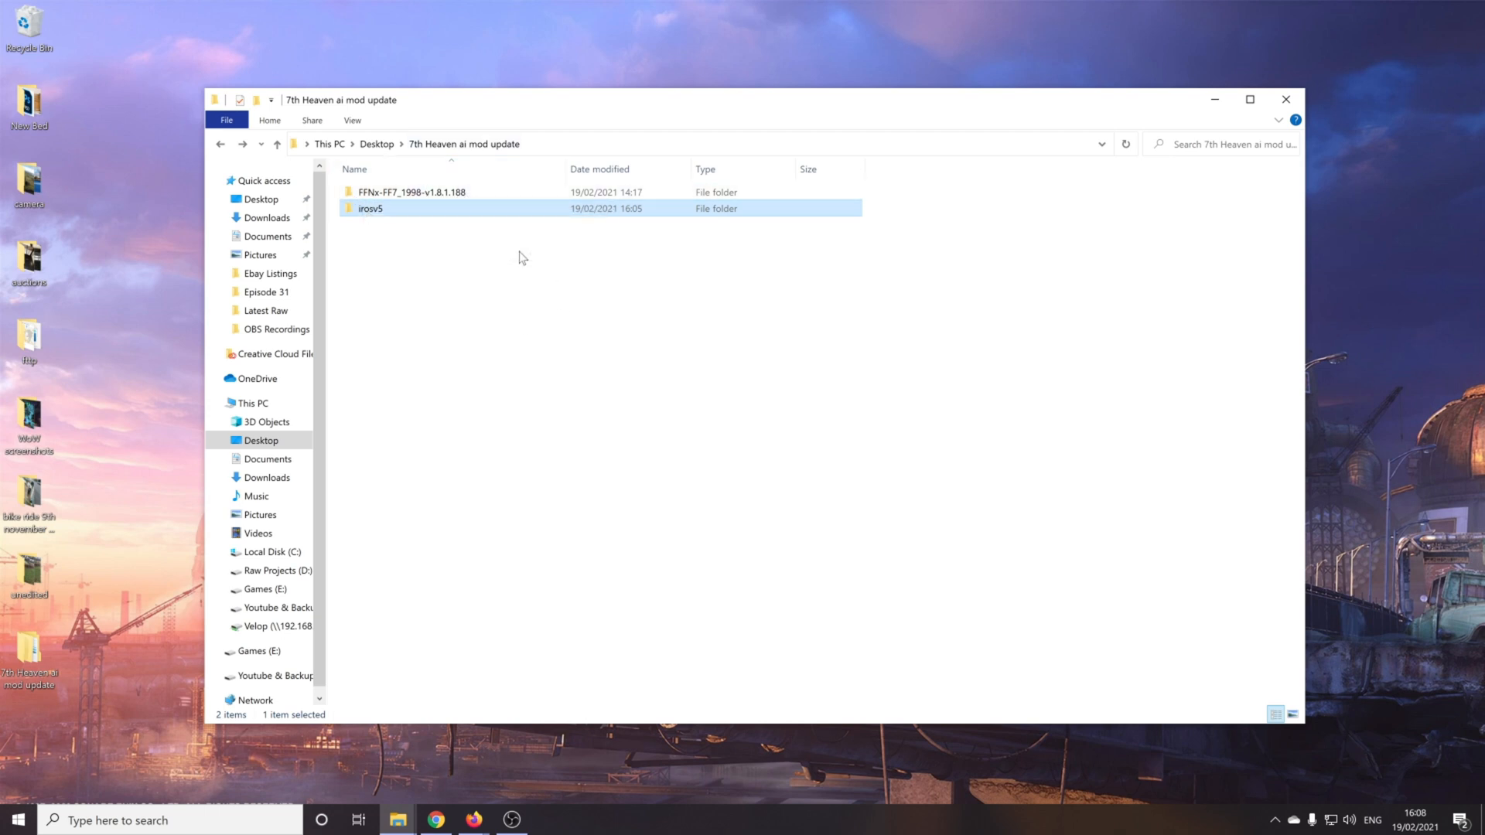
{"action": "mouse_move", "coordinate": [473, 241]}
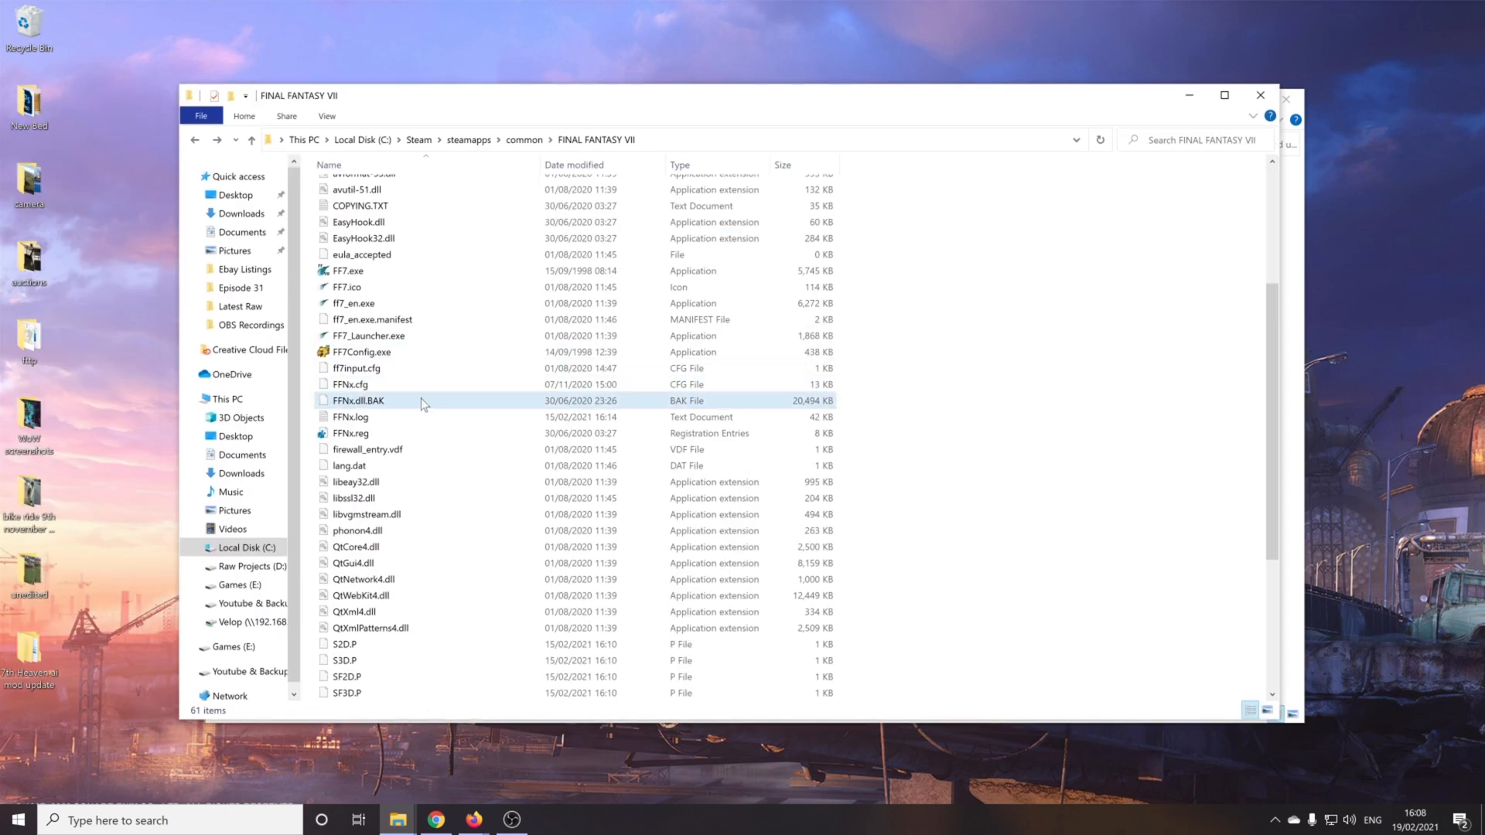
{"action": "mouse_move", "coordinate": [358, 401]}
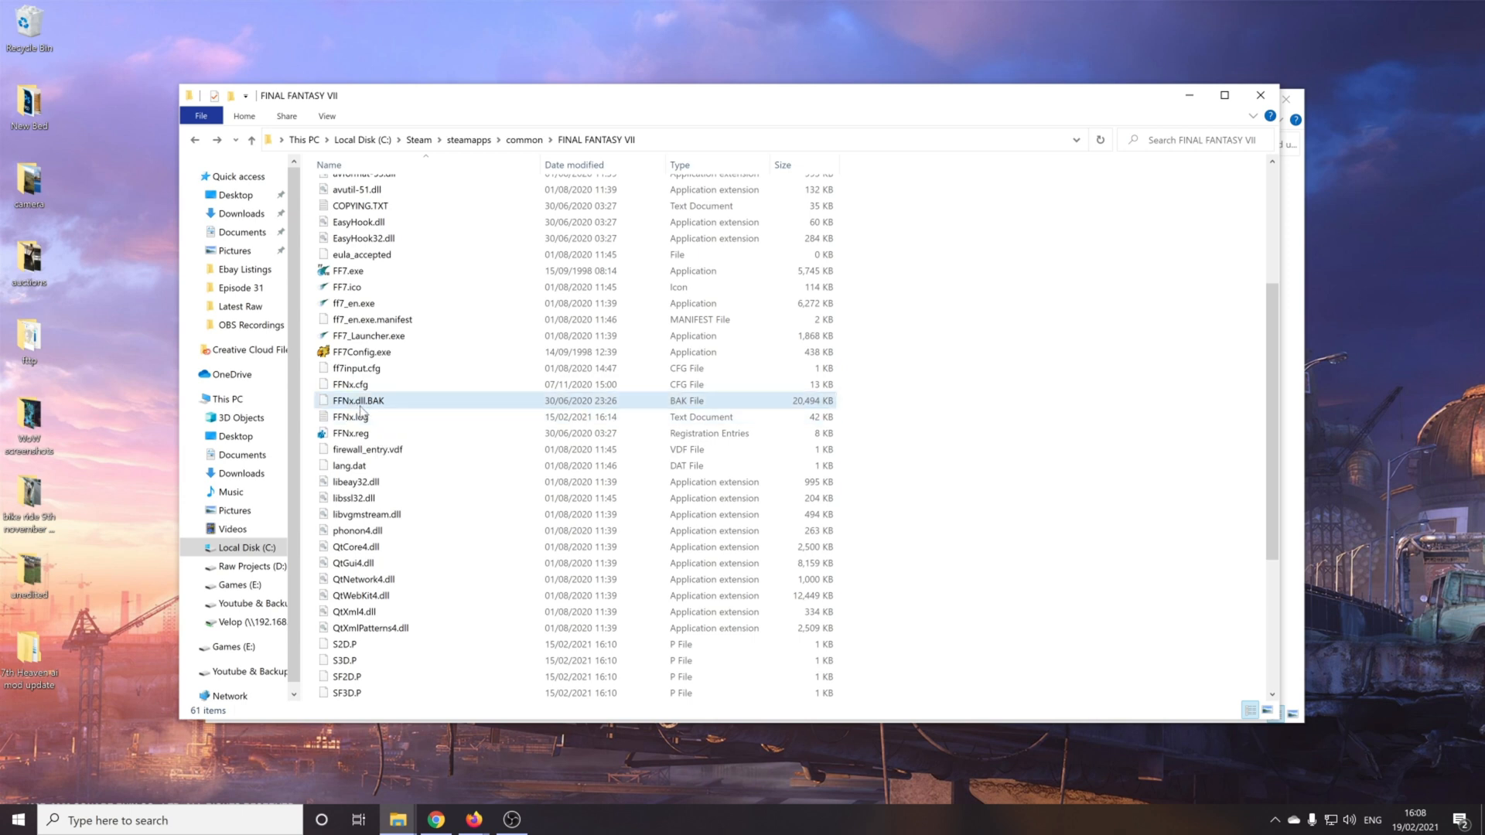
{"action": "mouse_move", "coordinate": [364, 412]}
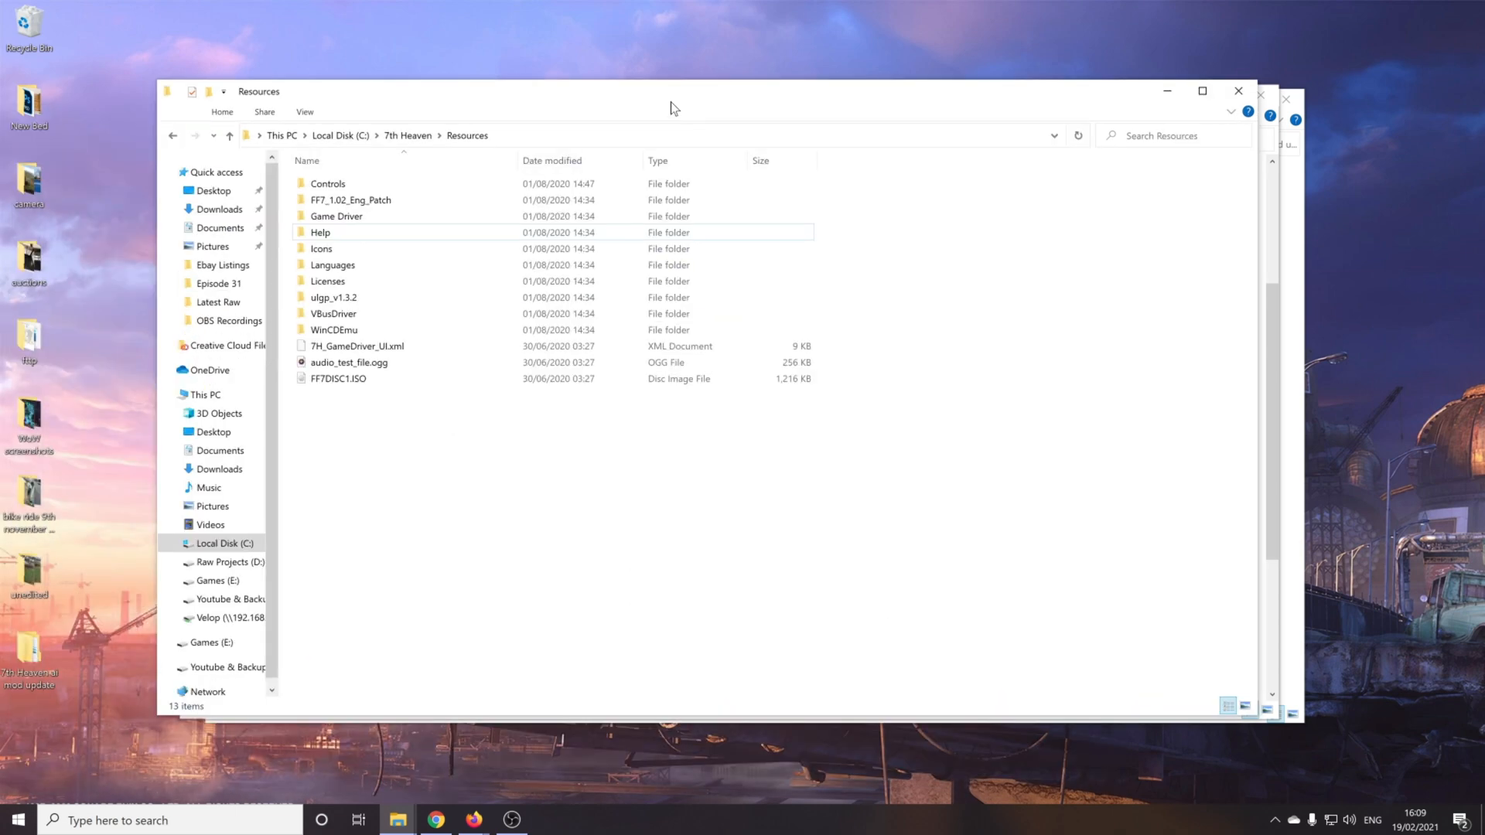
Step: Duplicate the Game Driver folder inside 7th Heaven's Resources and rename the copy with BAKUP
{"action": "left_click", "coordinate": [326, 282]}
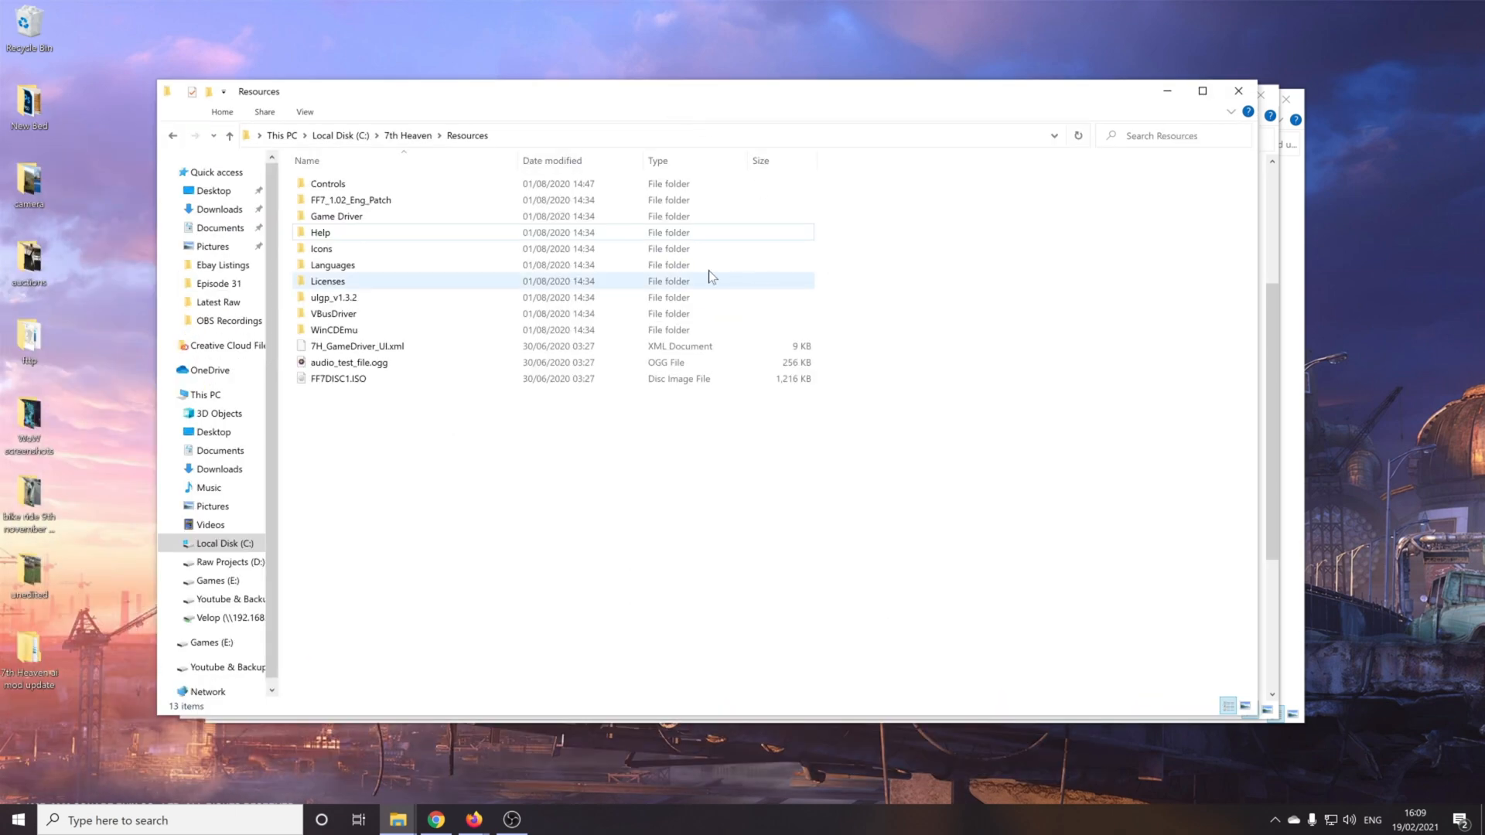
{"action": "left_click", "coordinate": [229, 135]}
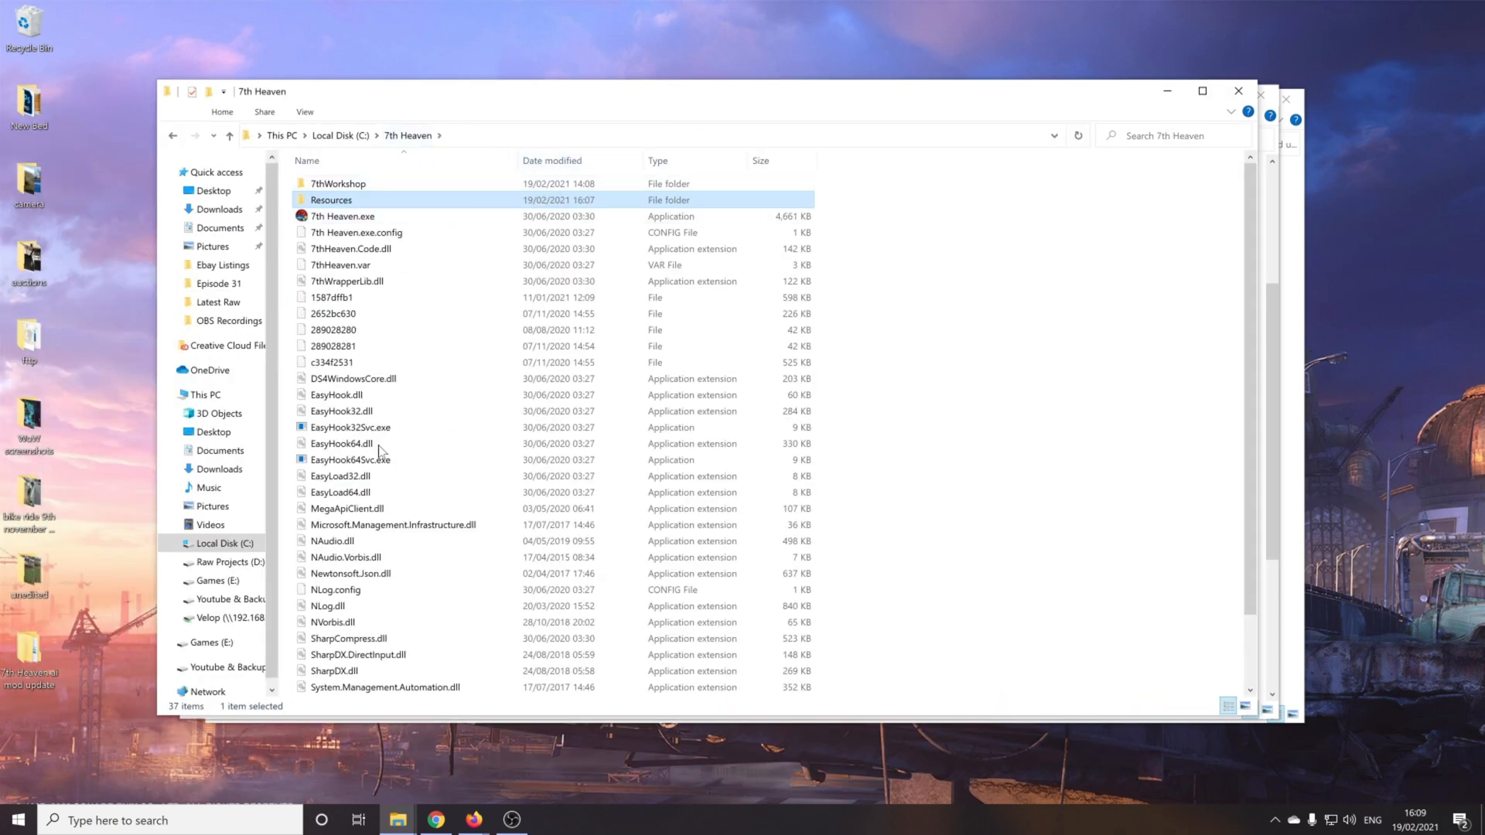
{"action": "double_click", "coordinate": [330, 200]}
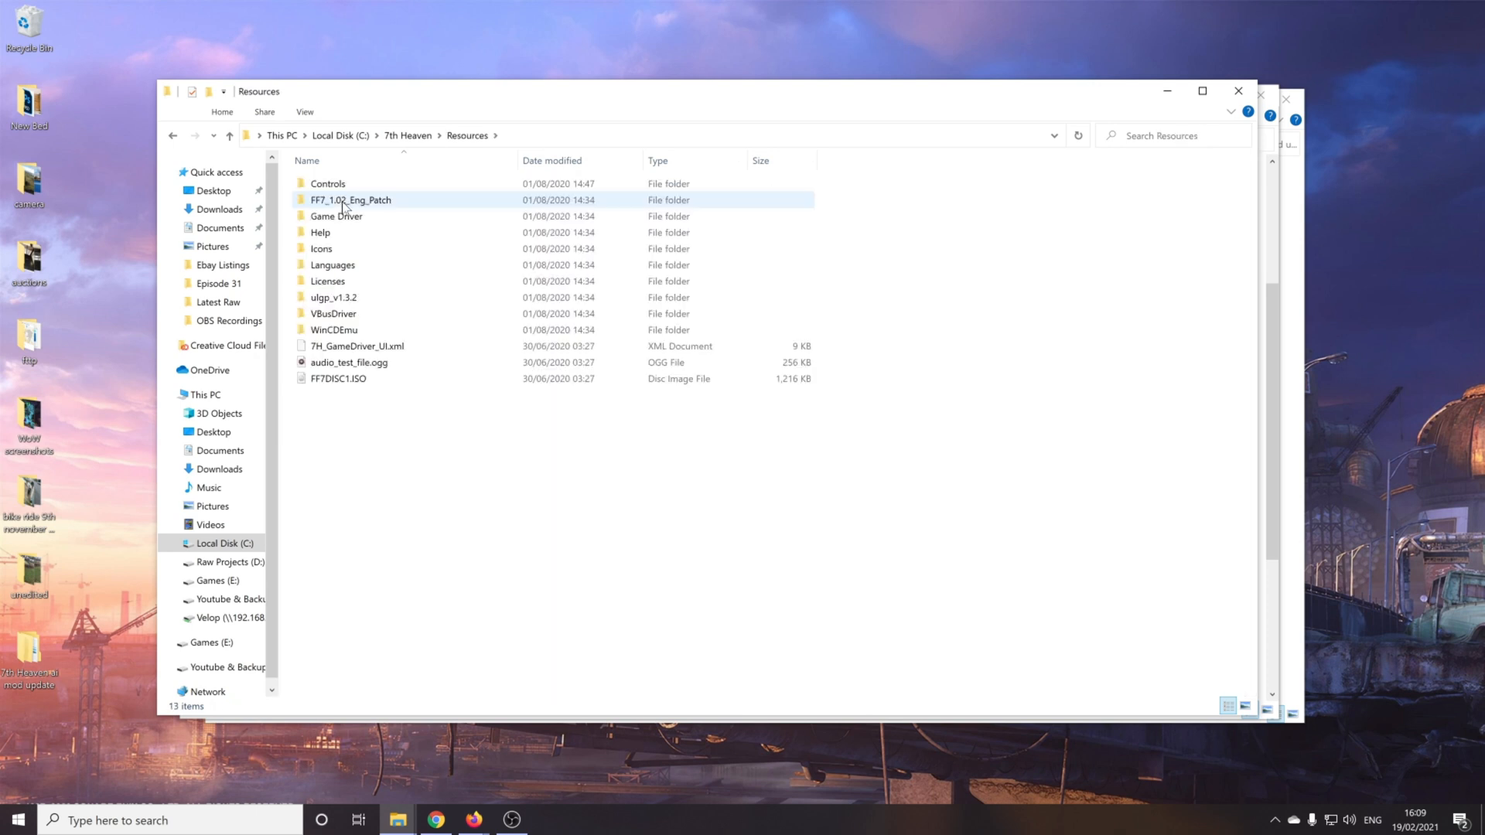
{"action": "left_click", "coordinate": [335, 216]}
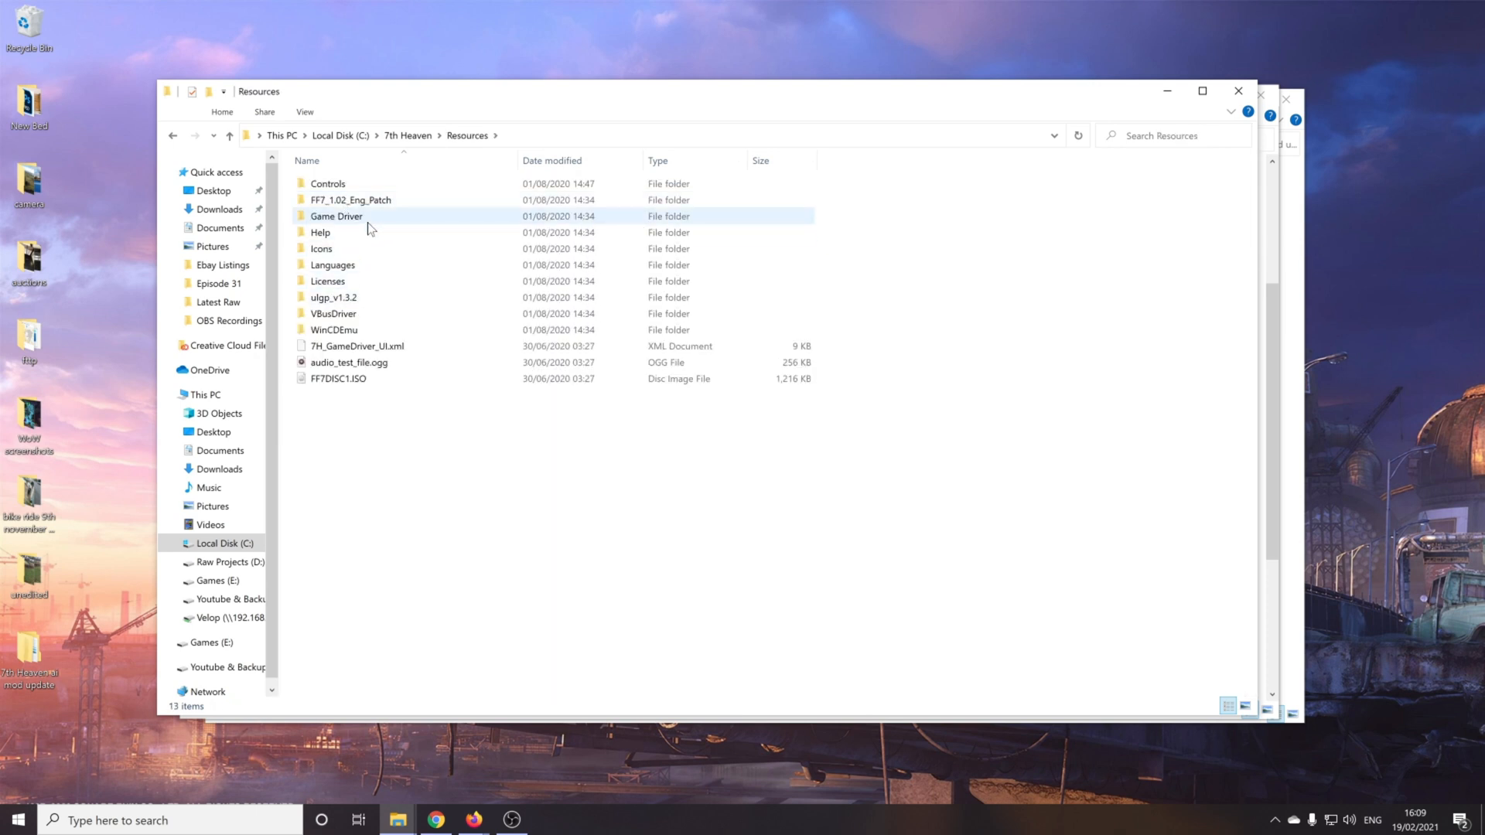
{"action": "right_click", "coordinate": [337, 216]}
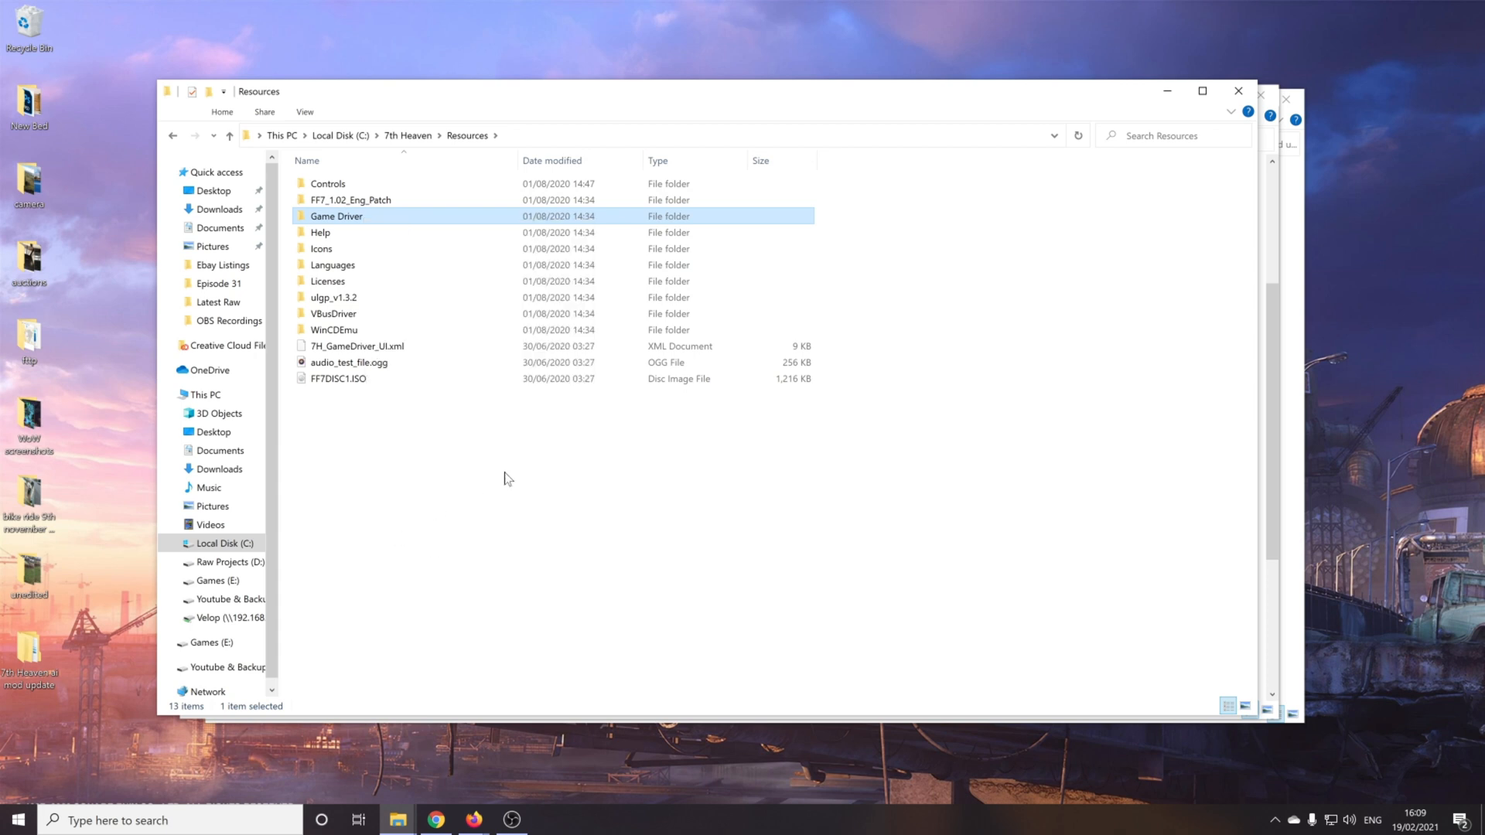
{"action": "right_click", "coordinate": [505, 478]}
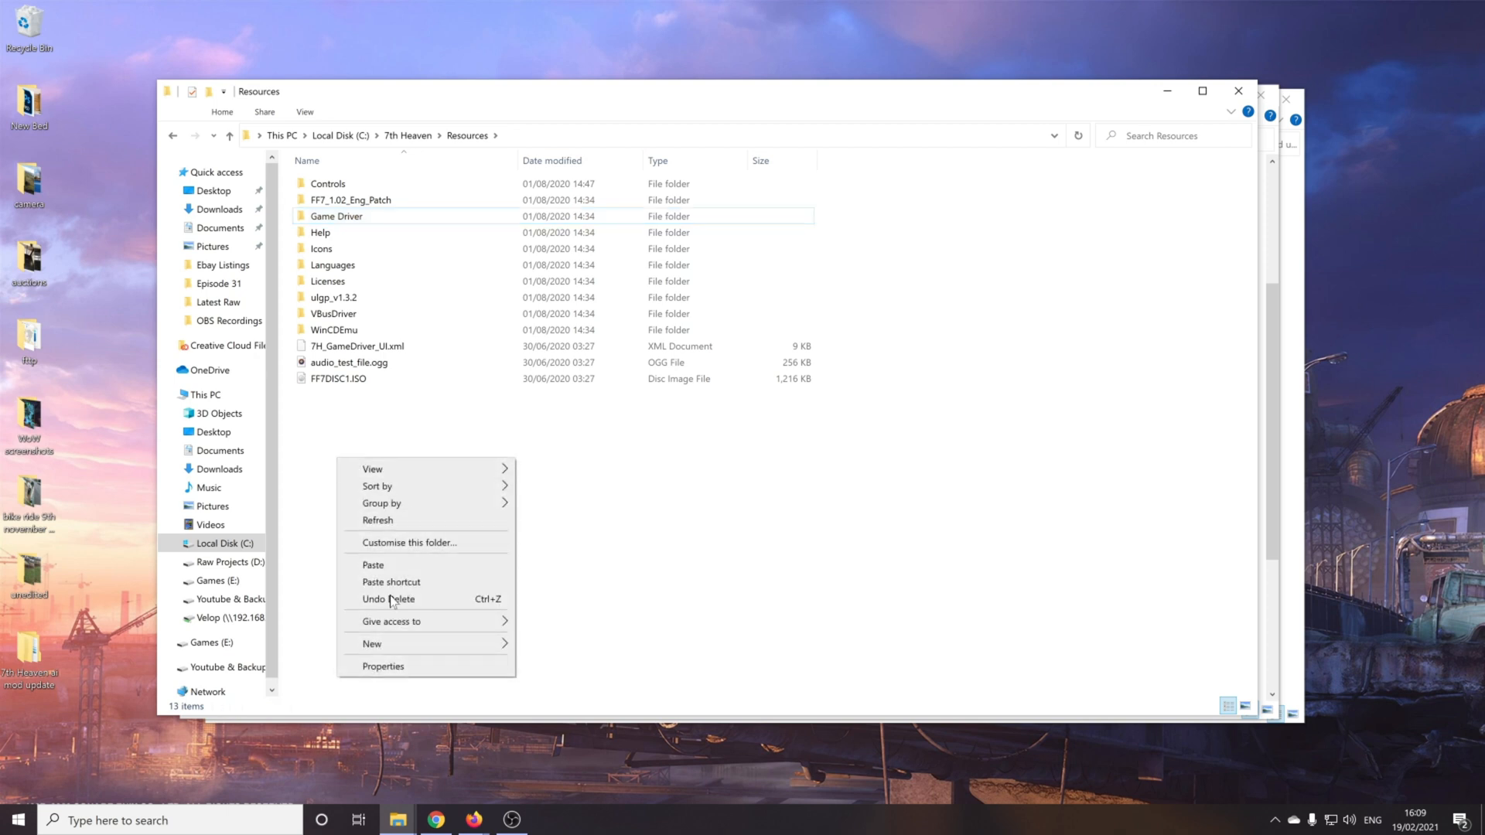
{"action": "left_click", "coordinate": [372, 564]}
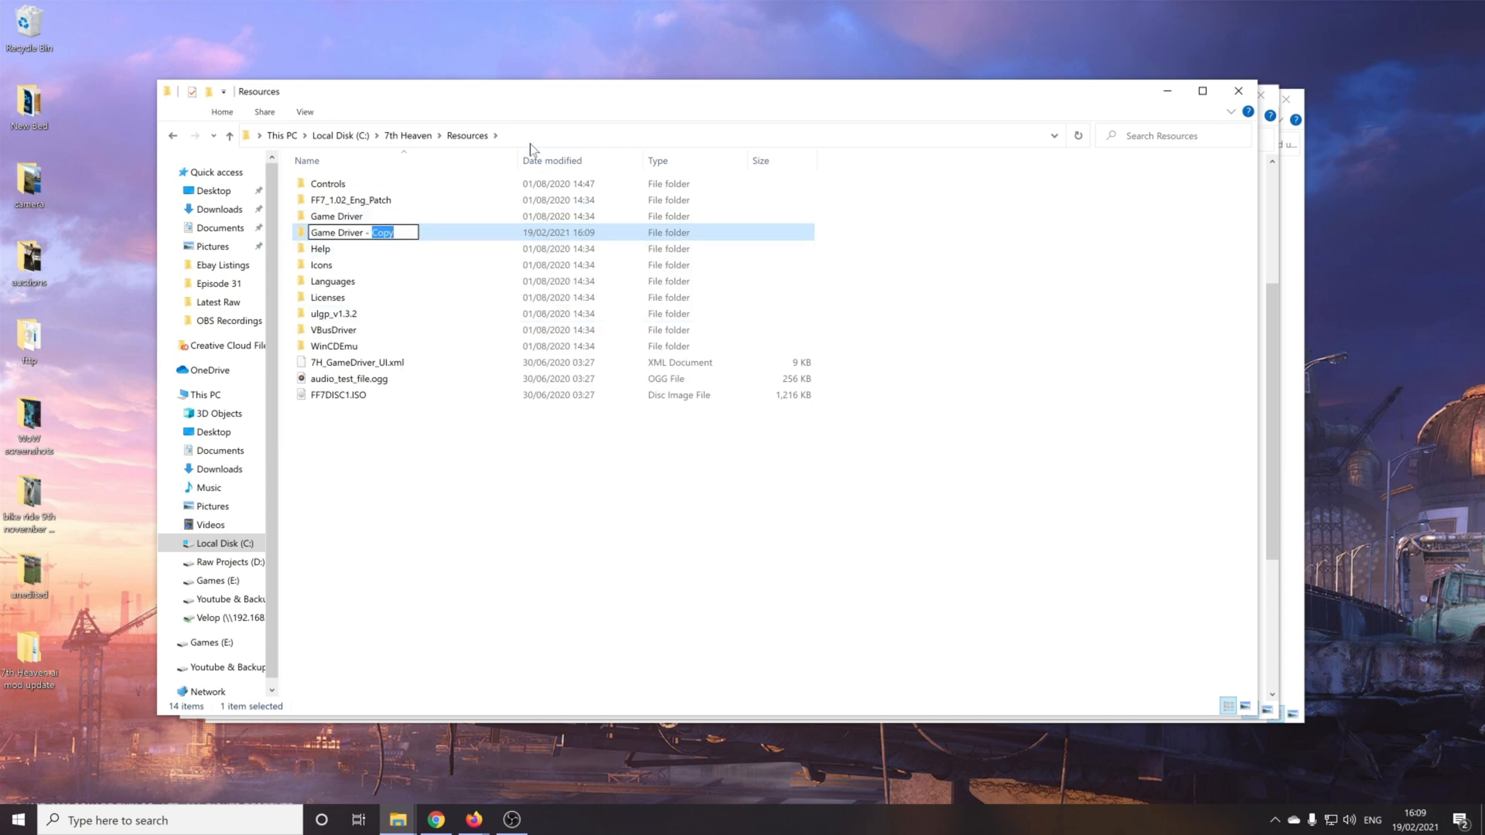
{"action": "type", "text": "BAKUP"}
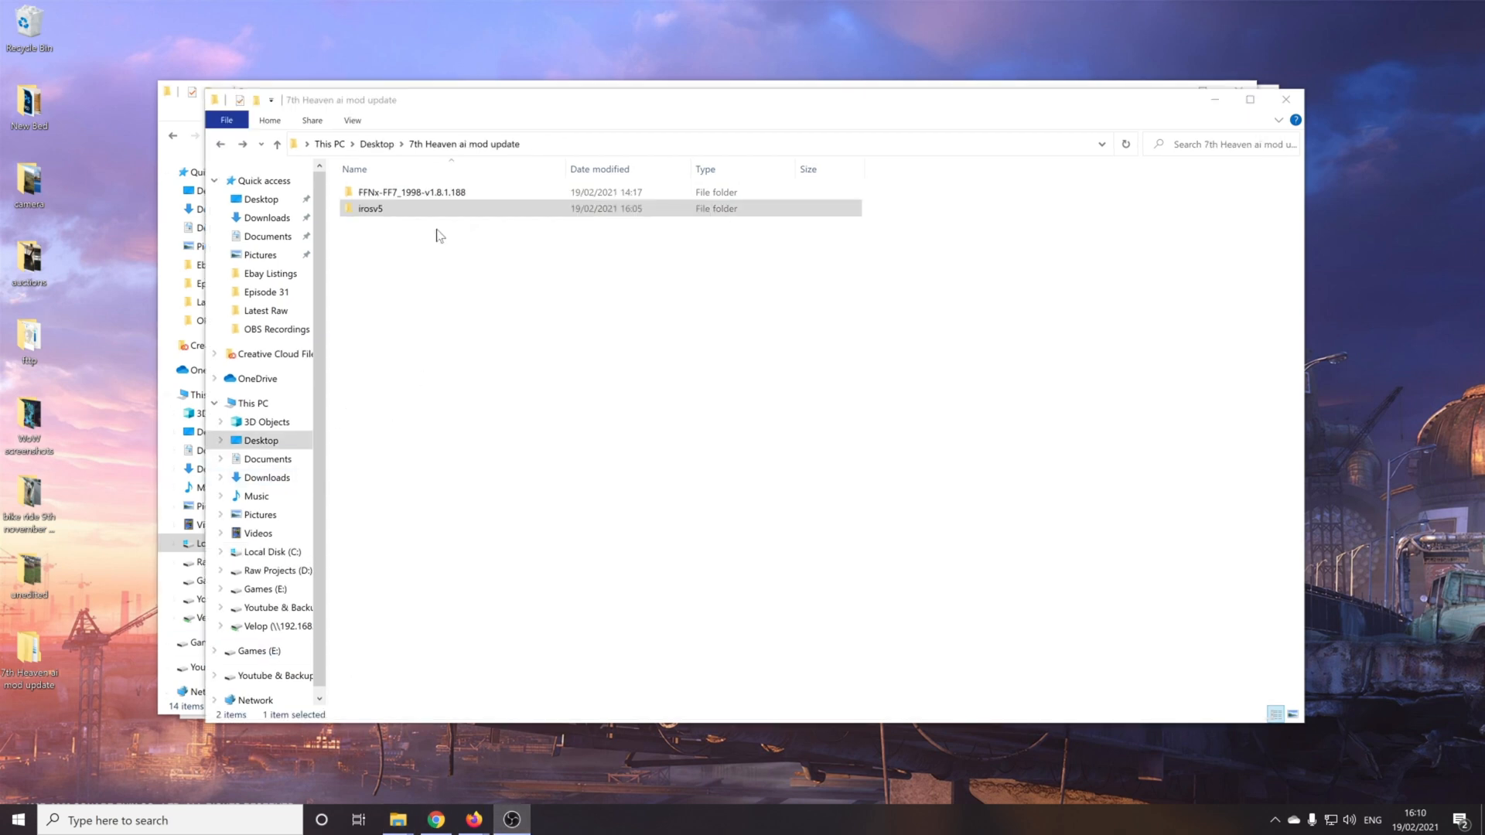
Step: Open FFNx.toml from the FFNx-FF7_1998-v1.8.1.188 folder in Notepad
{"action": "double_click", "coordinate": [411, 191]}
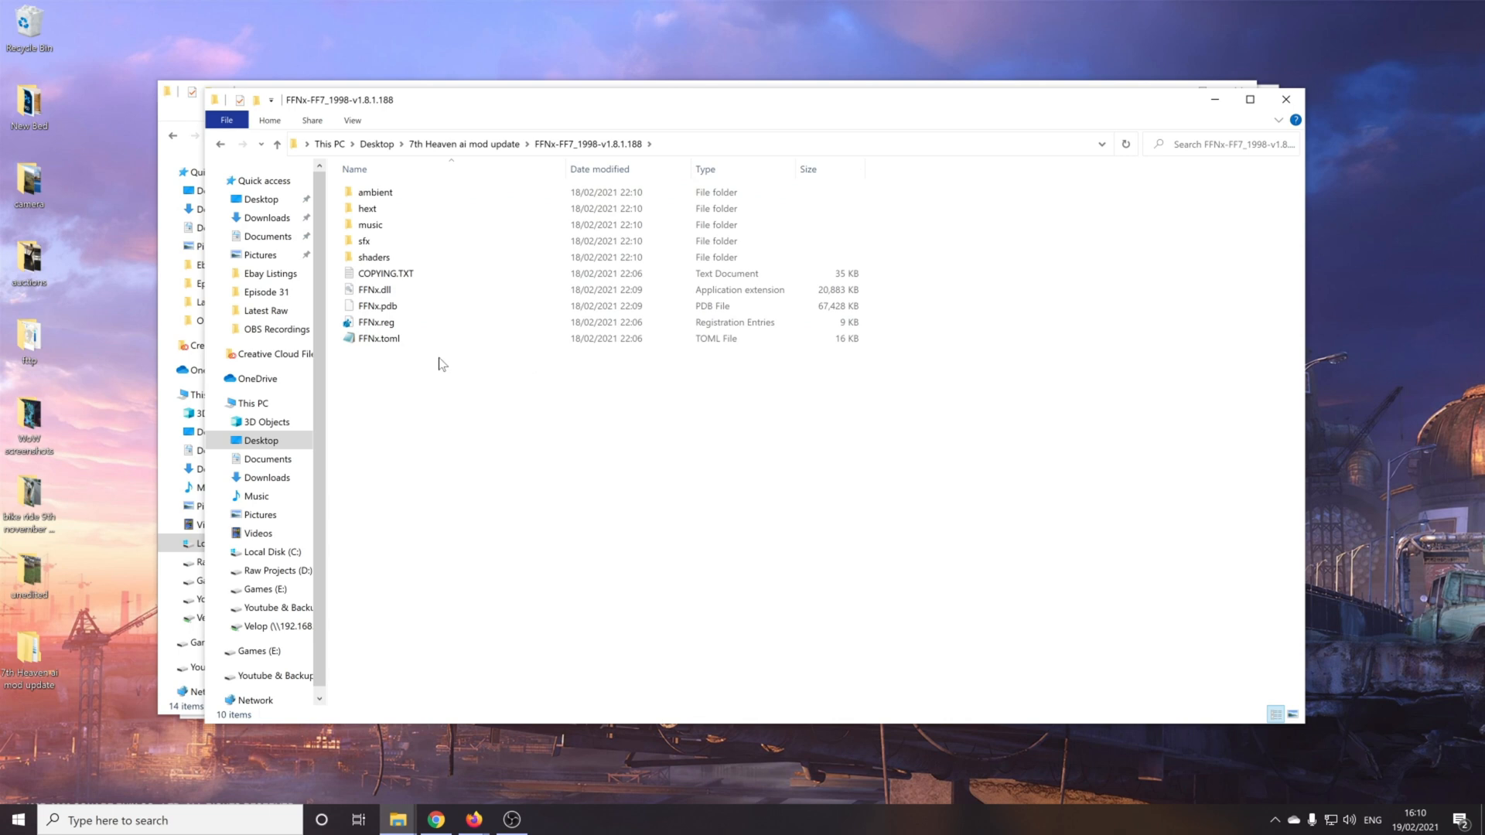
{"action": "left_click", "coordinate": [379, 338]}
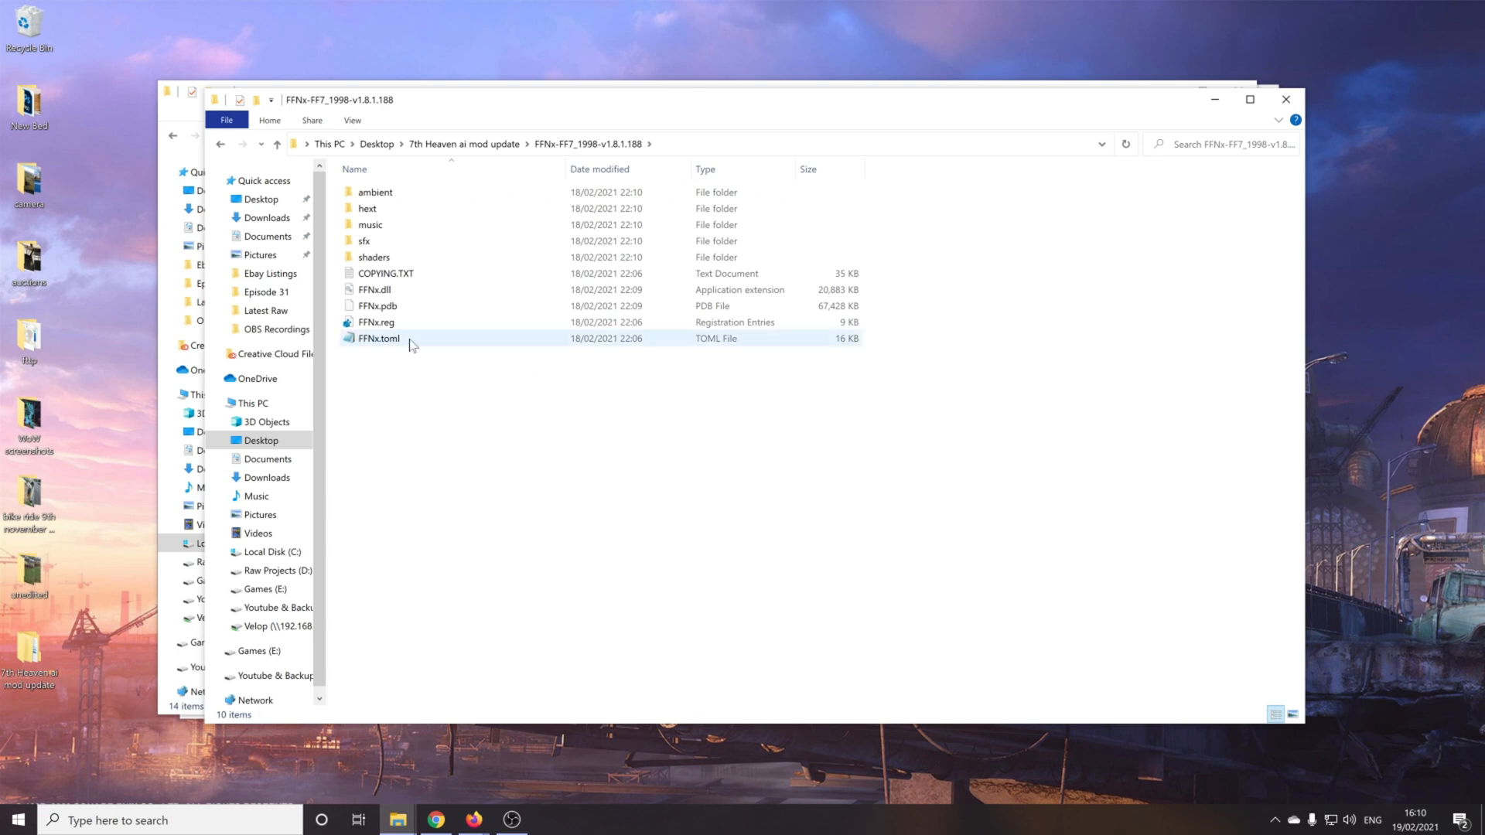
{"action": "mouse_move", "coordinate": [410, 343]}
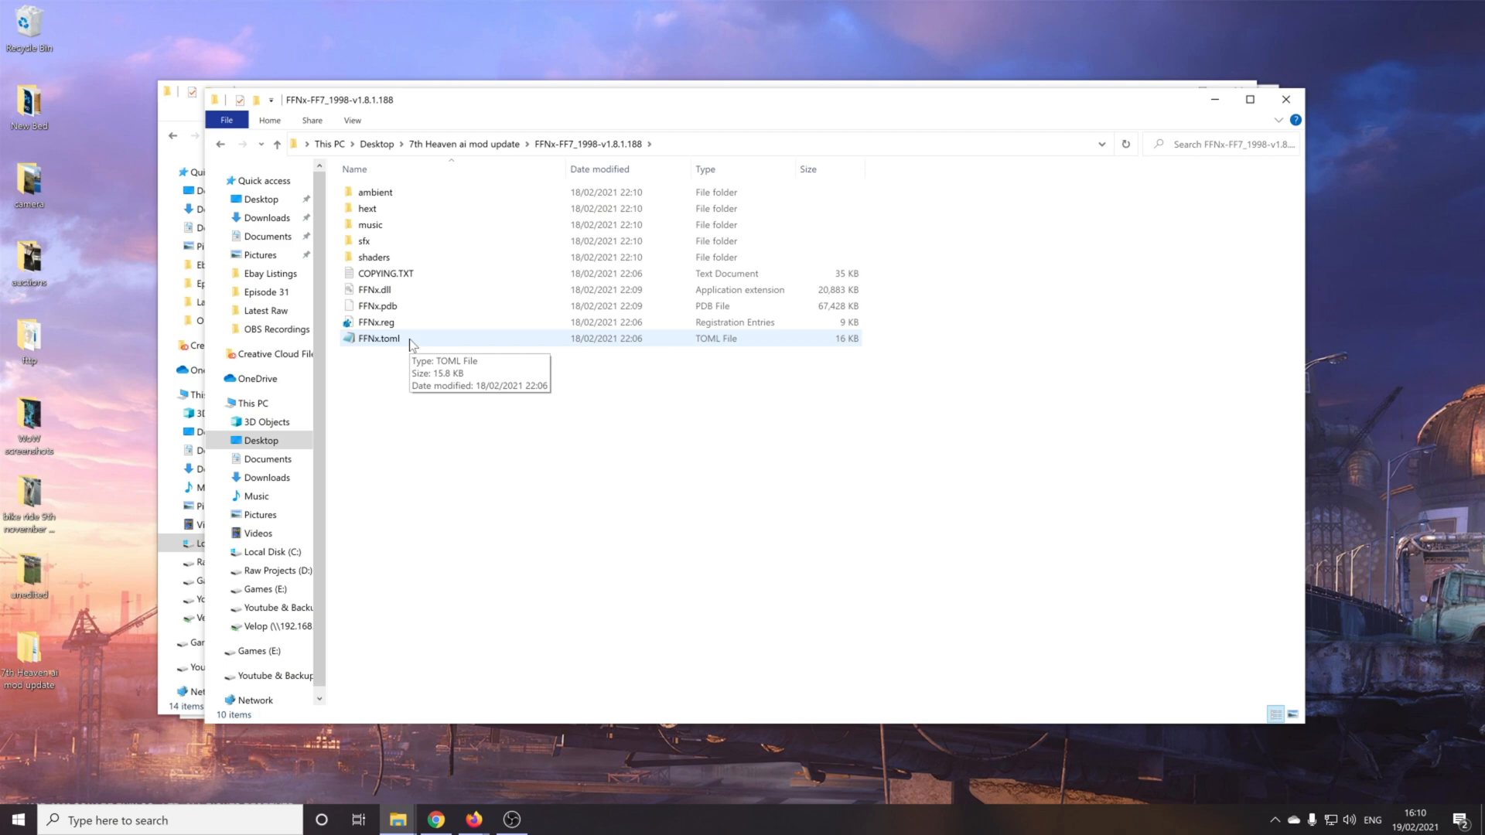
{"action": "double_click", "coordinate": [379, 338]}
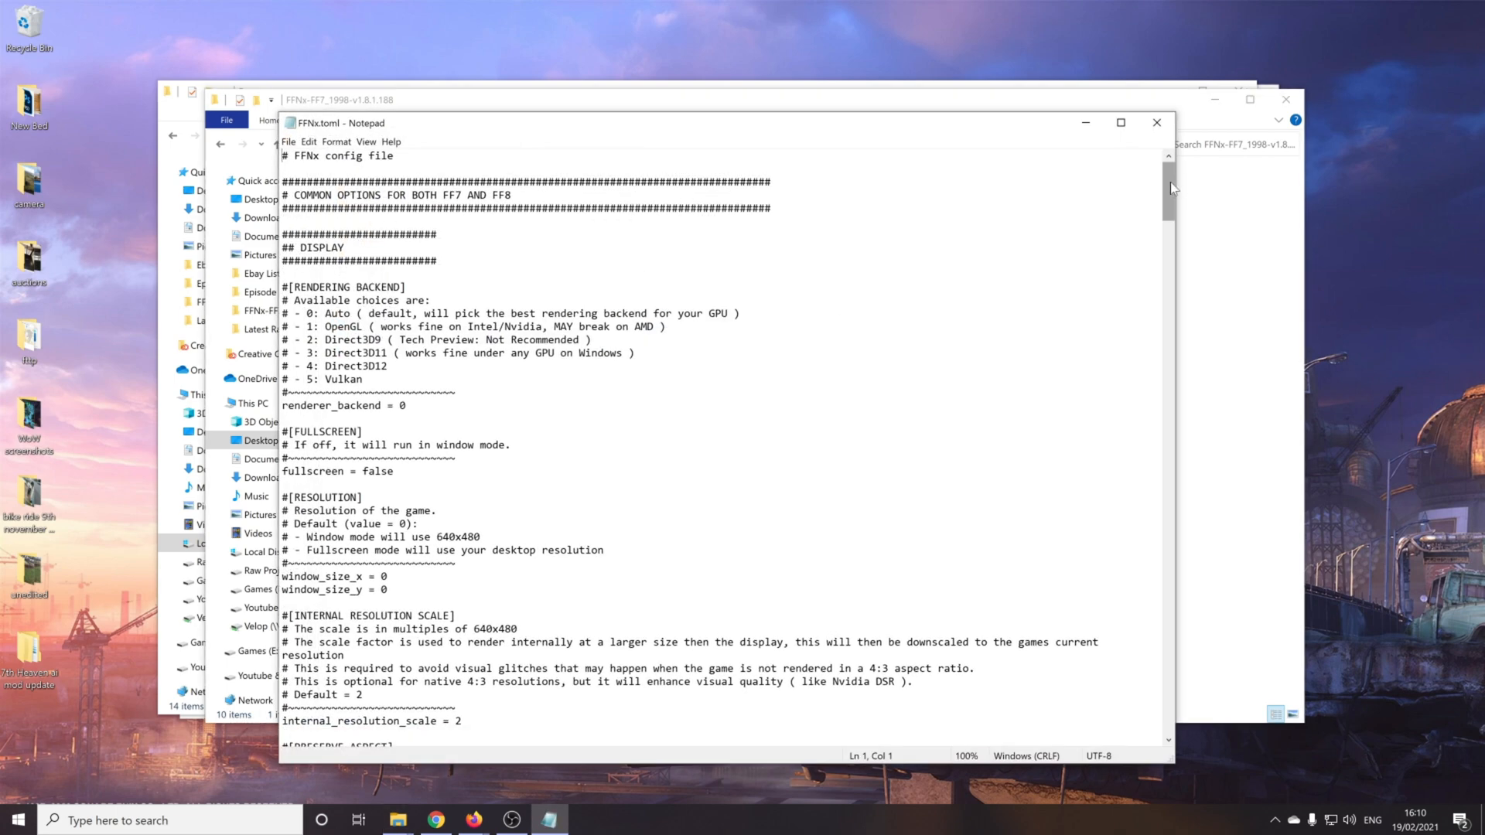
Step: Find enable_animated_textures in FFNx.toml and change its value from false to True
{"action": "scroll", "scroll_direction": "down", "scroll_amount": 3}
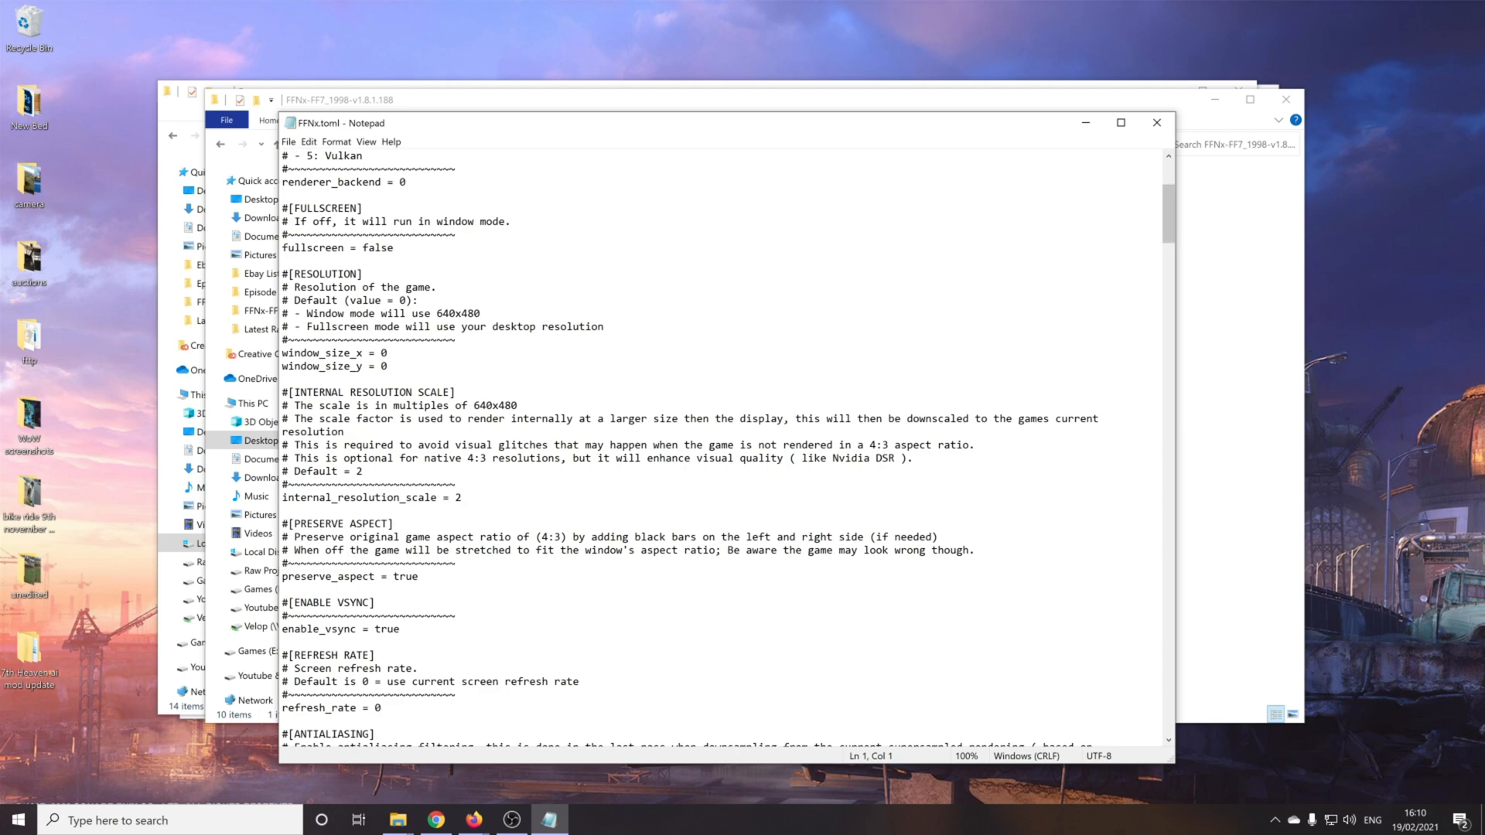
{"action": "key", "text": "ctrl+f"}
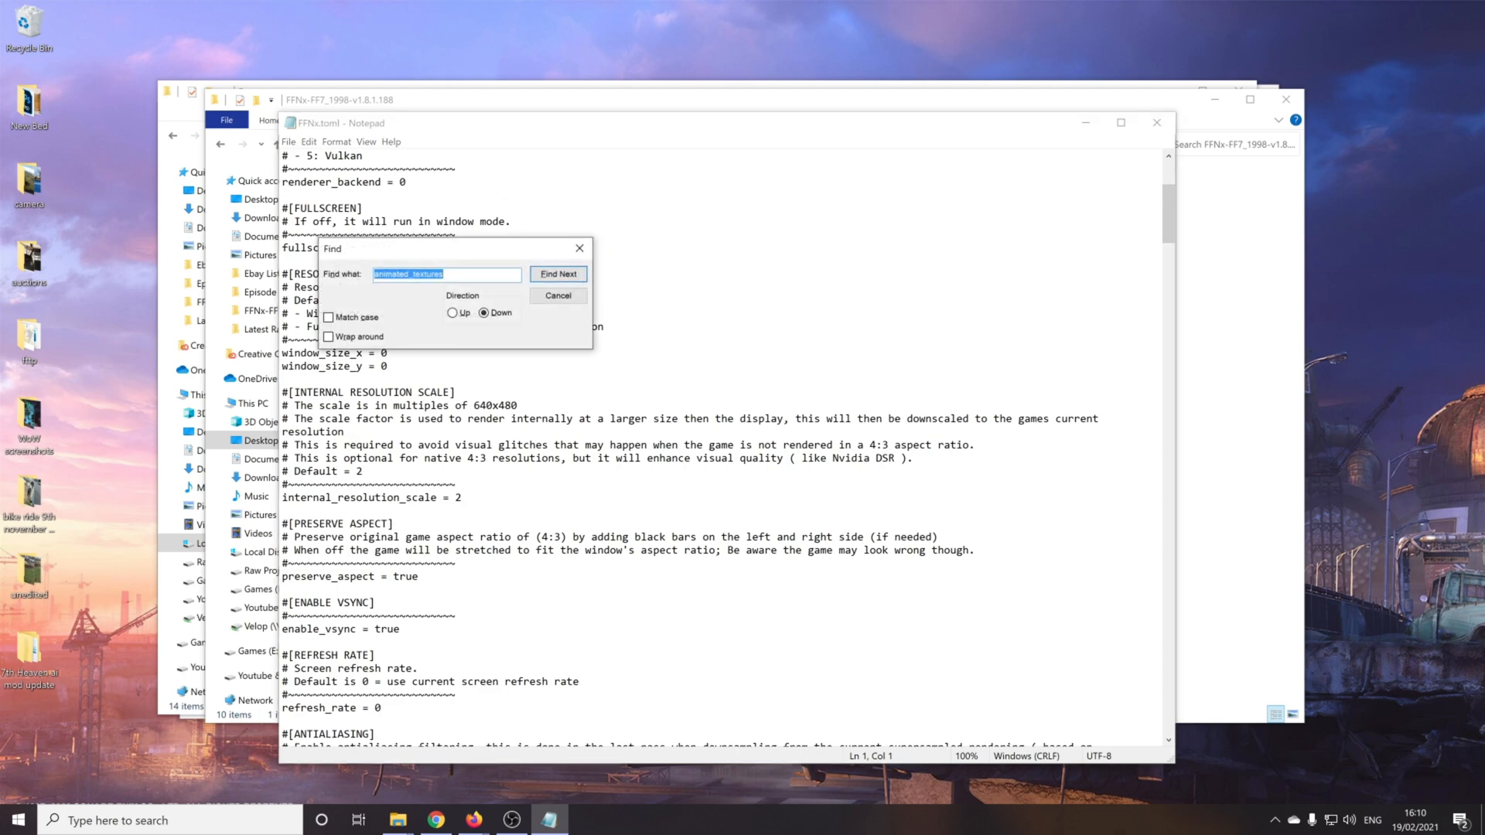
{"action": "left_click", "coordinate": [558, 274]}
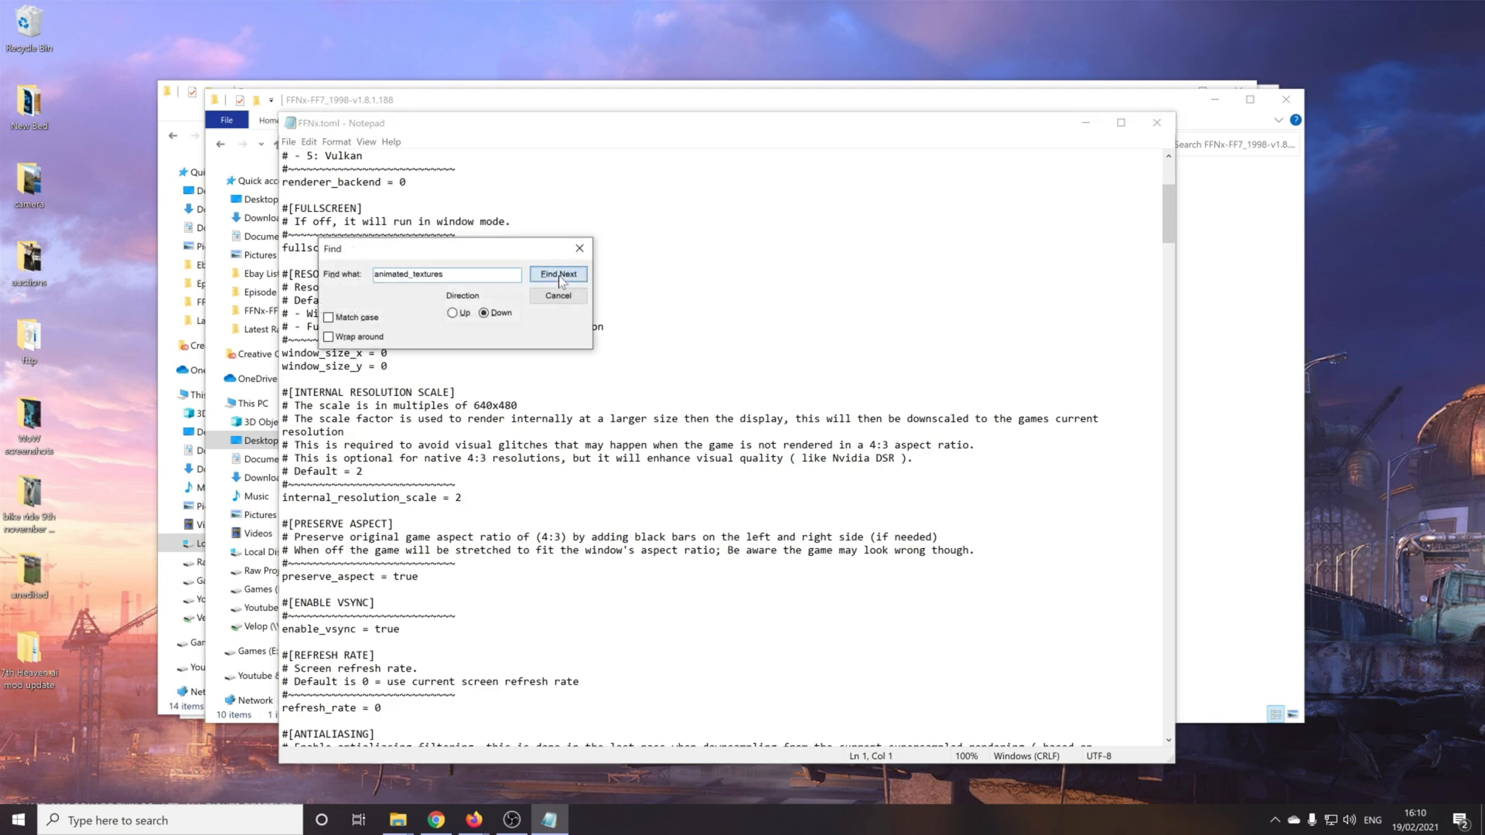
{"action": "left_click", "coordinate": [558, 274]}
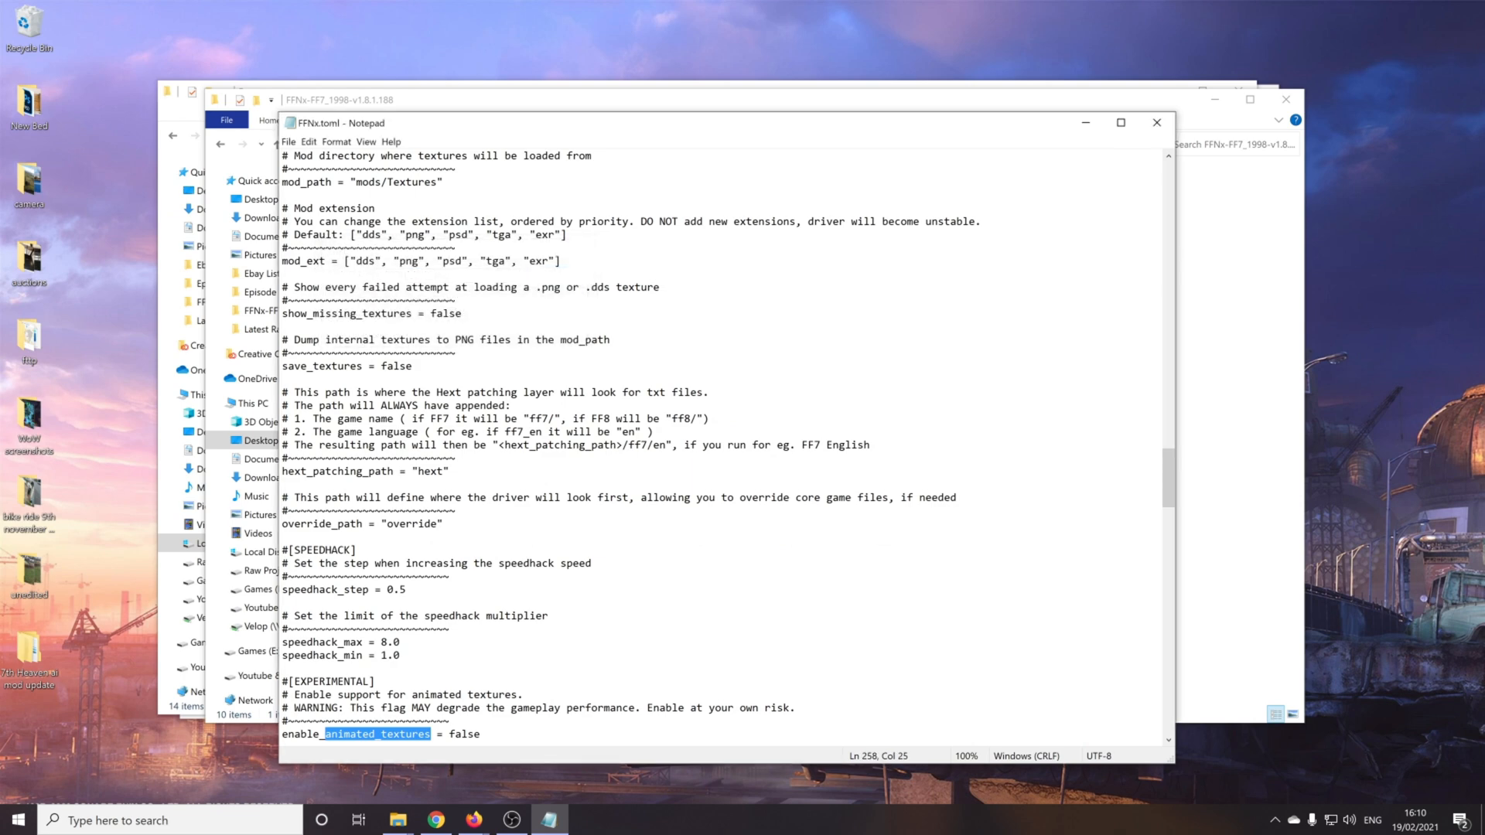
{"action": "scroll", "scroll_direction": "down", "scroll_amount": 3}
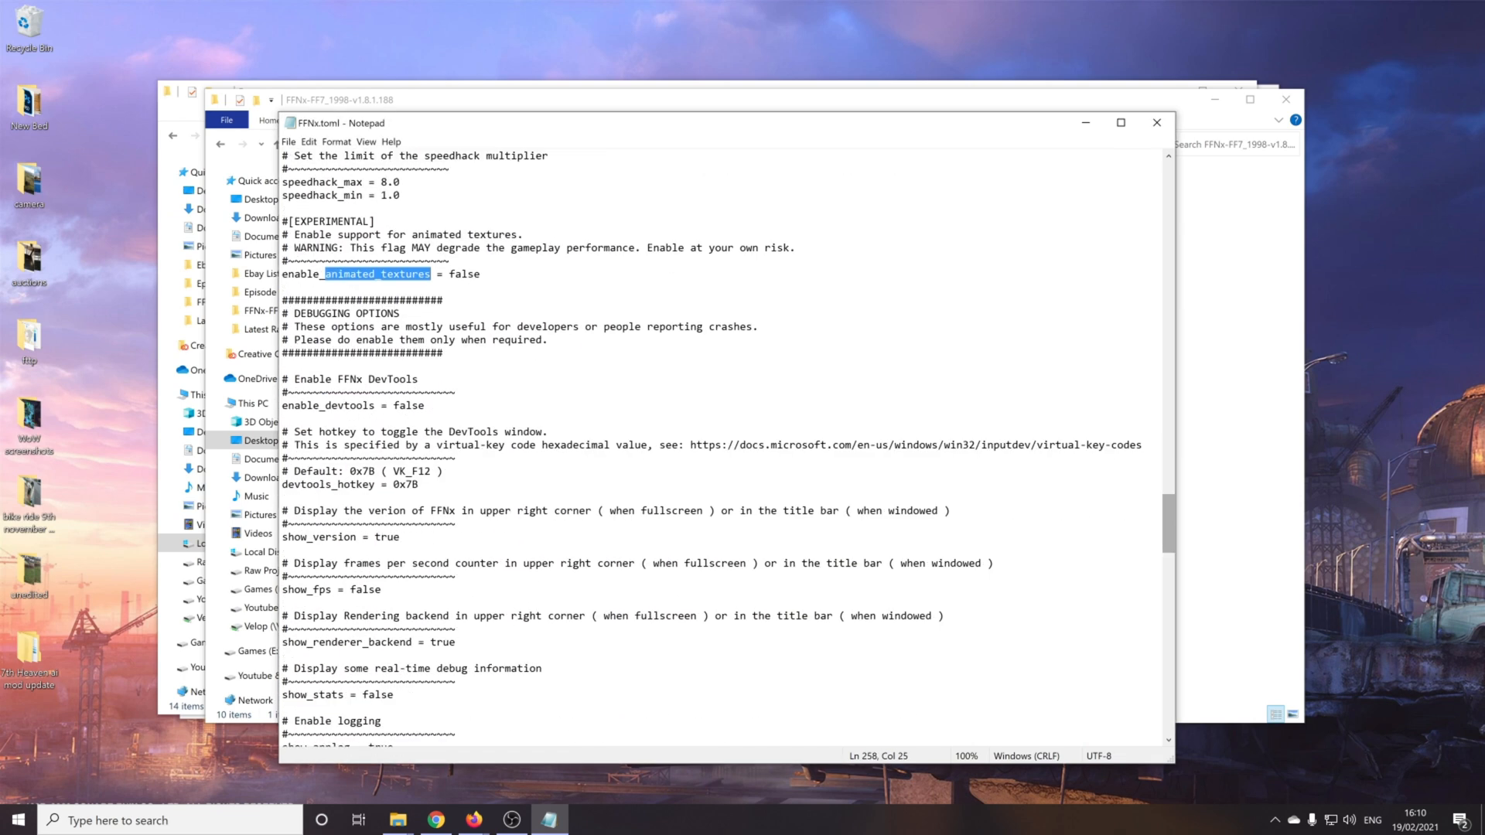
{"action": "double_click", "coordinate": [464, 274]}
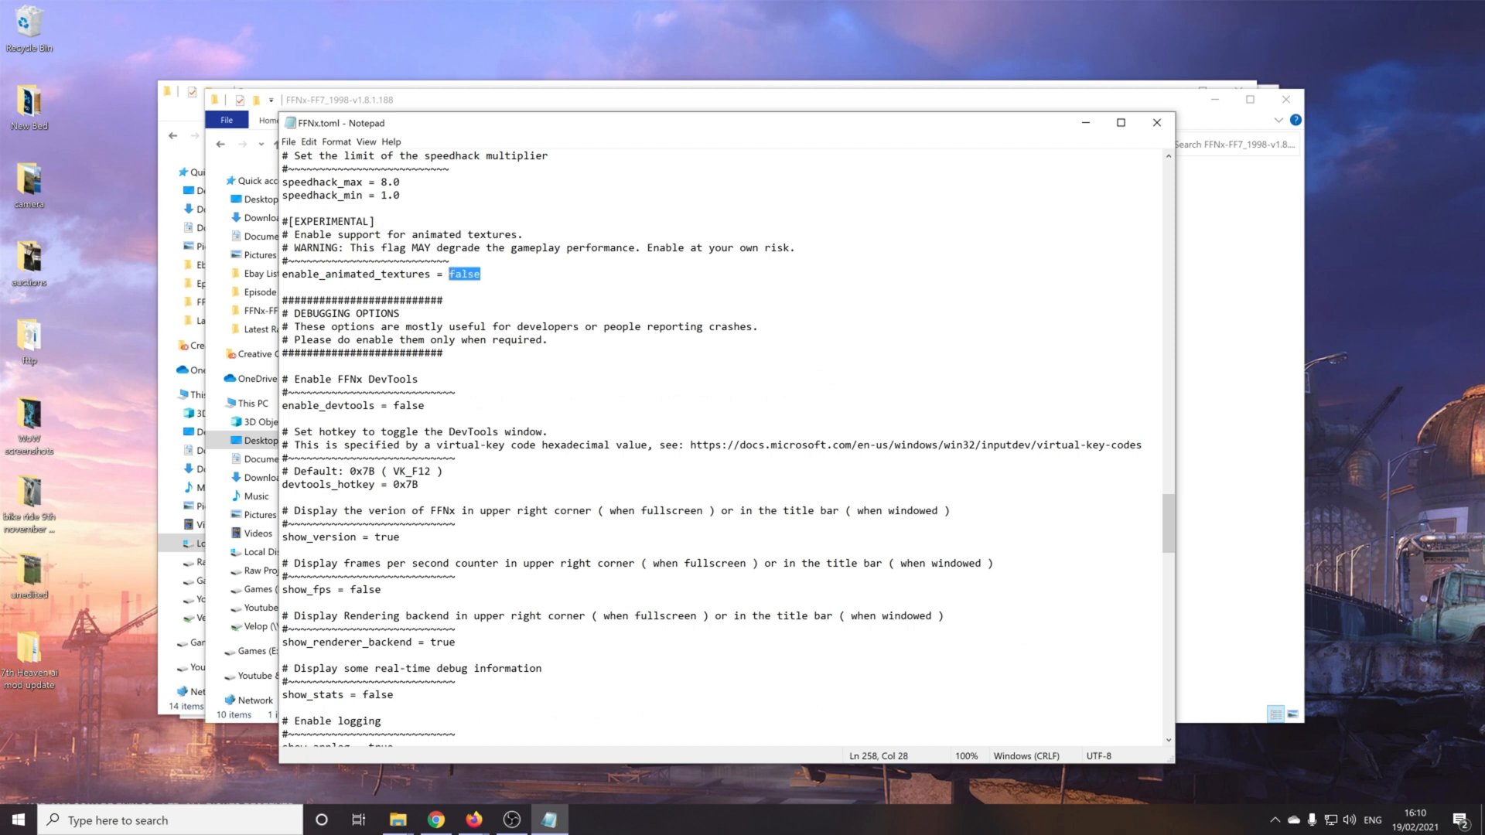
{"action": "type", "text": "True"}
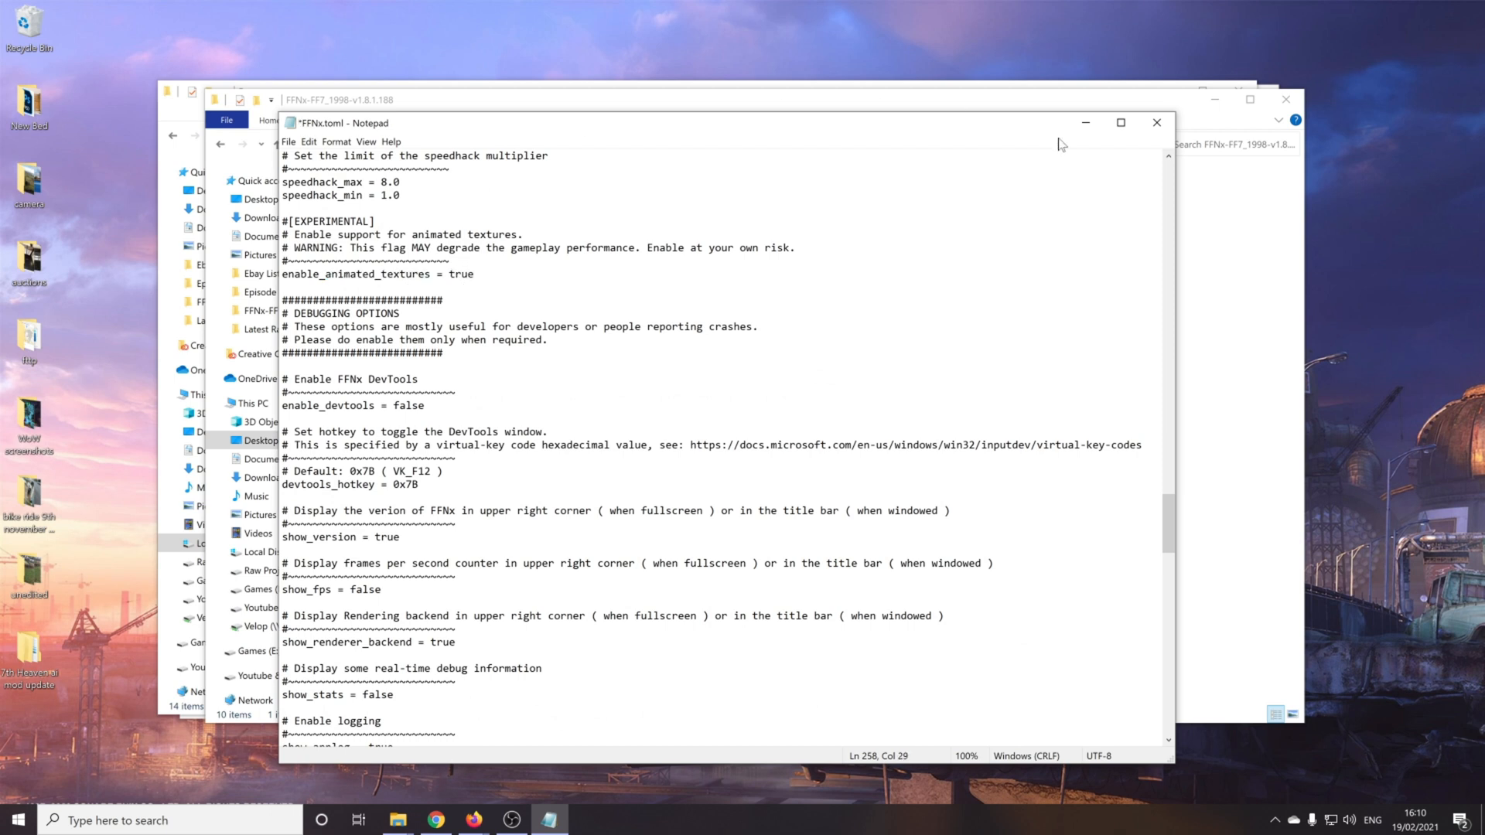
{"action": "left_click", "coordinate": [1157, 123]}
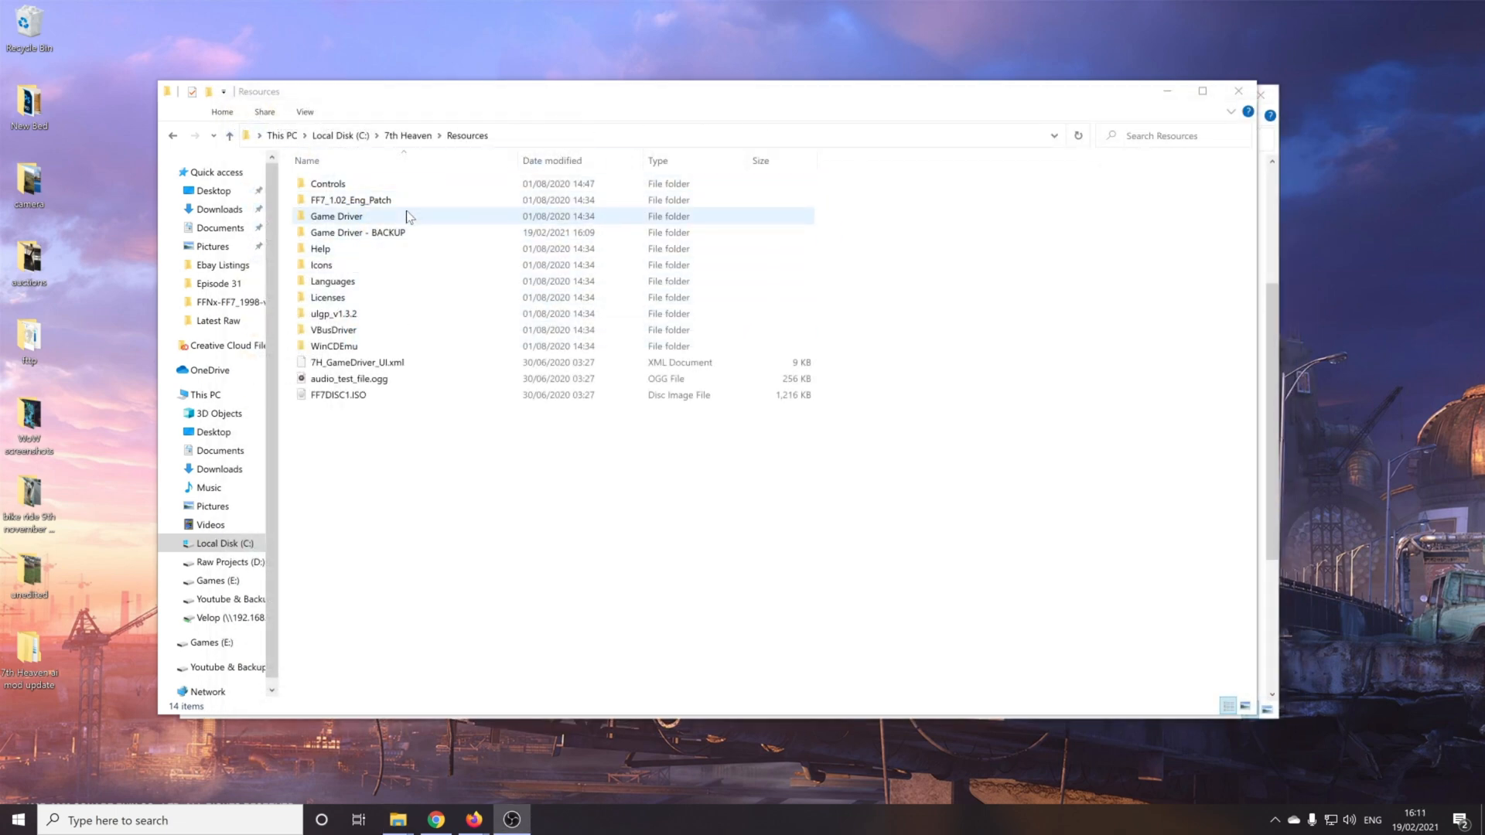
Step: Paste the new FFNx driver files into Steam's FINAL FANTASY VII folder, replacing the existing files
{"action": "double_click", "coordinate": [336, 215]}
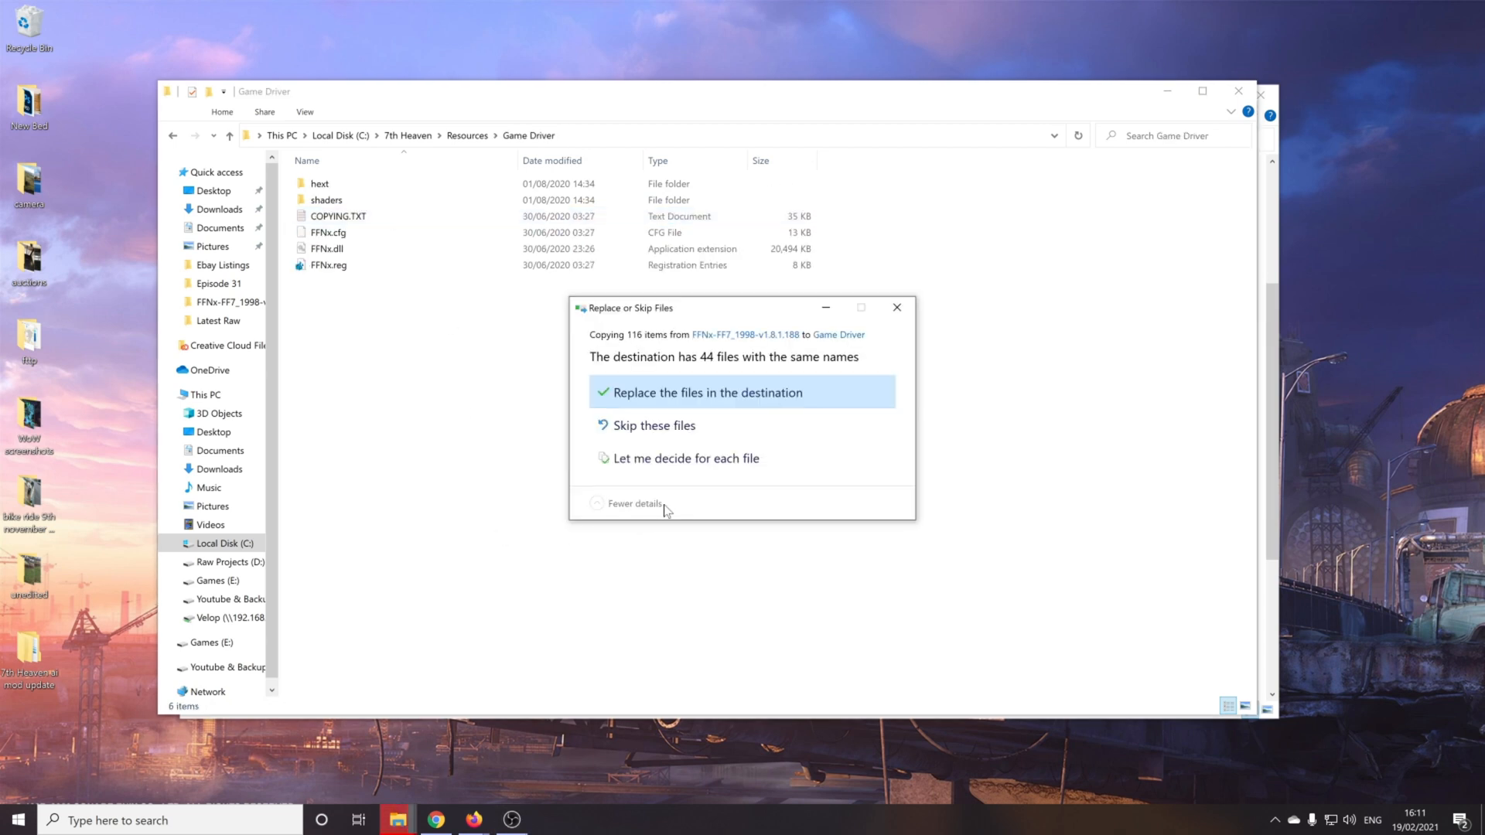
{"action": "left_click", "coordinate": [708, 392]}
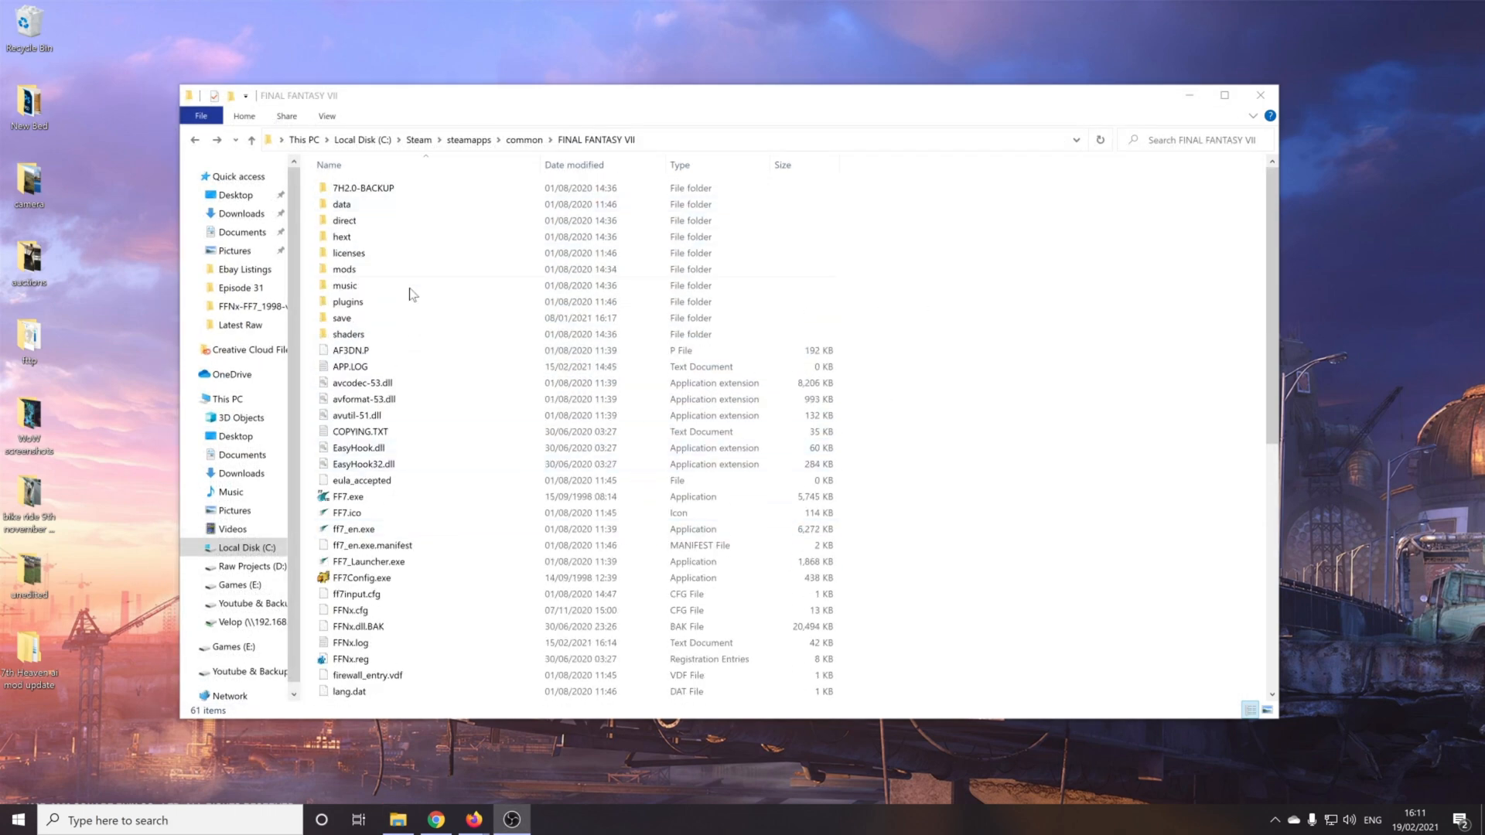
{"action": "scroll", "scroll_direction": "down", "scroll_amount": 3}
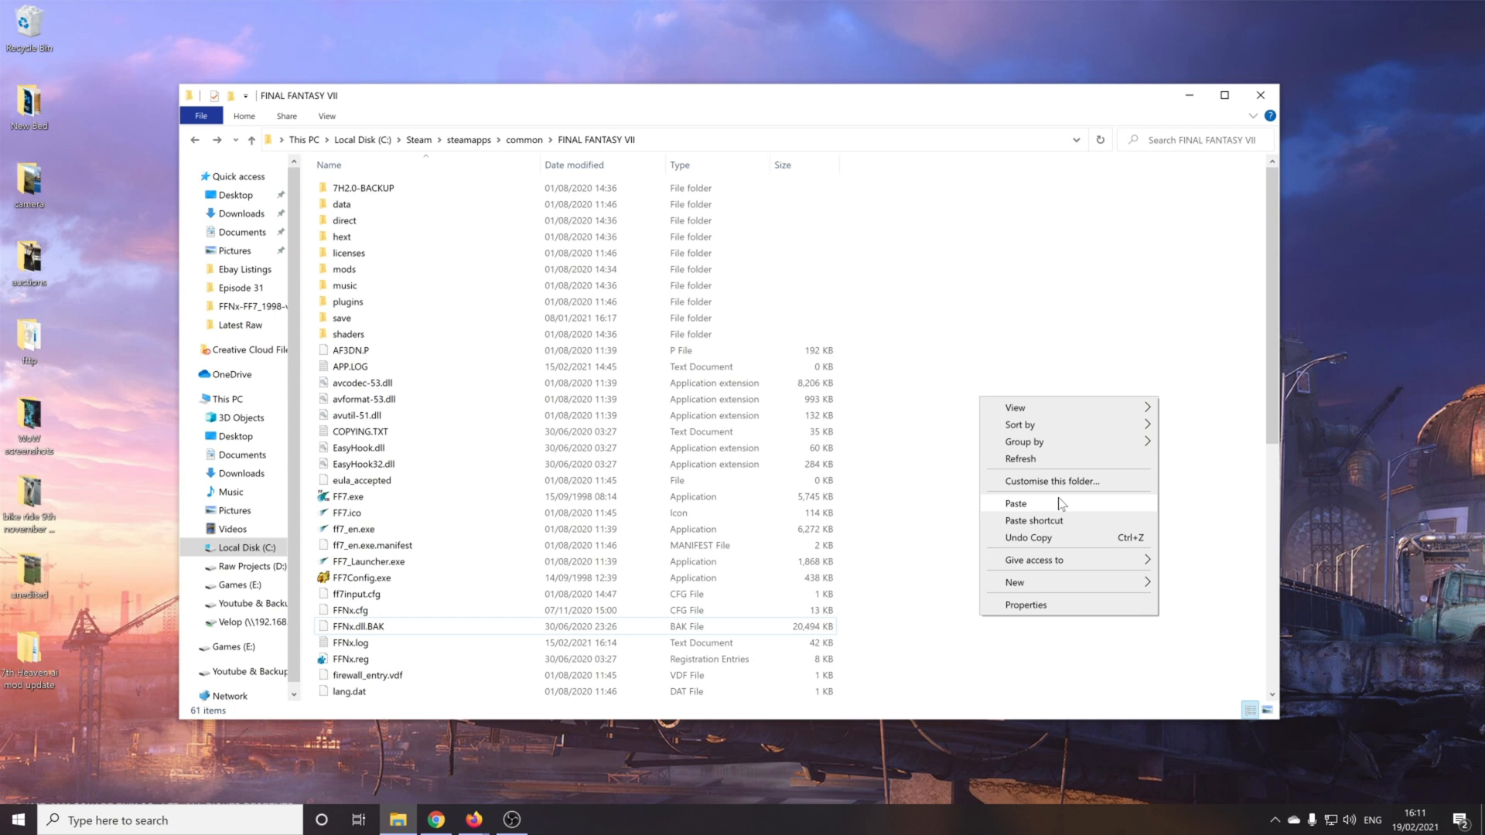
{"action": "left_click", "coordinate": [1014, 503]}
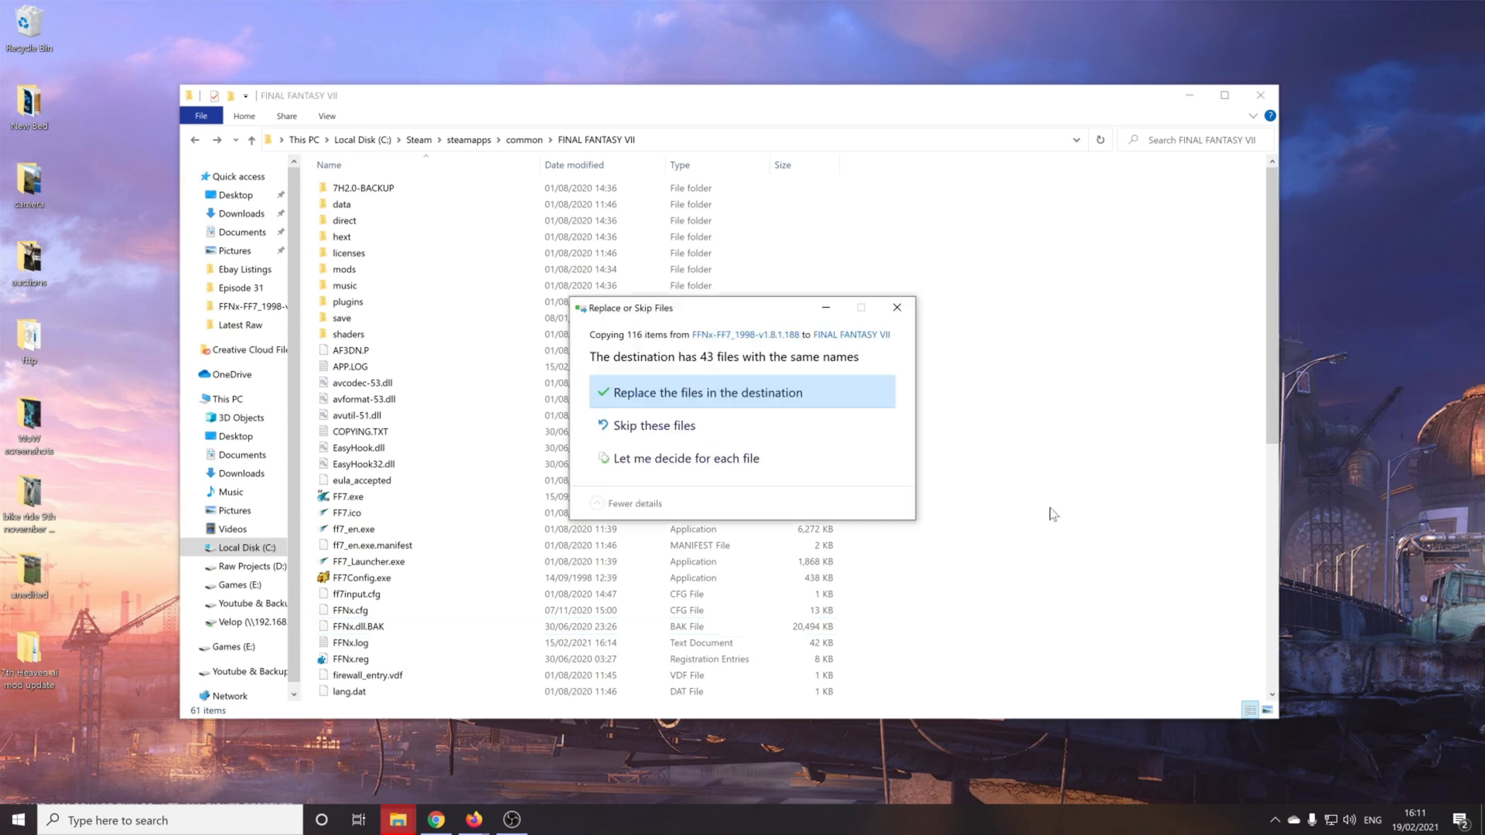
{"action": "left_click", "coordinate": [710, 392]}
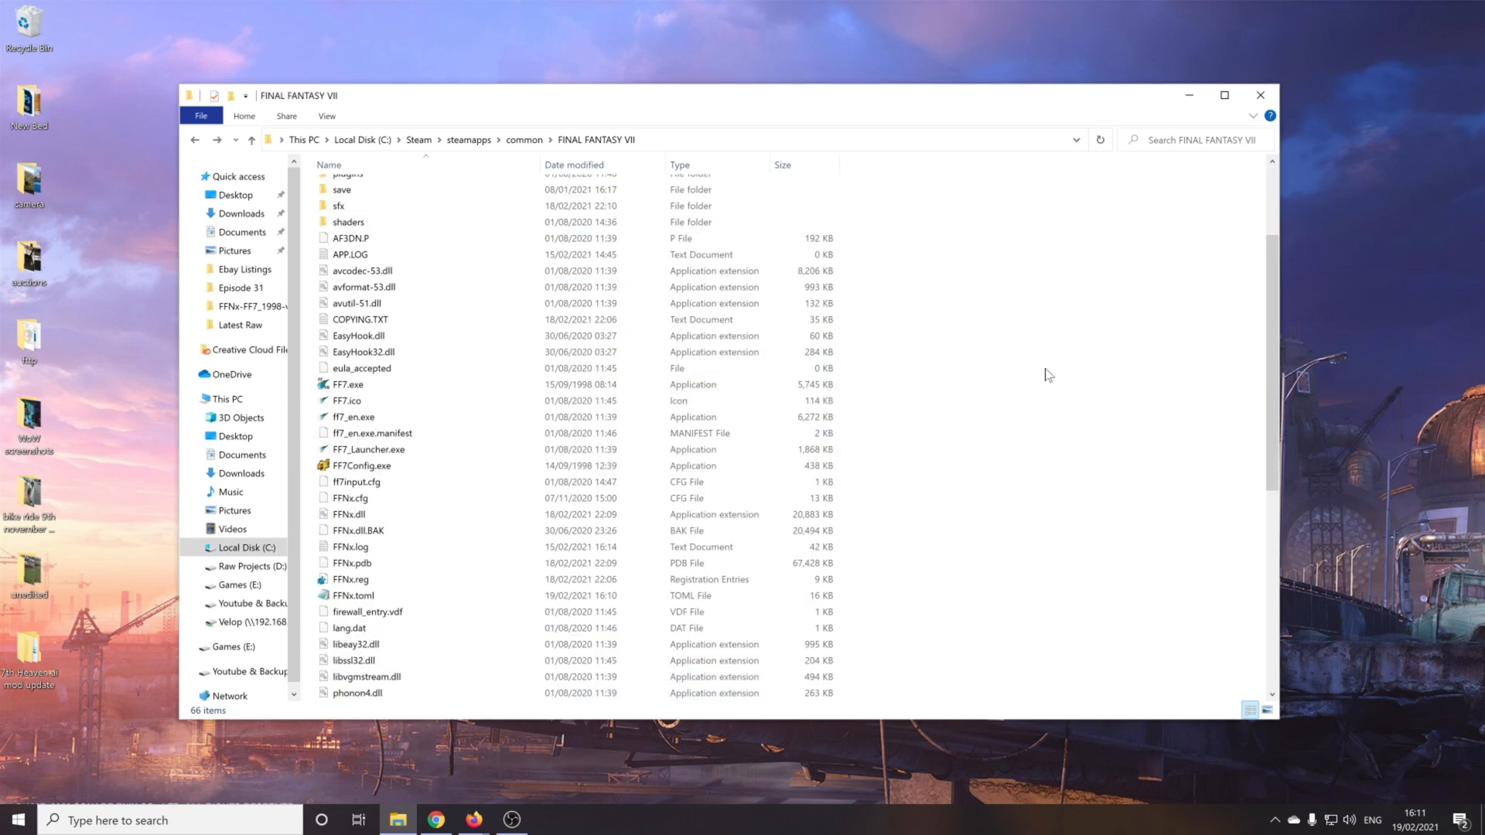
{"action": "scroll", "scroll_direction": "down", "scroll_amount": 3}
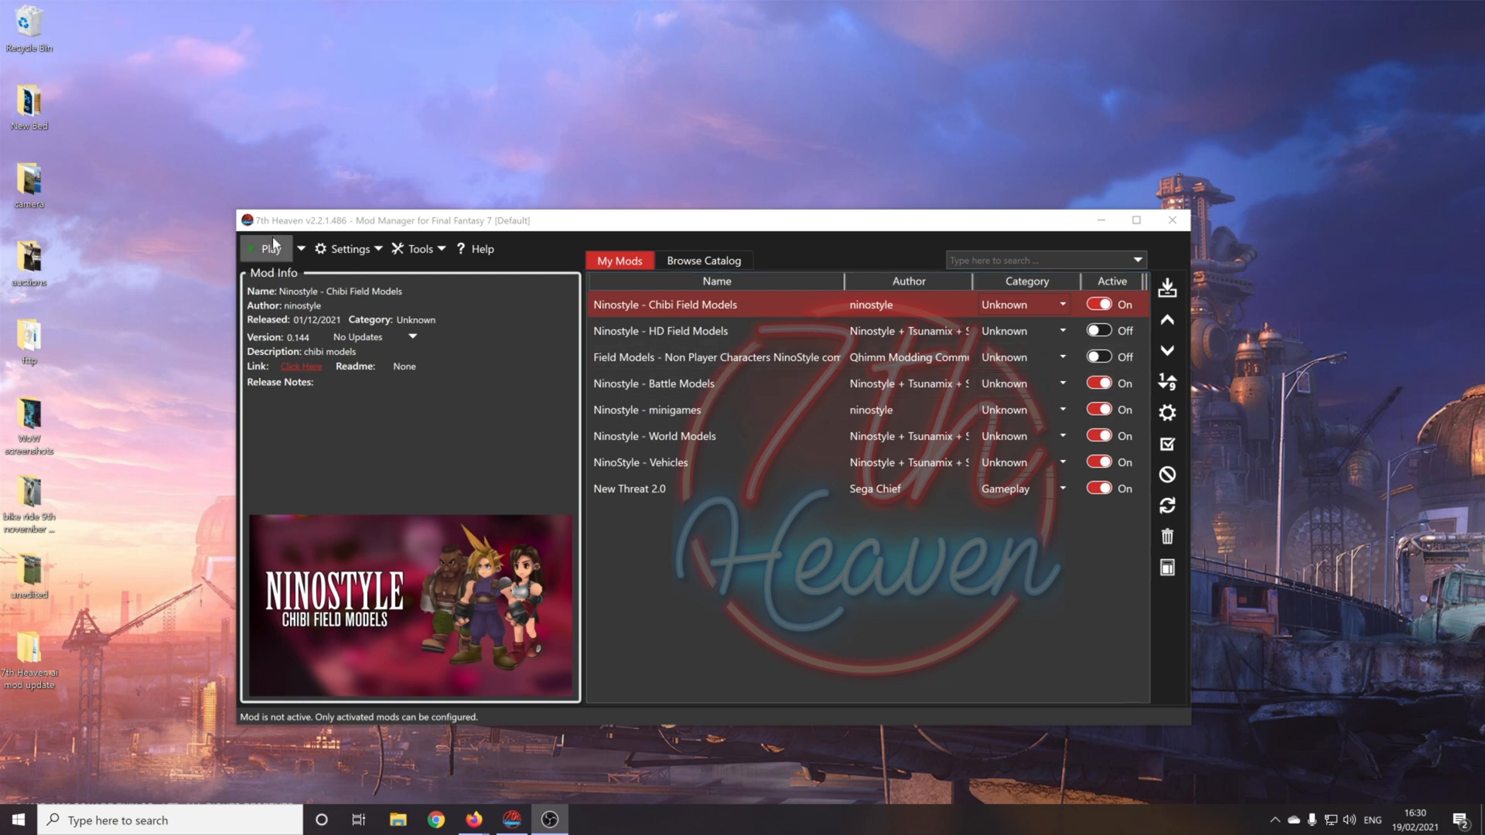
Step: Launch Final Fantasy VII from 7th Heaven with the Ninostyle and New Threat 2.0 mods active
{"action": "left_click", "coordinate": [272, 248]}
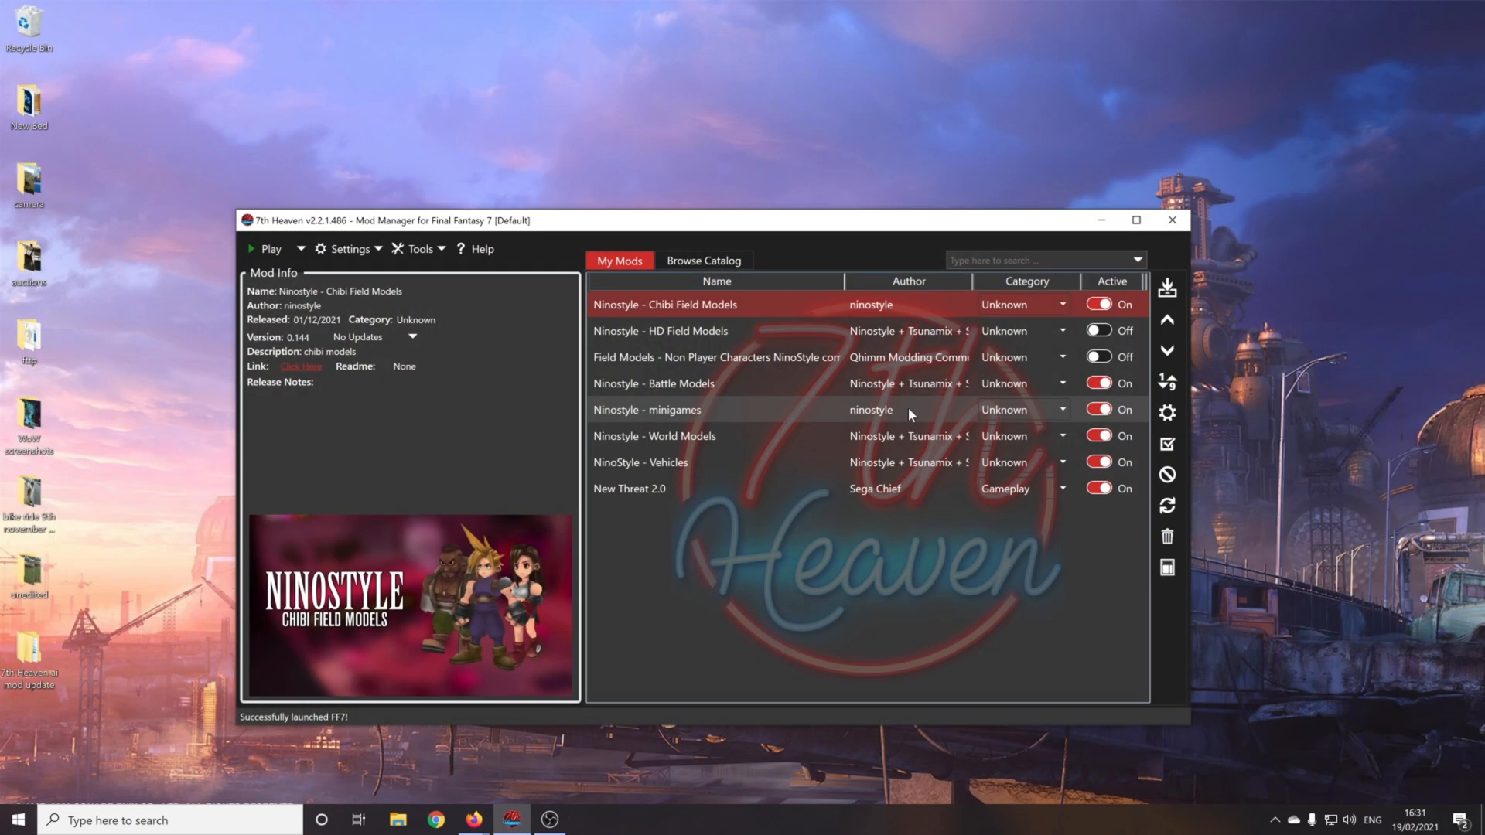
{"action": "mouse_move", "coordinate": [817, 435]}
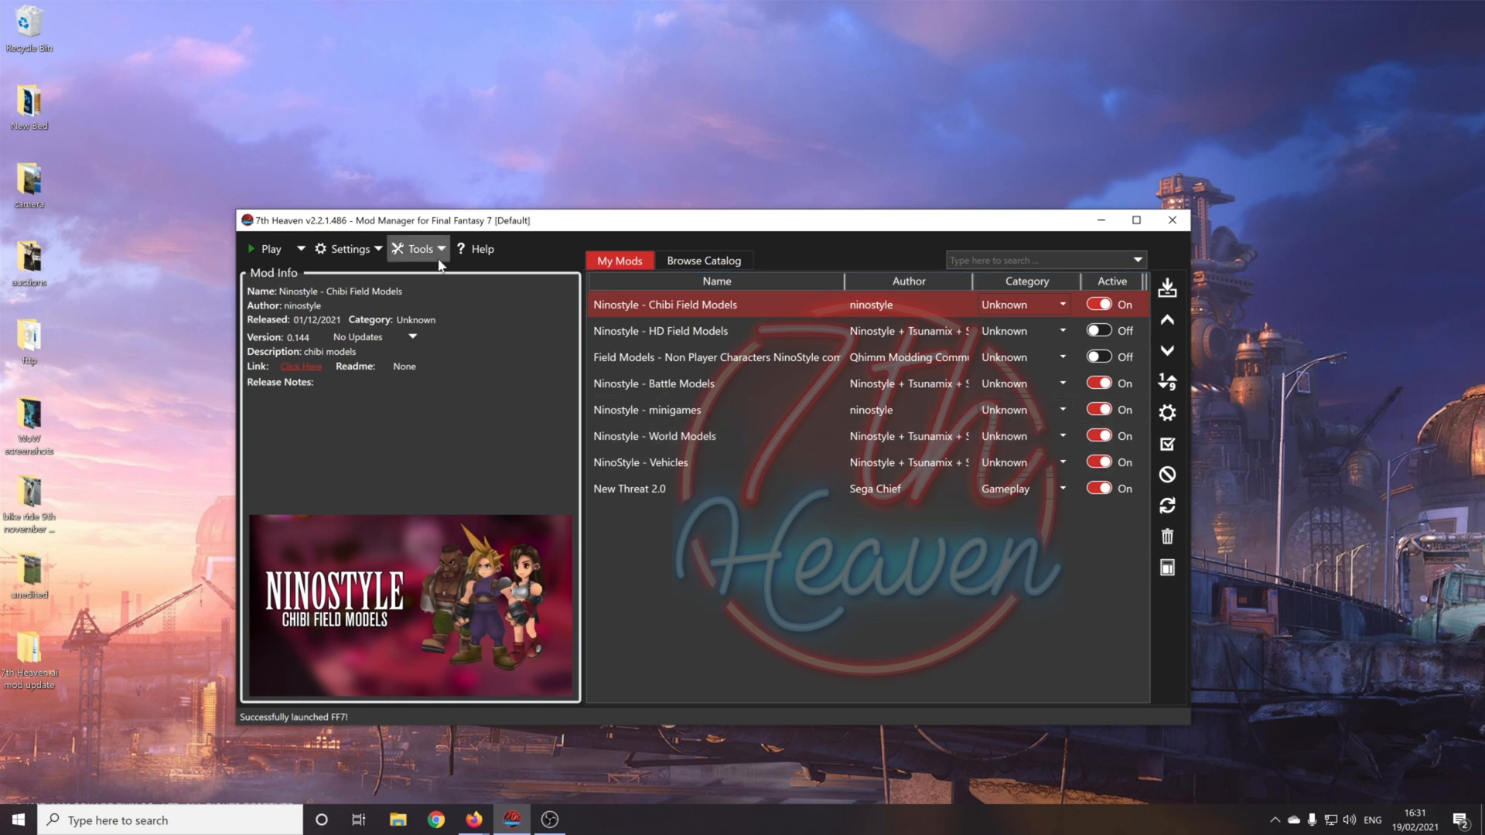
{"action": "mouse_move", "coordinate": [1168, 288]}
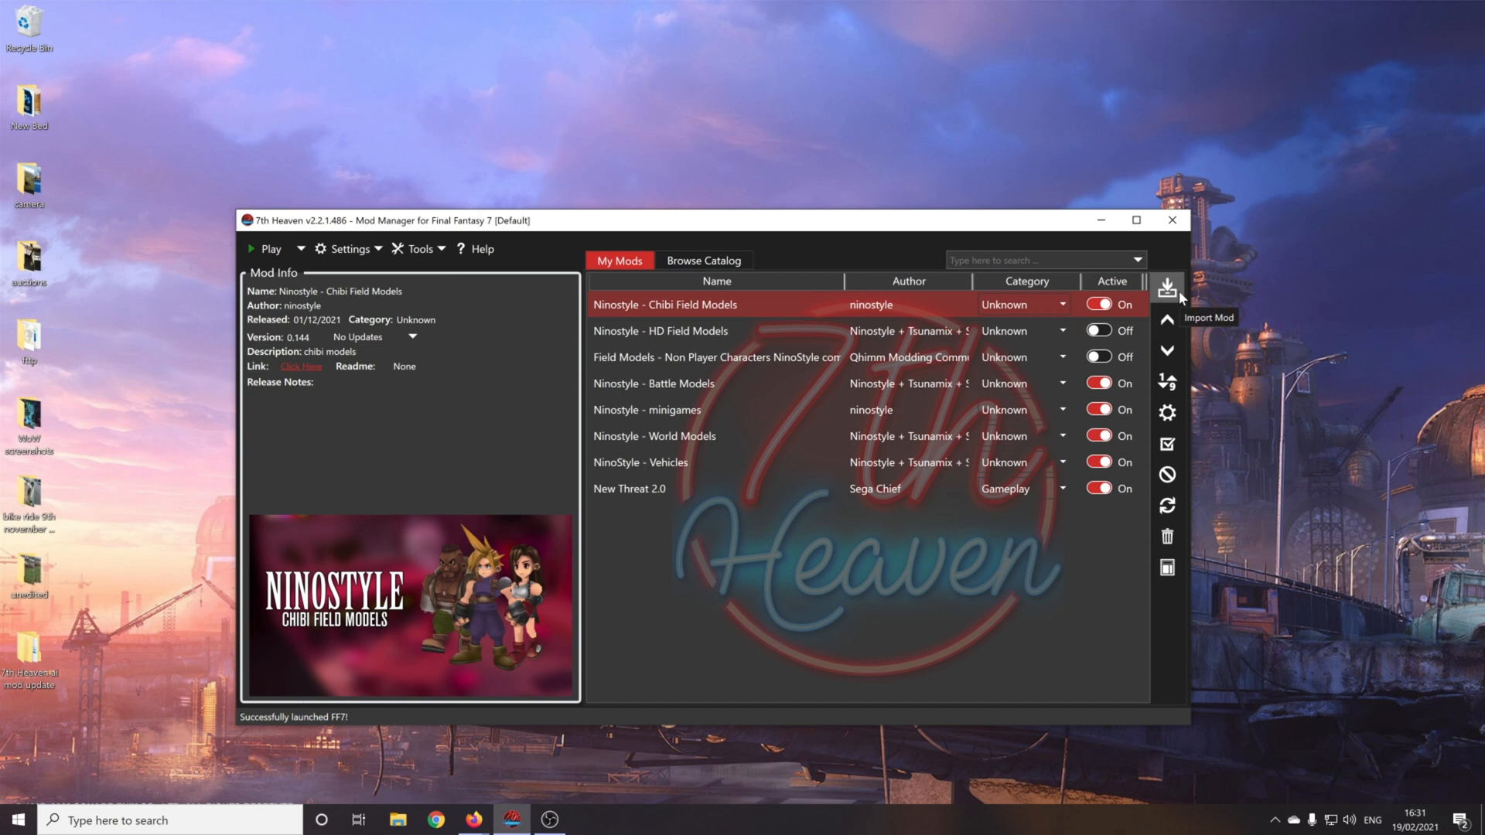
Step: Import the [Tsunamods] SYW V5 Menu and Fonts .iro file into the 7th Heaven library
{"action": "left_click", "coordinate": [1168, 287]}
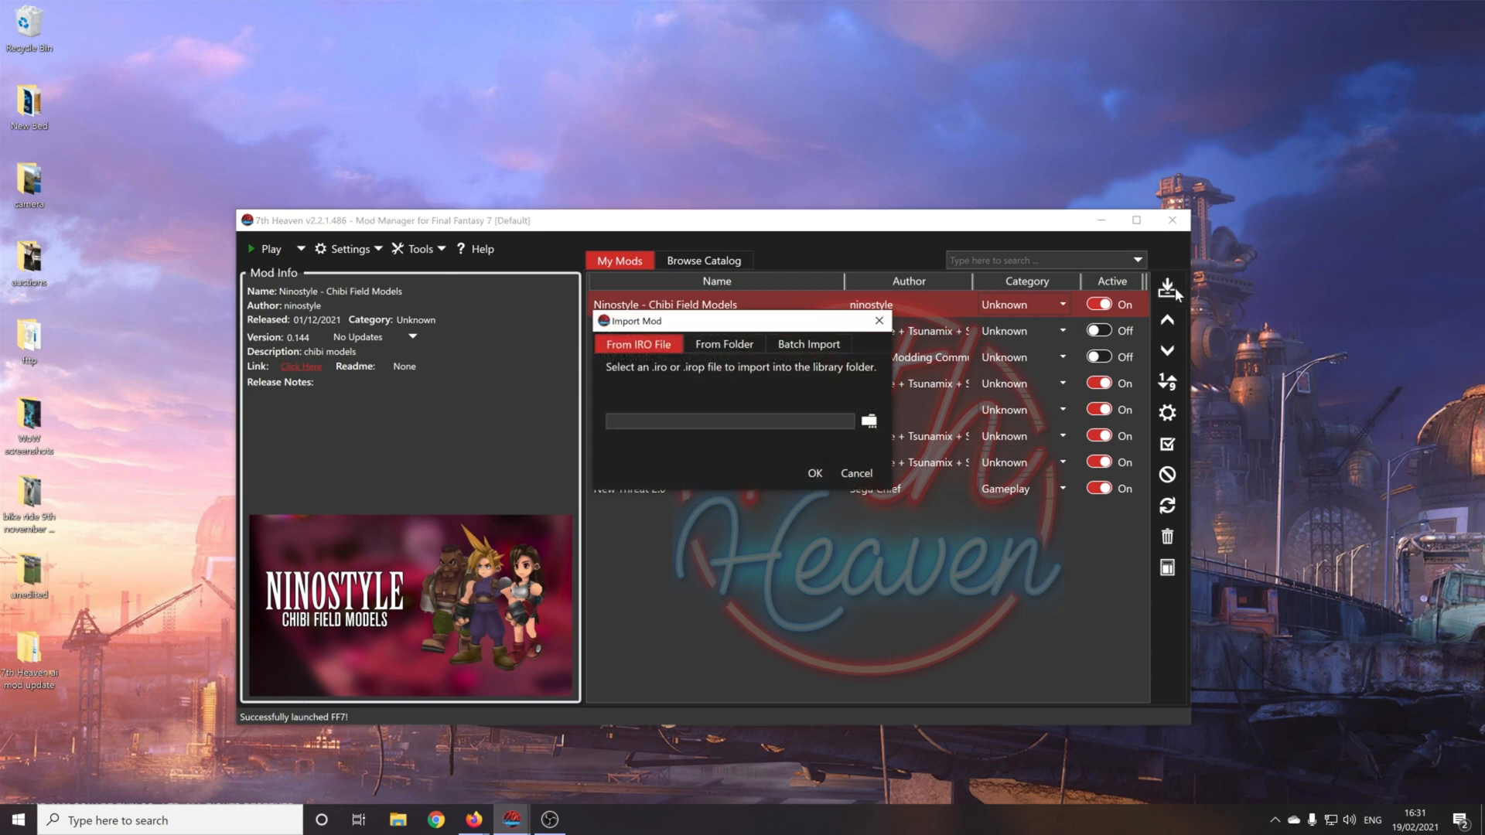
{"action": "mouse_move", "coordinate": [788, 417]}
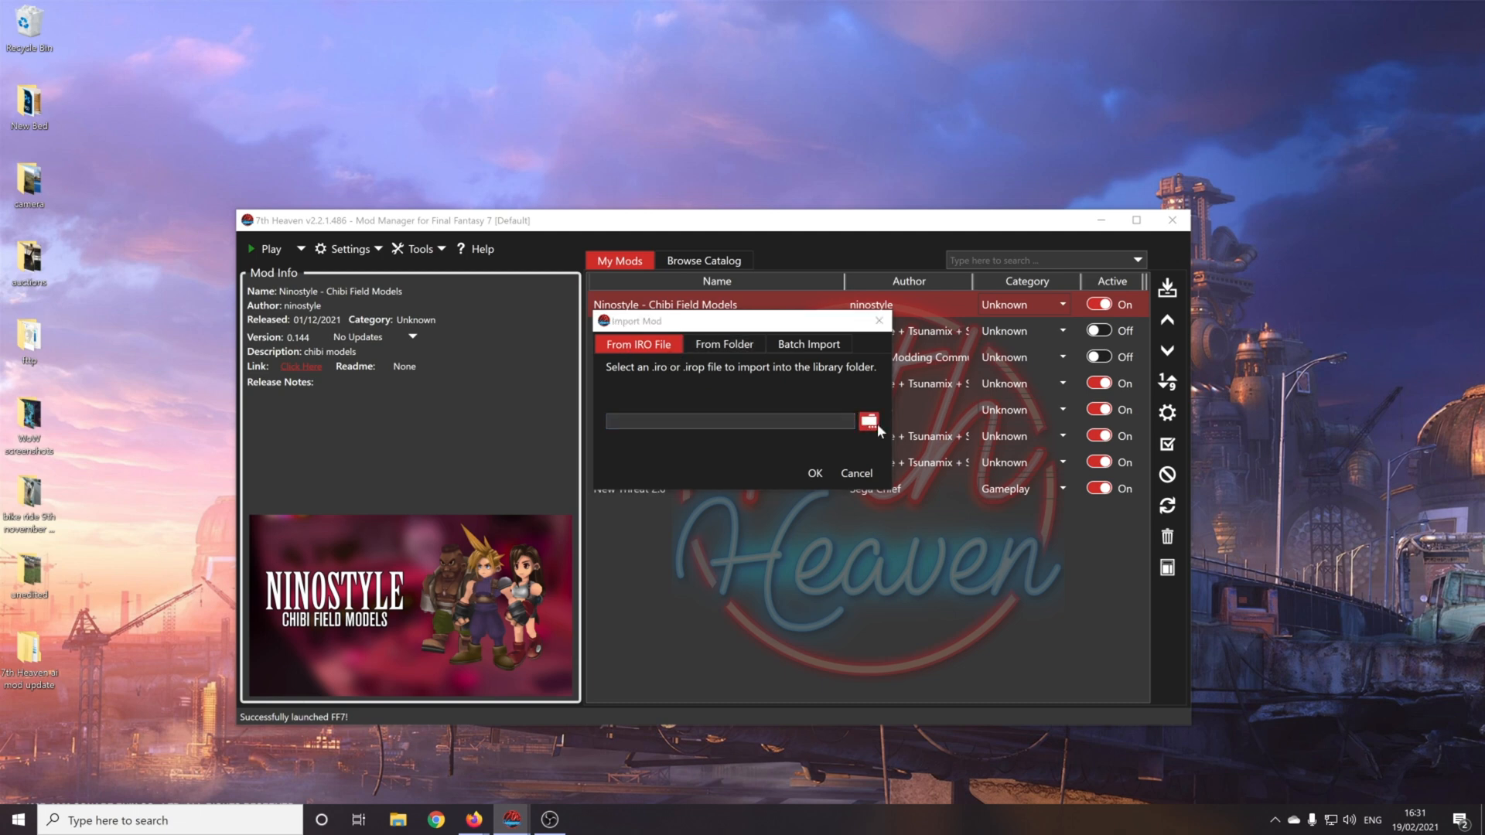
{"action": "left_click", "coordinate": [869, 420]}
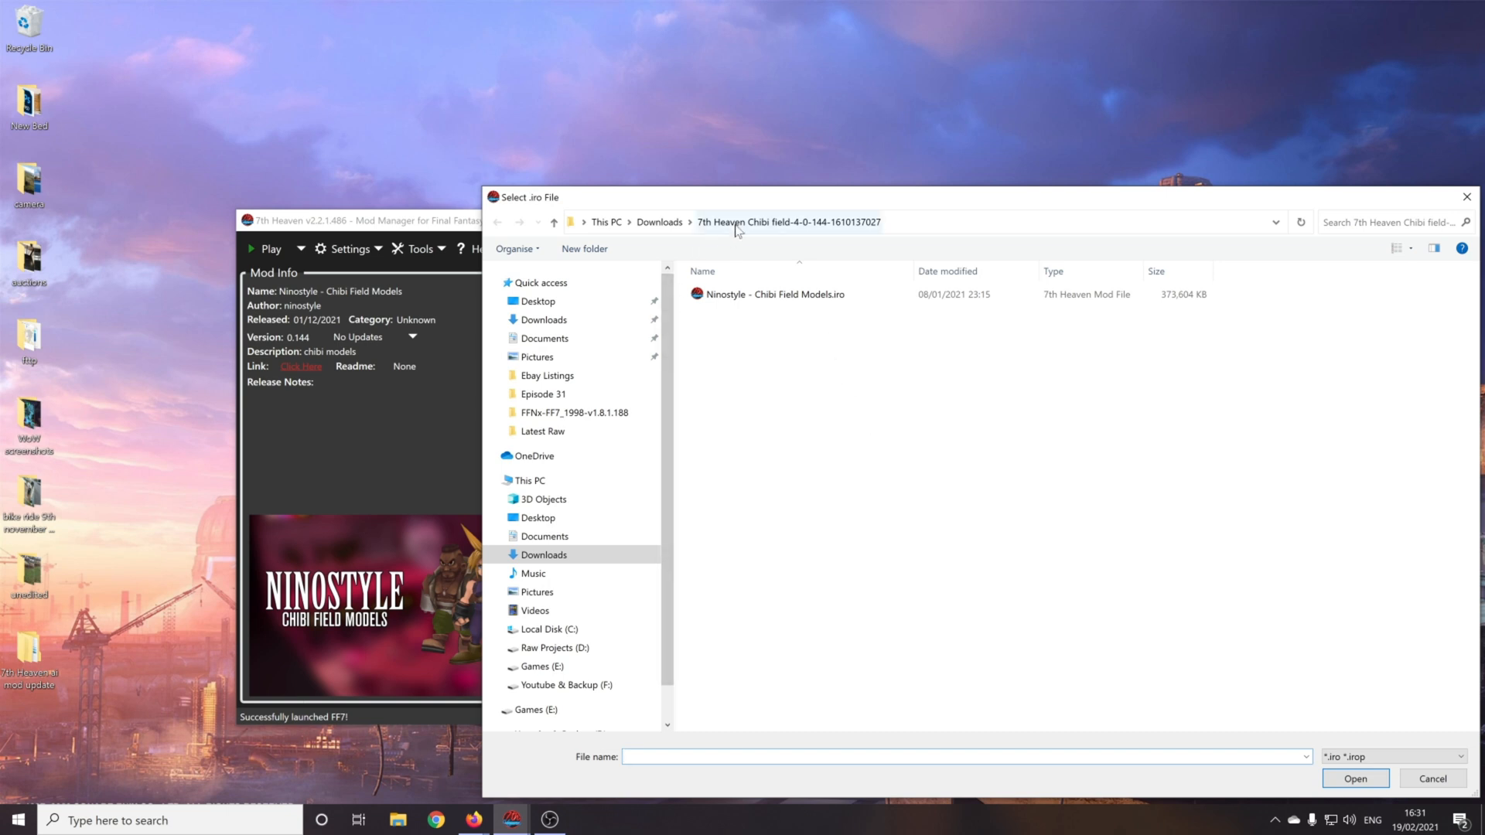
{"action": "right_click", "coordinate": [739, 222]}
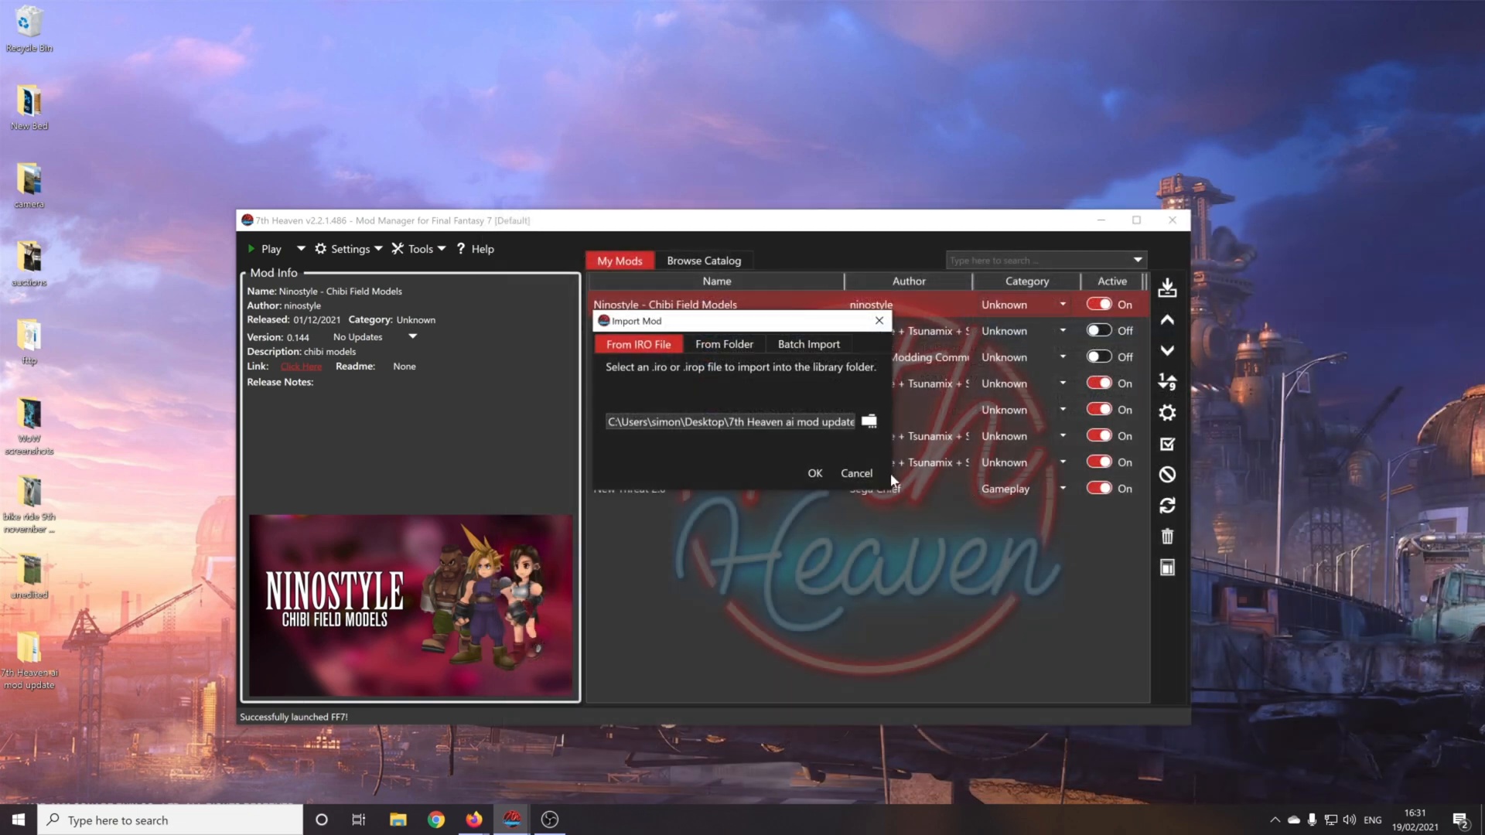
{"action": "left_click", "coordinate": [813, 473]}
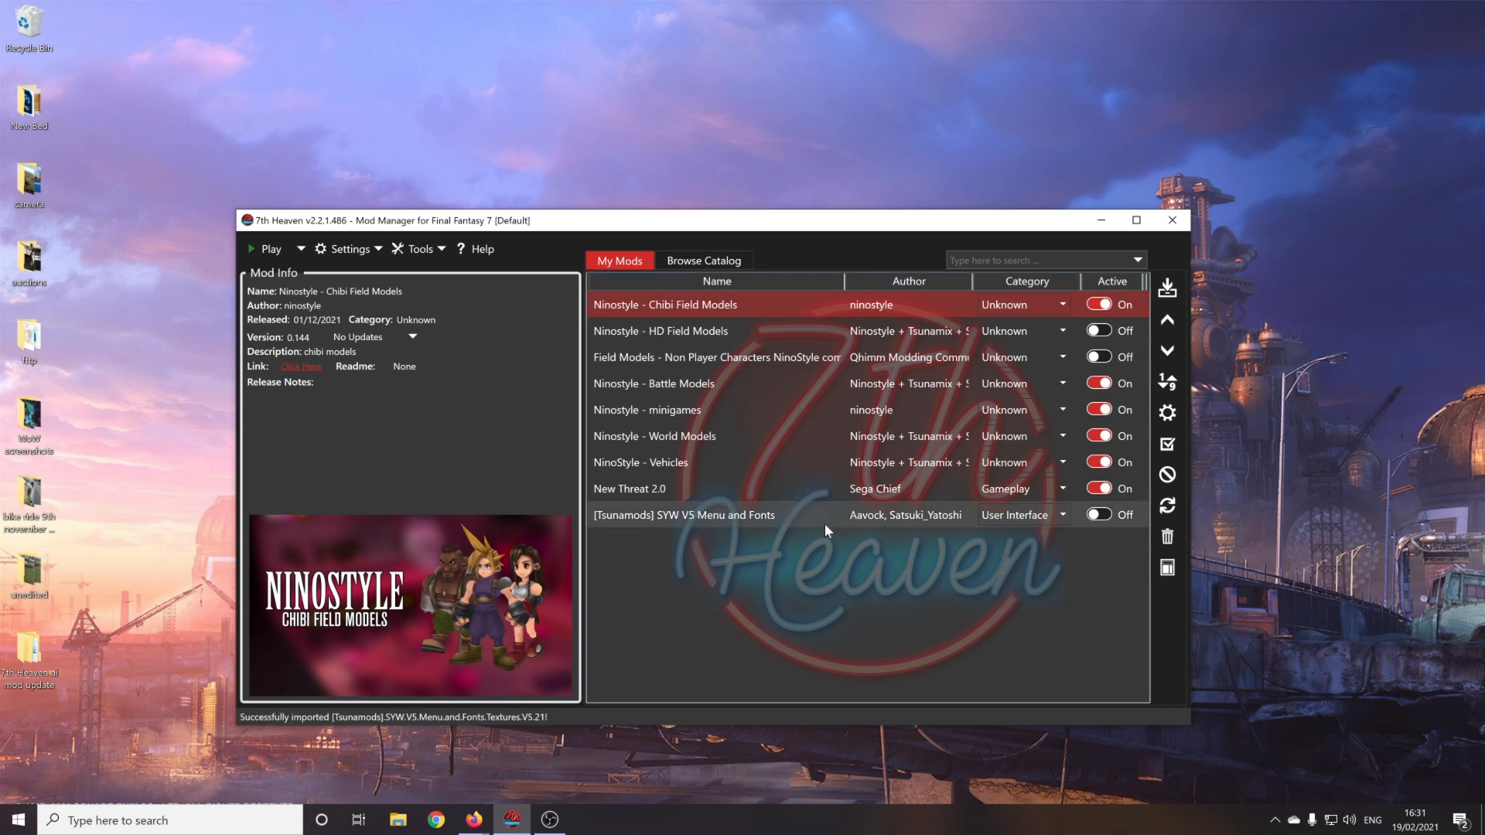
Step: Enable SYW V5 Menu and Fonts, move it to the top of the load order, and relaunch FF7
{"action": "left_click", "coordinate": [1104, 515]}
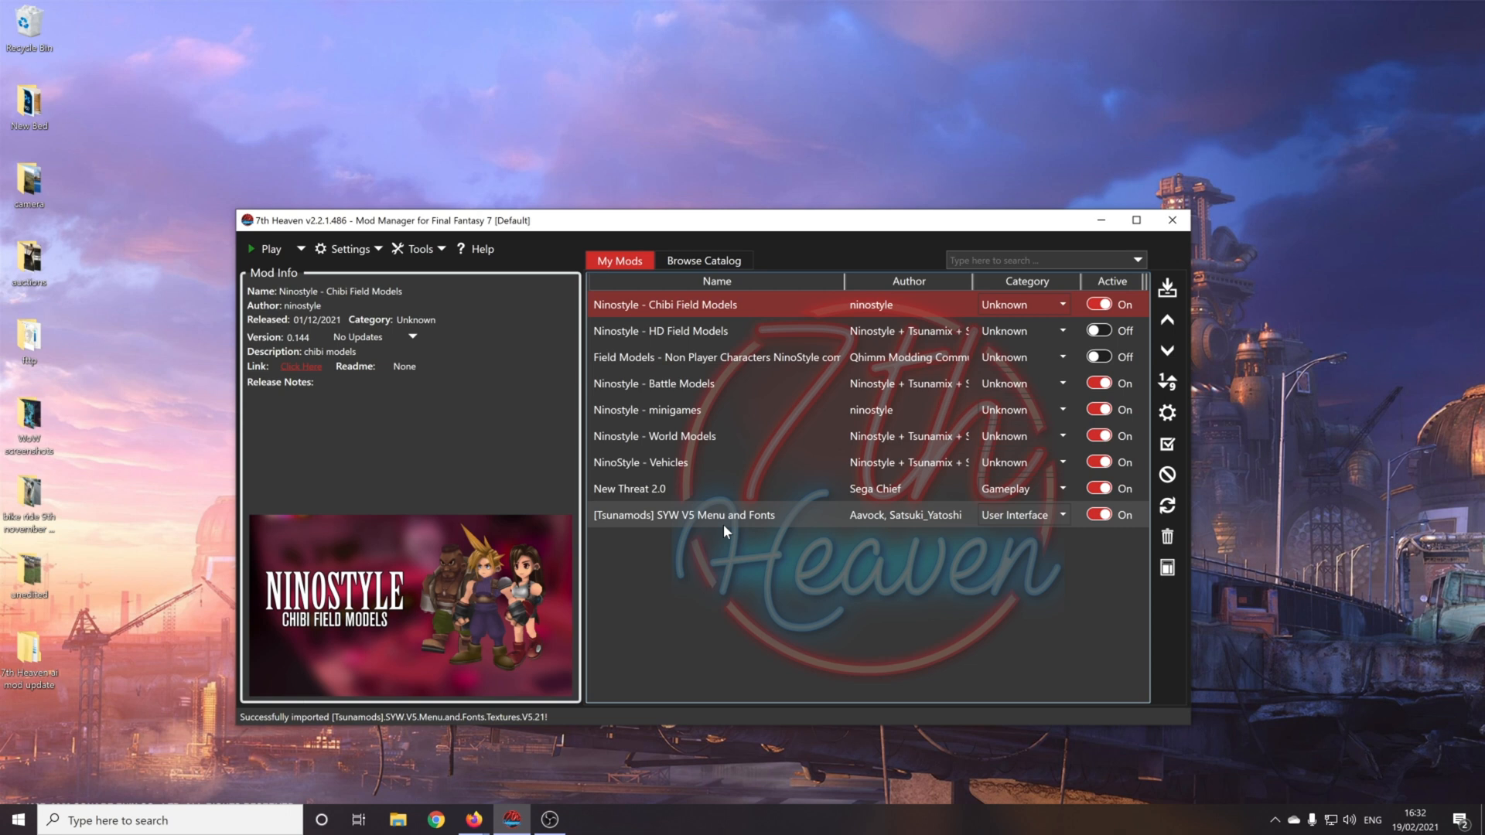
{"action": "mouse_move", "coordinate": [782, 466]}
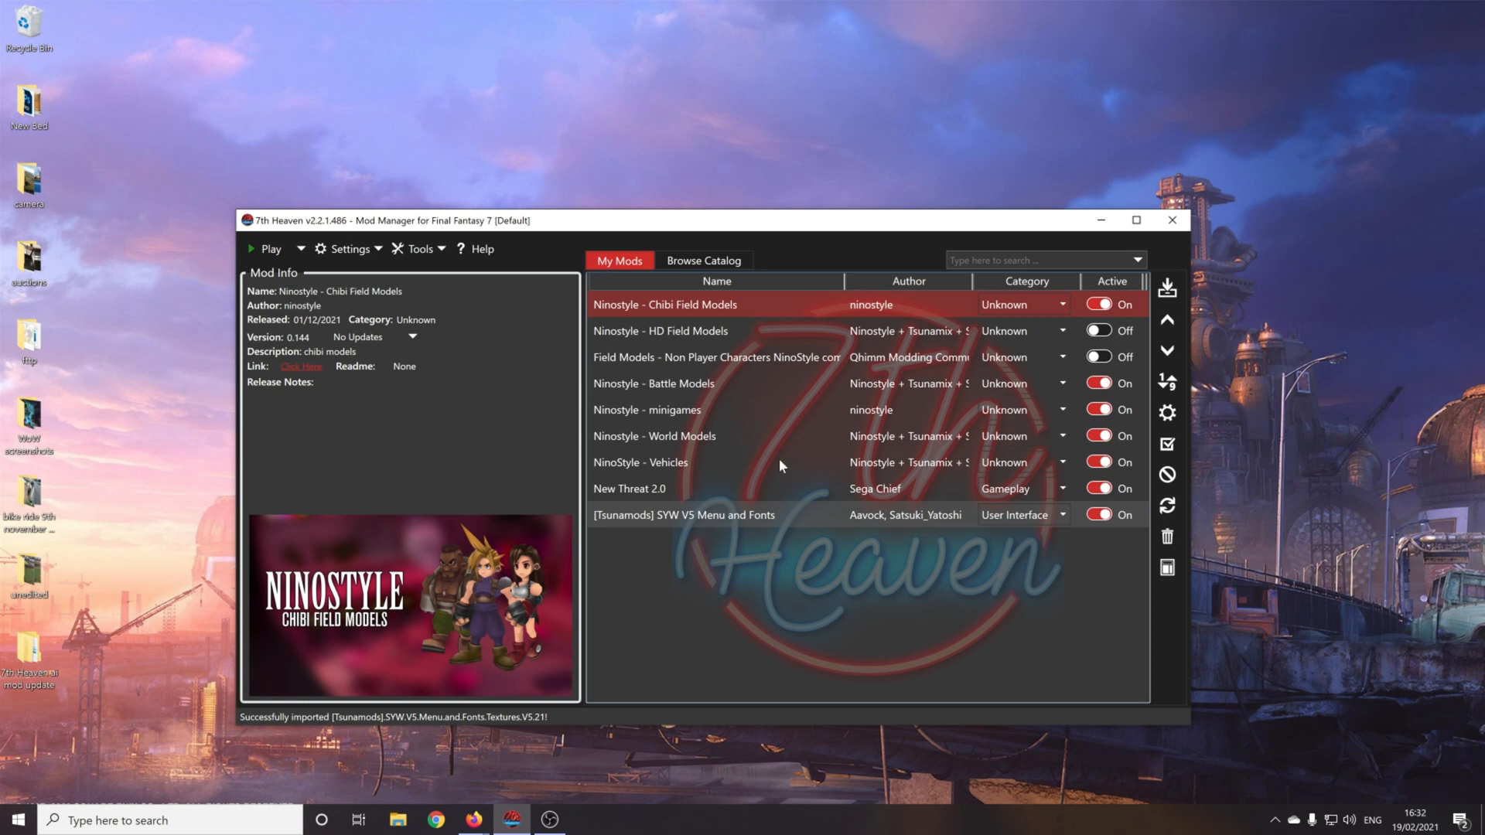
{"action": "mouse_move", "coordinate": [891, 447]}
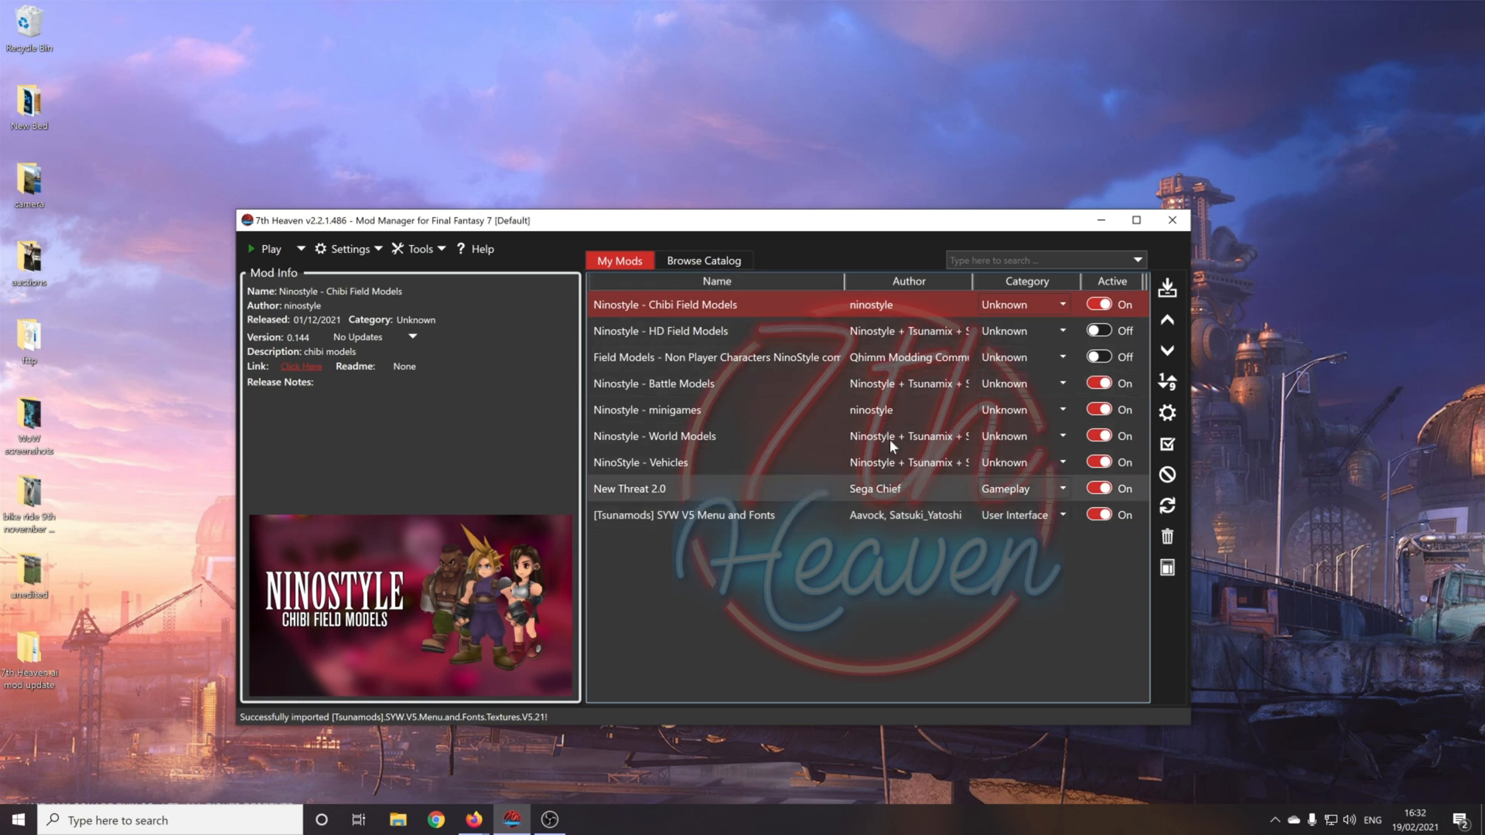
{"action": "left_click", "coordinate": [684, 514]}
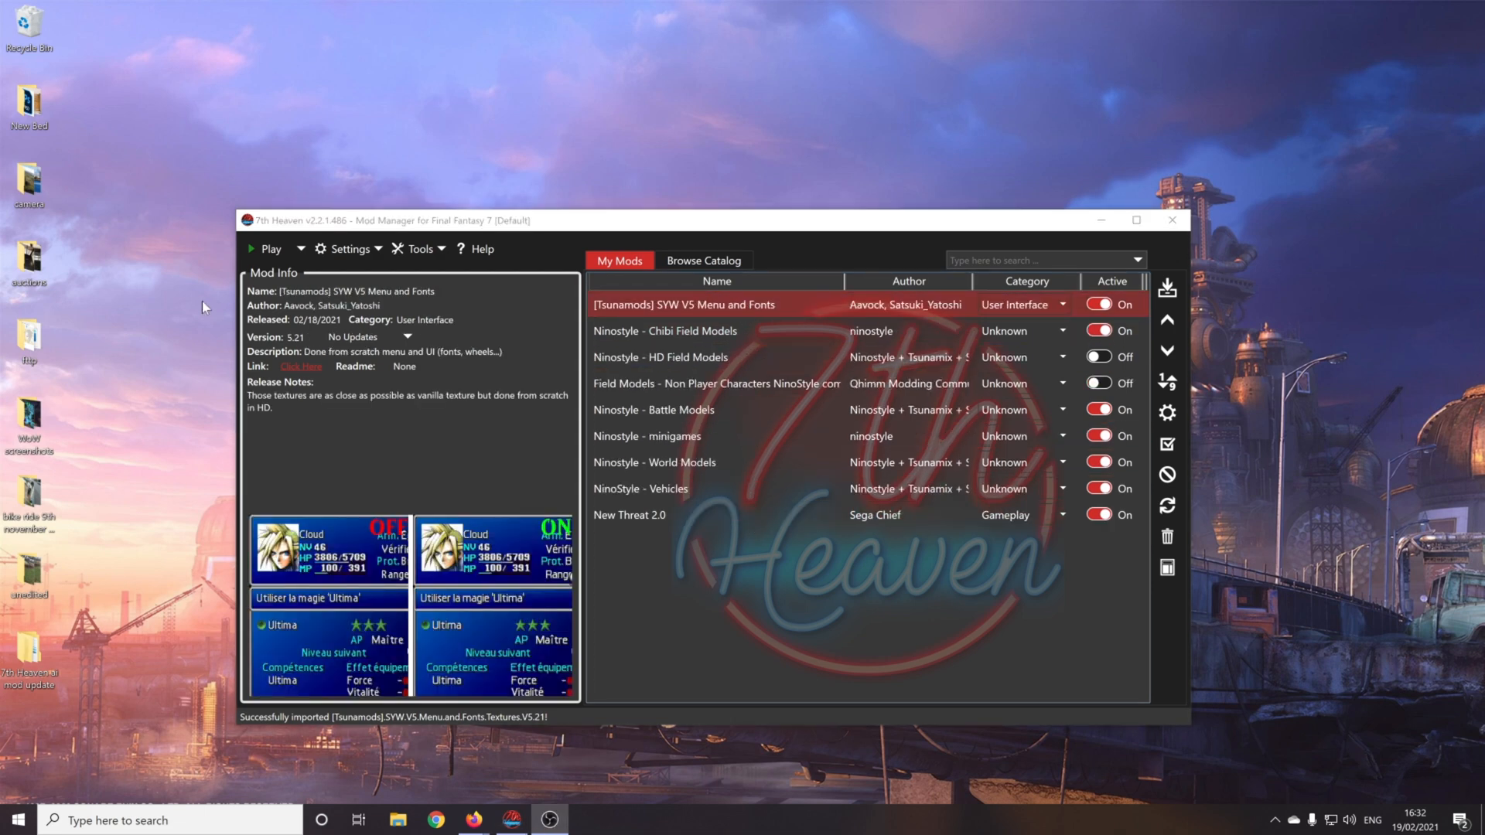
{"action": "left_click", "coordinate": [269, 248]}
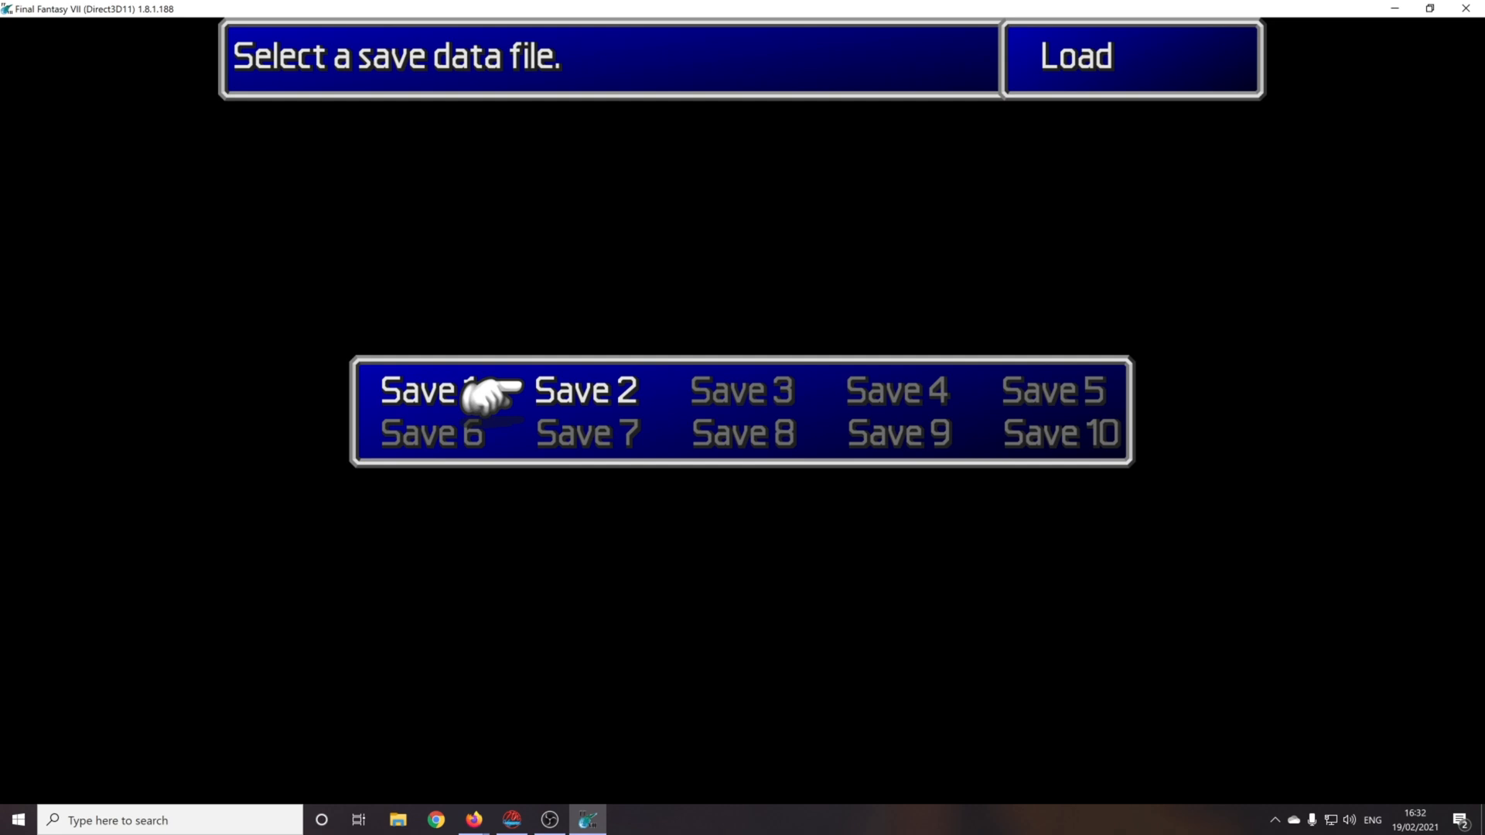
Step: Load the first save slot on the HD-styled Load screen
{"action": "left_click", "coordinate": [414, 390]}
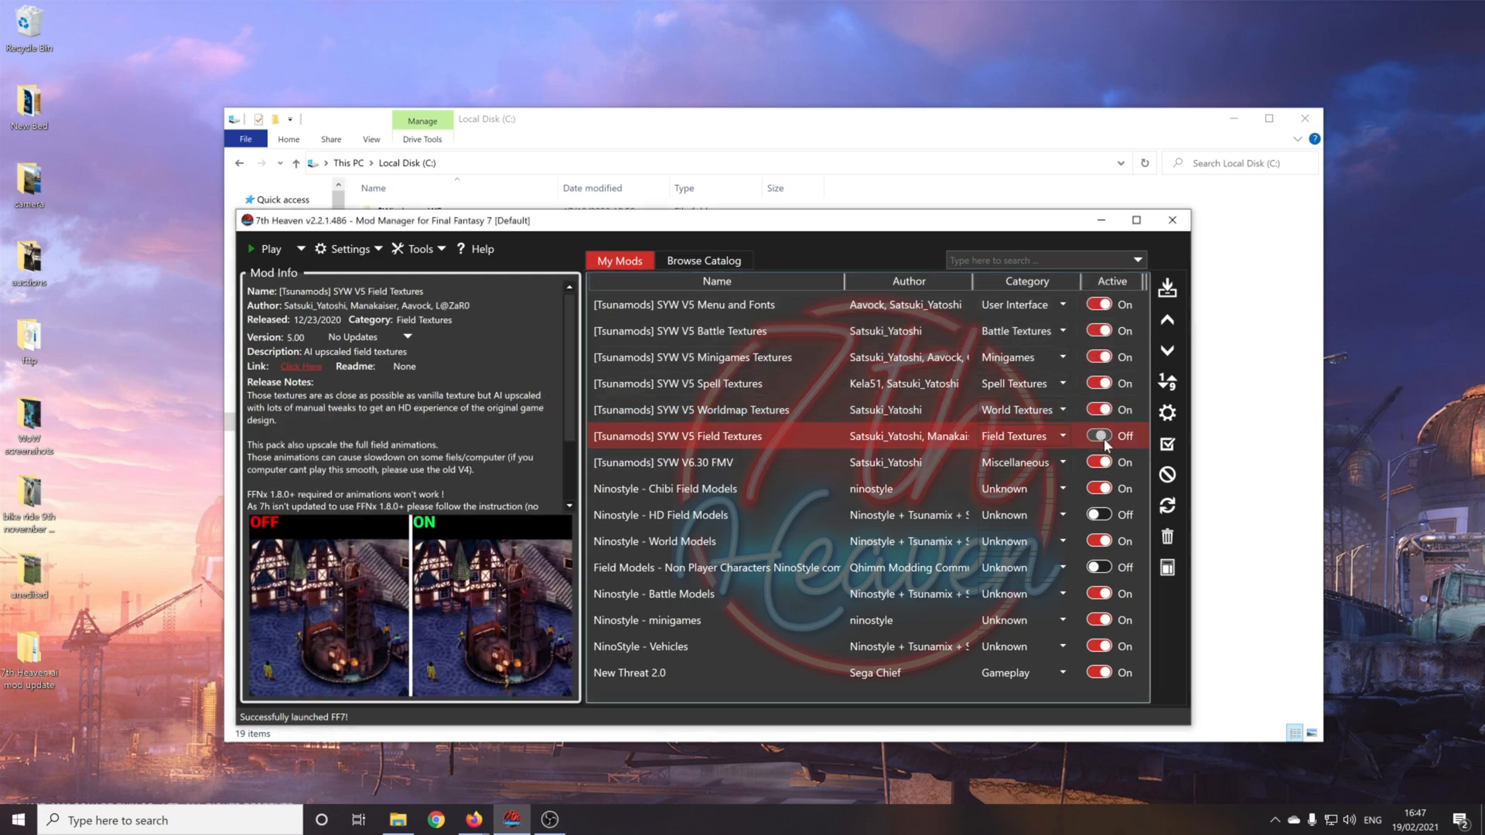
Step: Switch on the SYW V5 Field Textures mod in My Mods
{"action": "left_click", "coordinate": [1102, 436]}
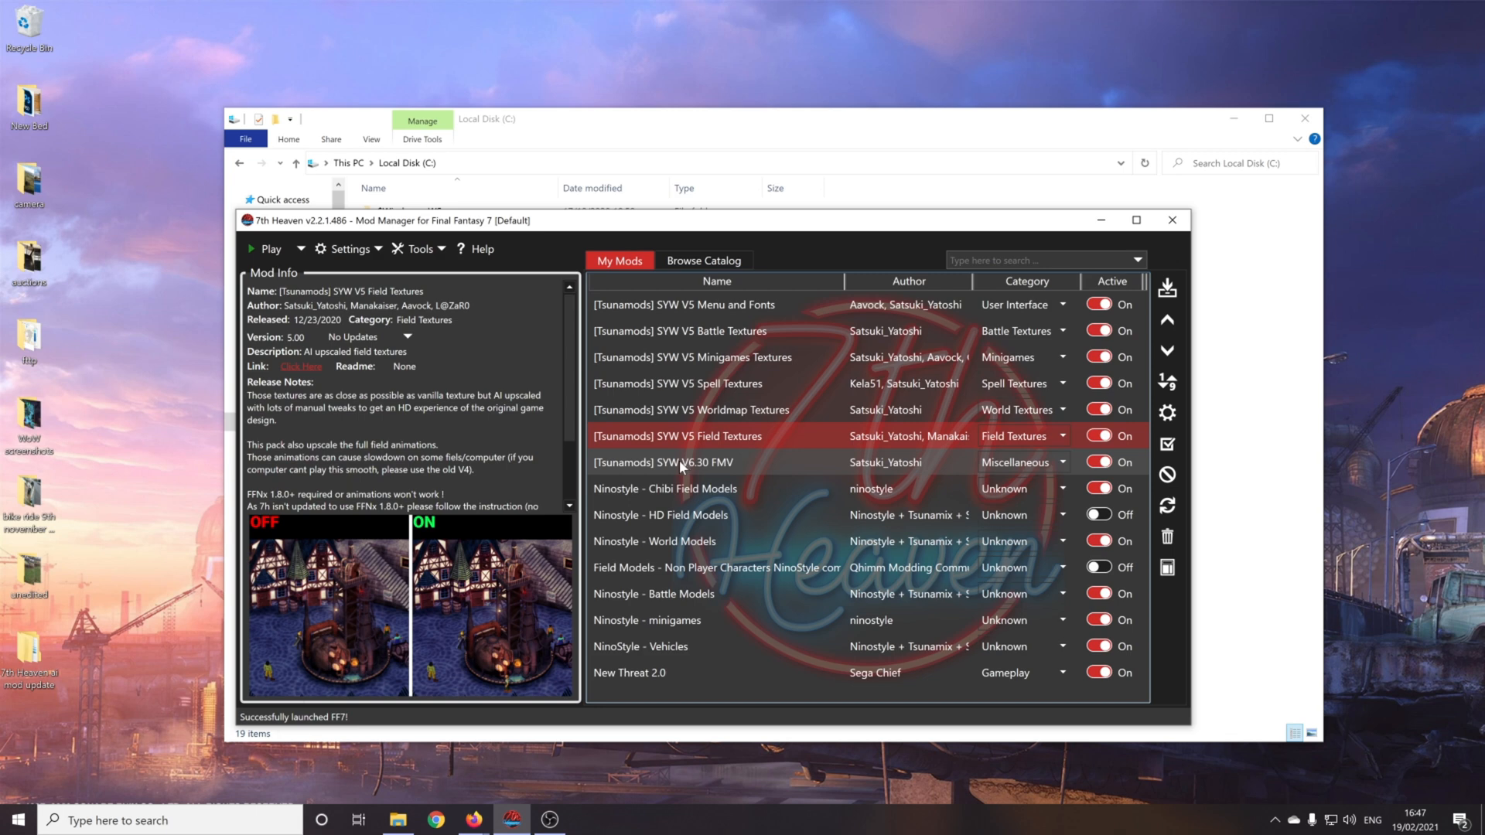
{"action": "mouse_move", "coordinate": [775, 469]}
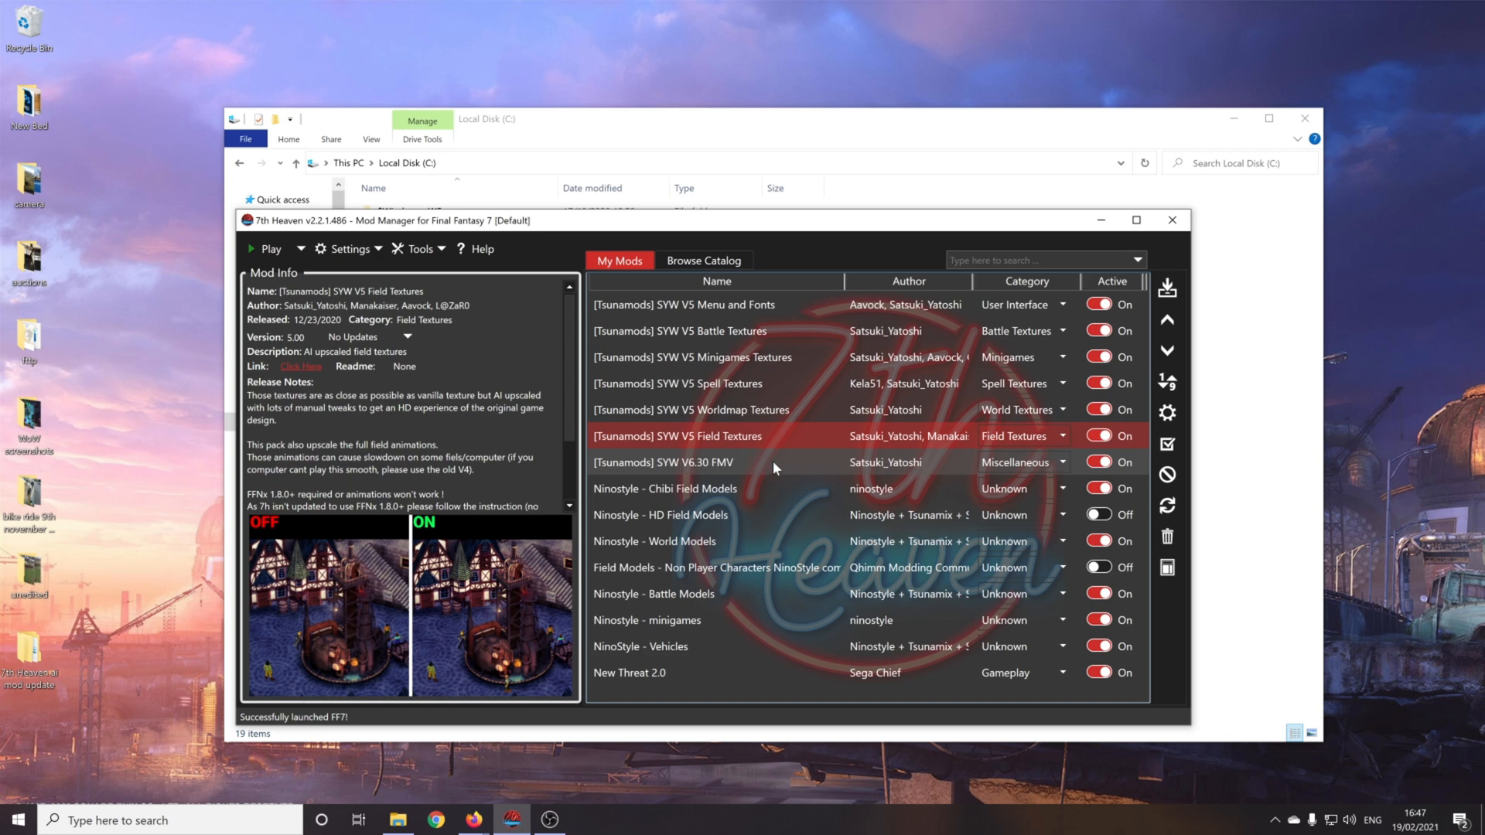
{"action": "mouse_move", "coordinate": [699, 476]}
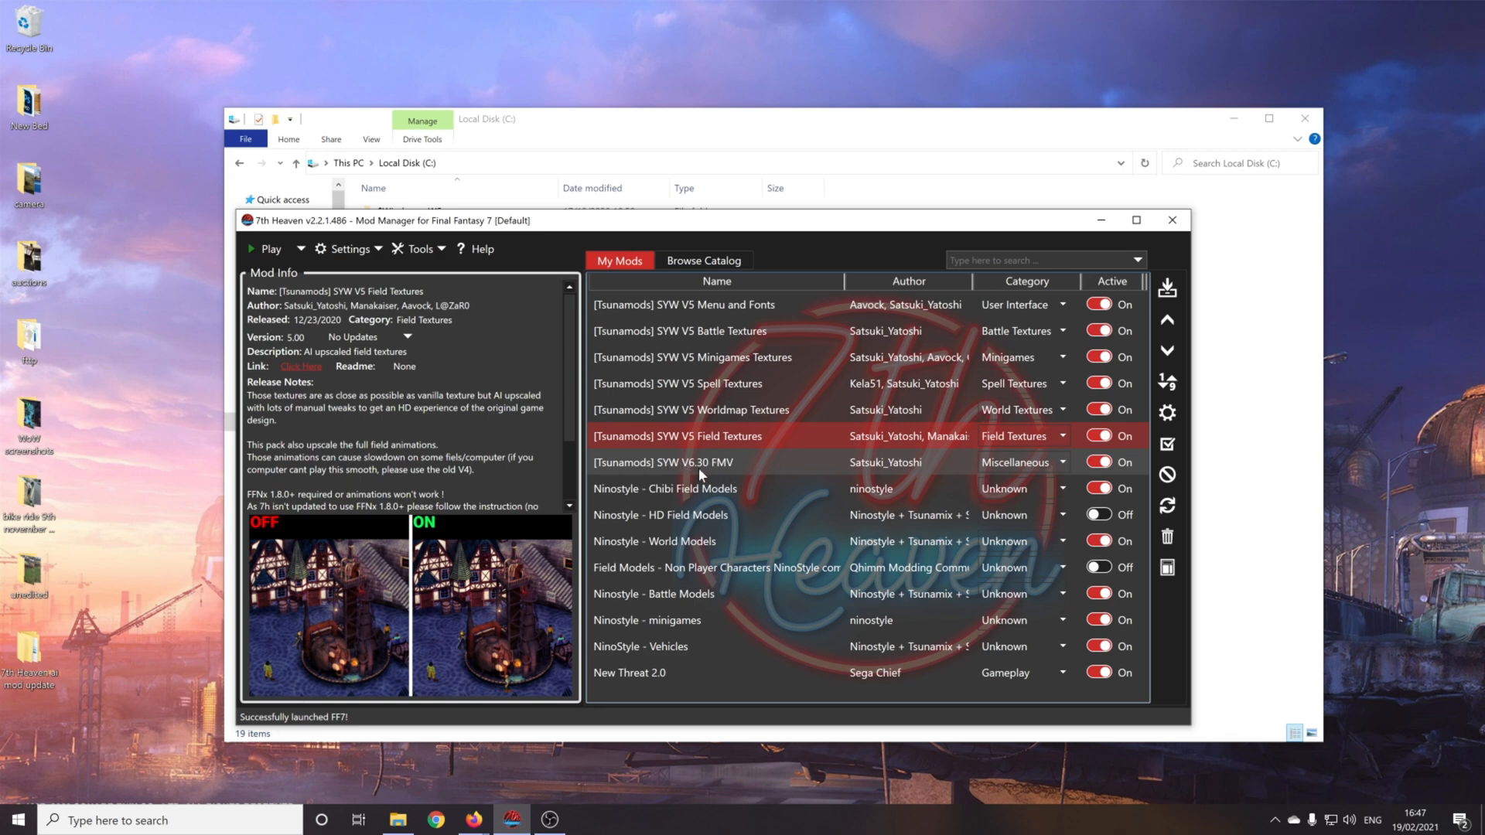
{"action": "mouse_move", "coordinate": [637, 448]}
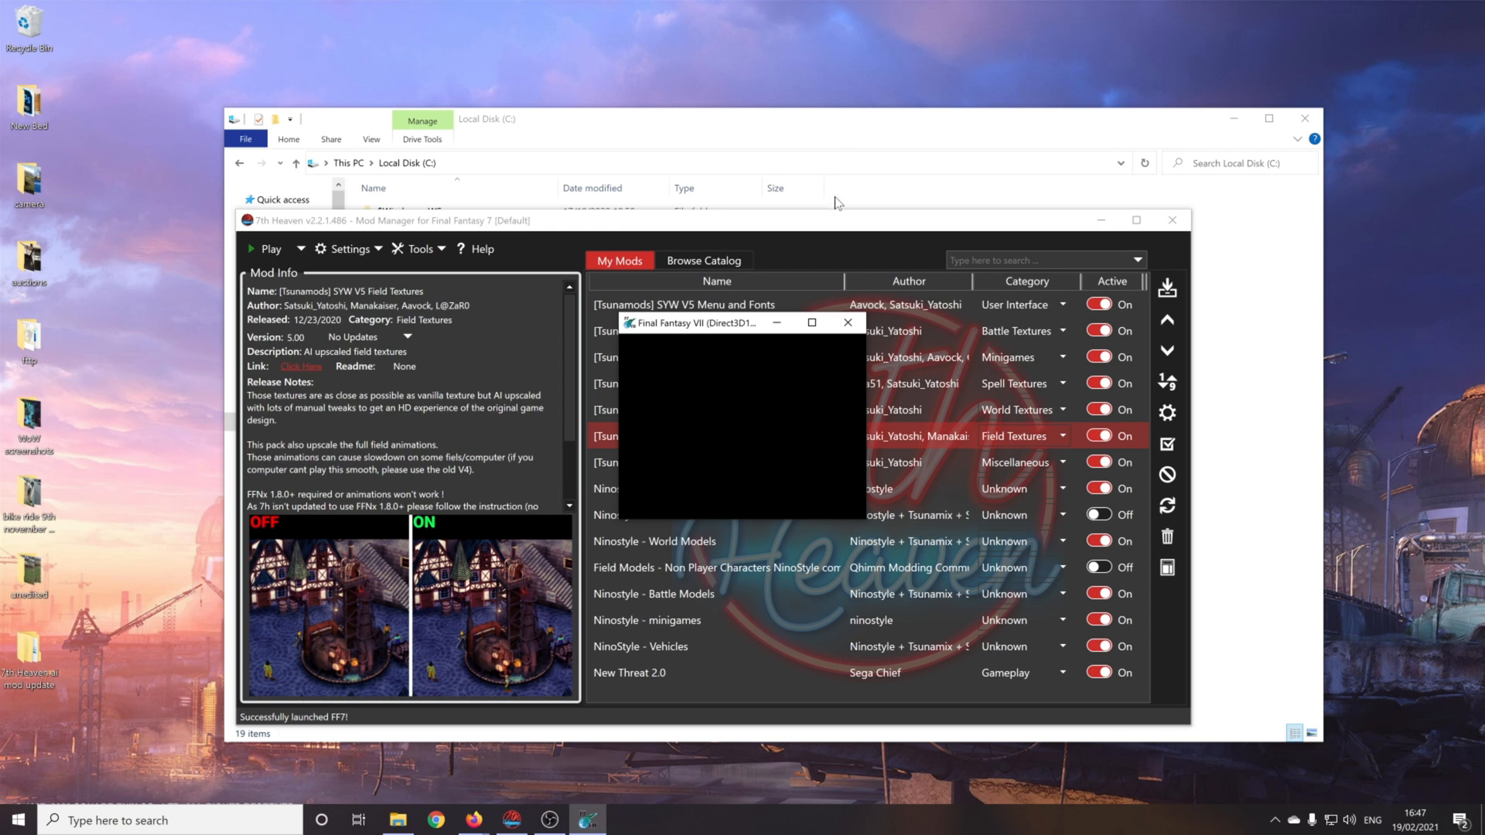
{"action": "mouse_move", "coordinate": [824, 279]}
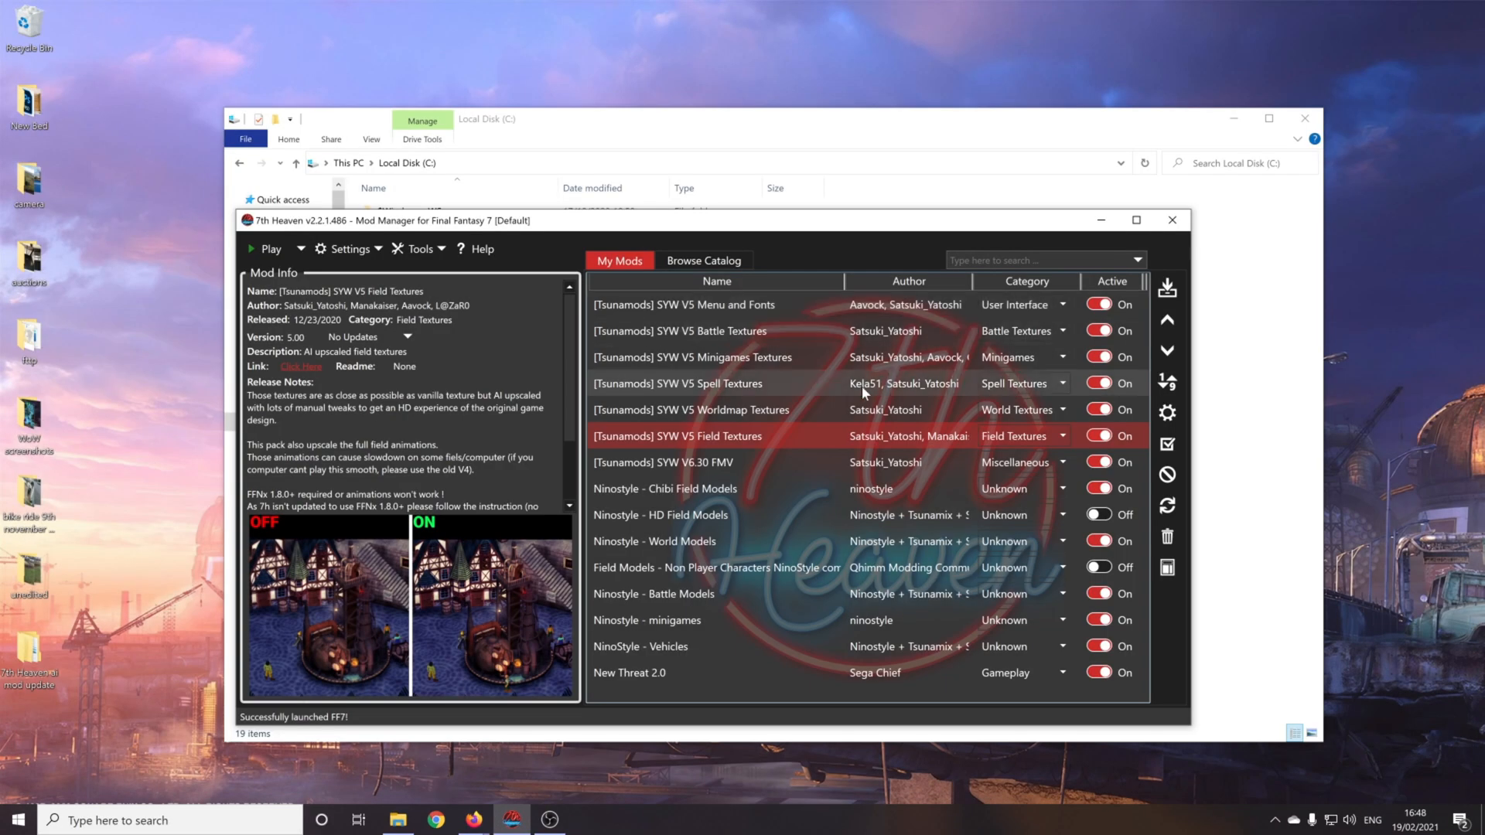
{"action": "mouse_move", "coordinate": [730, 368]}
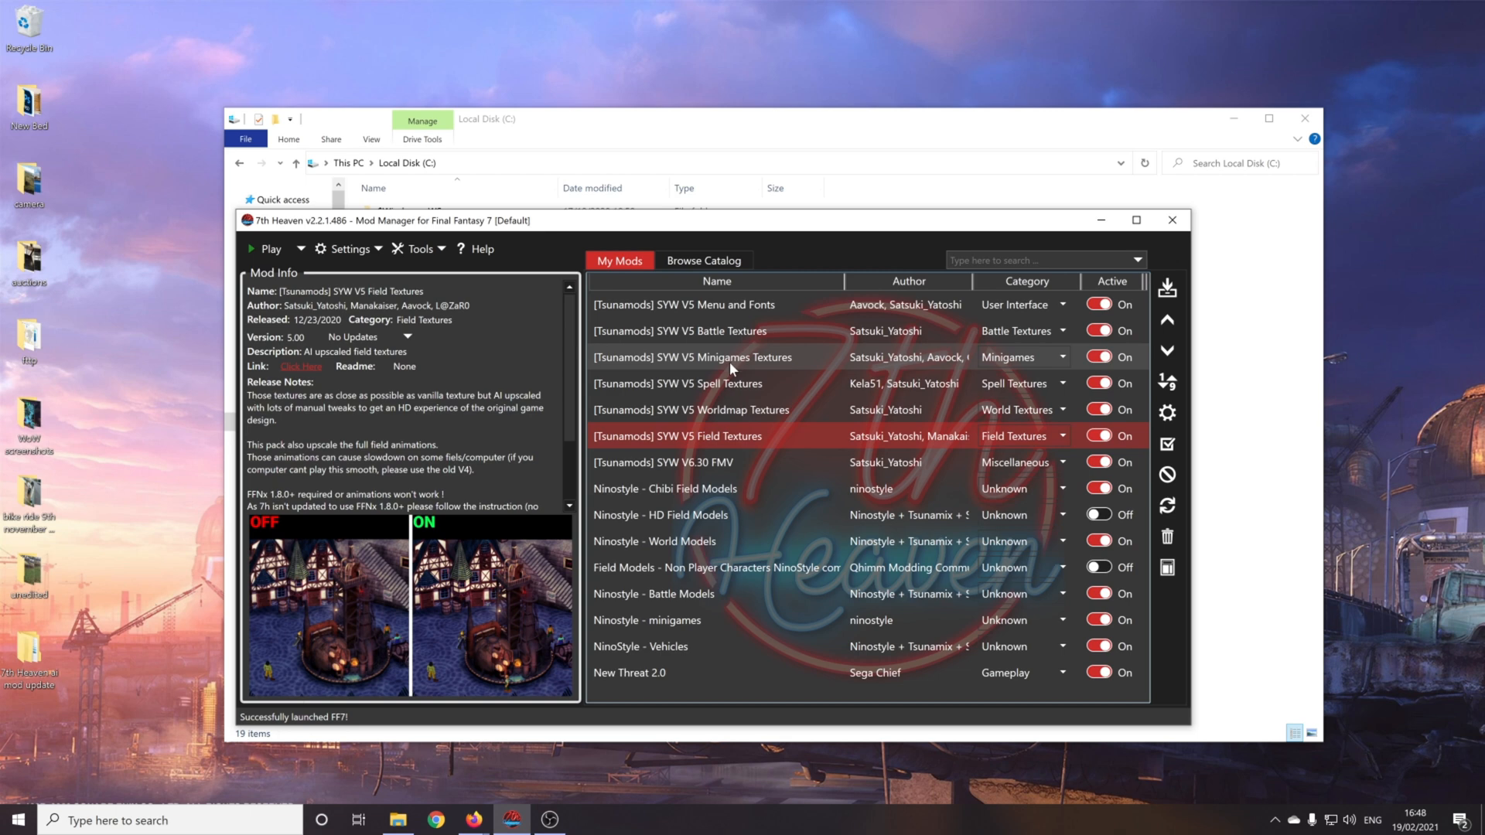
Step: Relaunch Final Fantasy VII from 7th Heaven with all SYW V5 mods active
{"action": "left_click", "coordinate": [270, 249]}
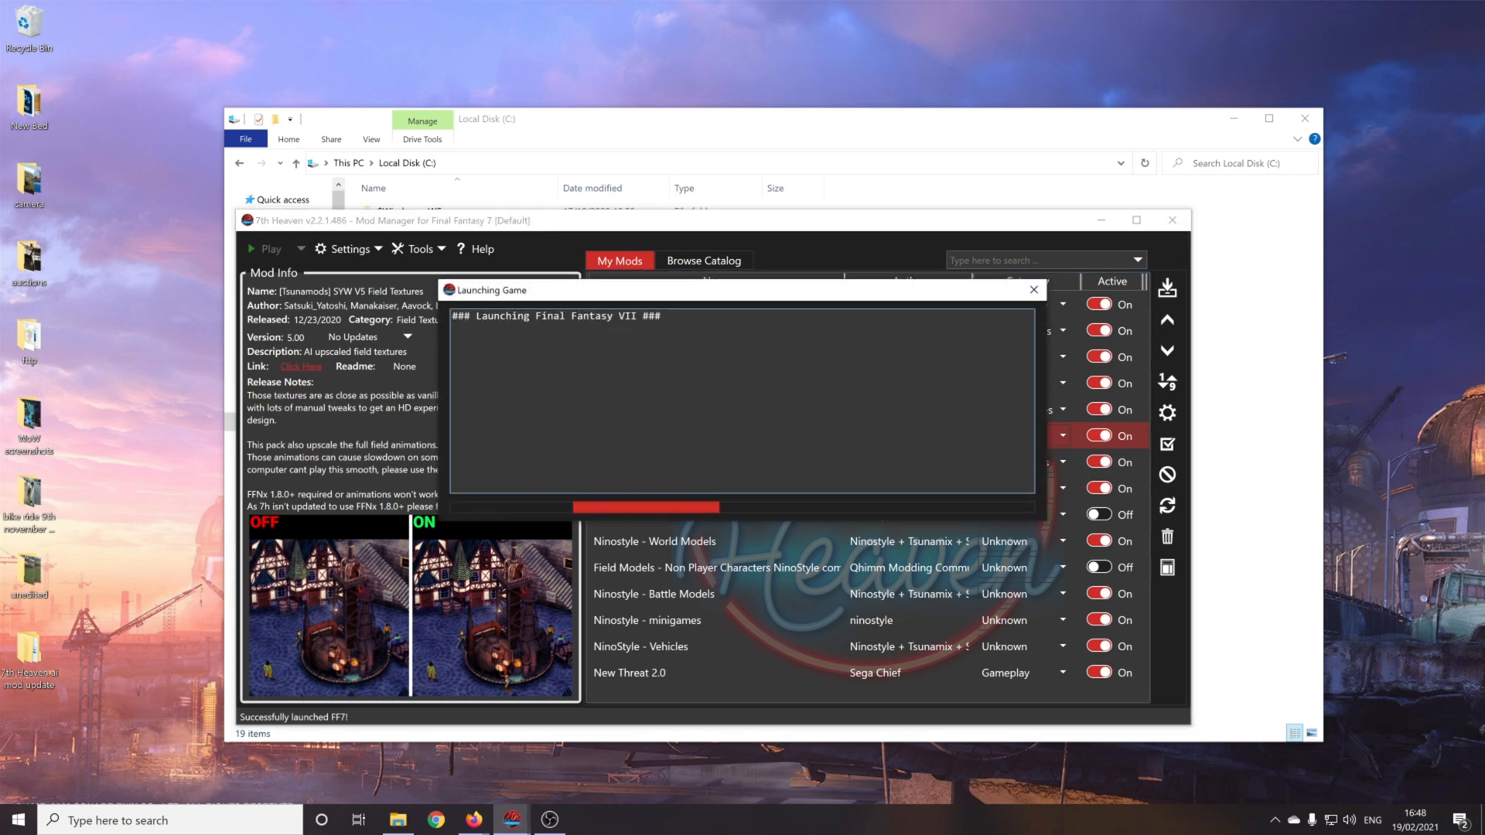